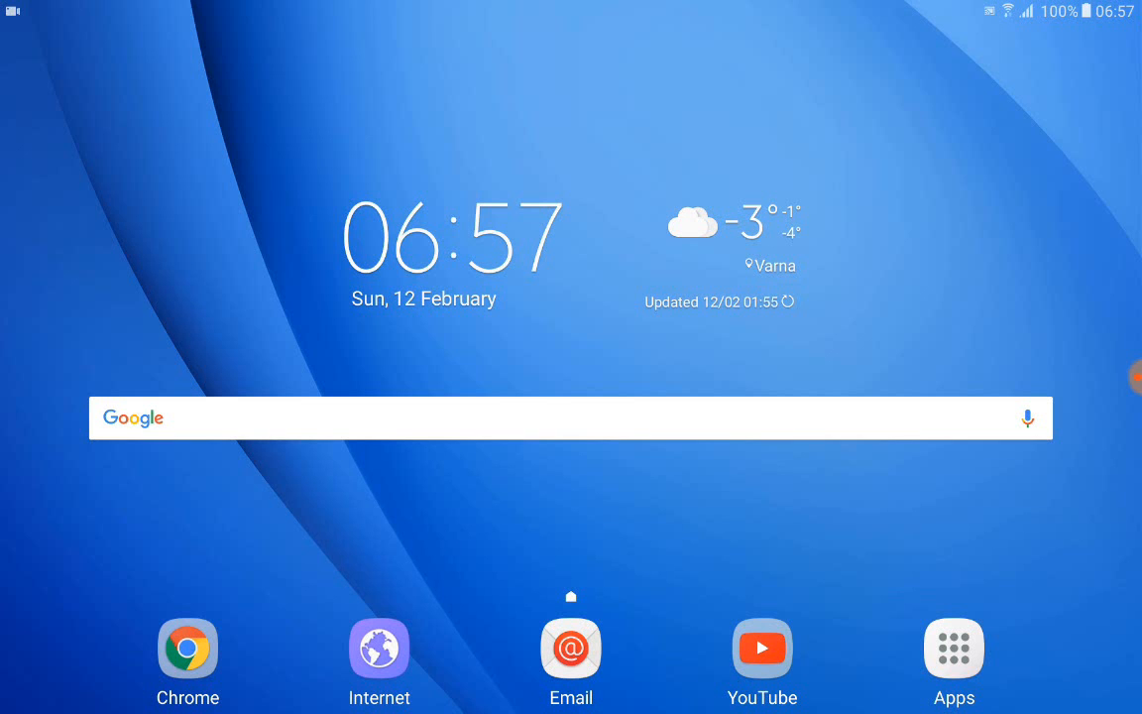
Step: Launch Play Store from the app list and search for 'terminal emulator'
click(954, 647)
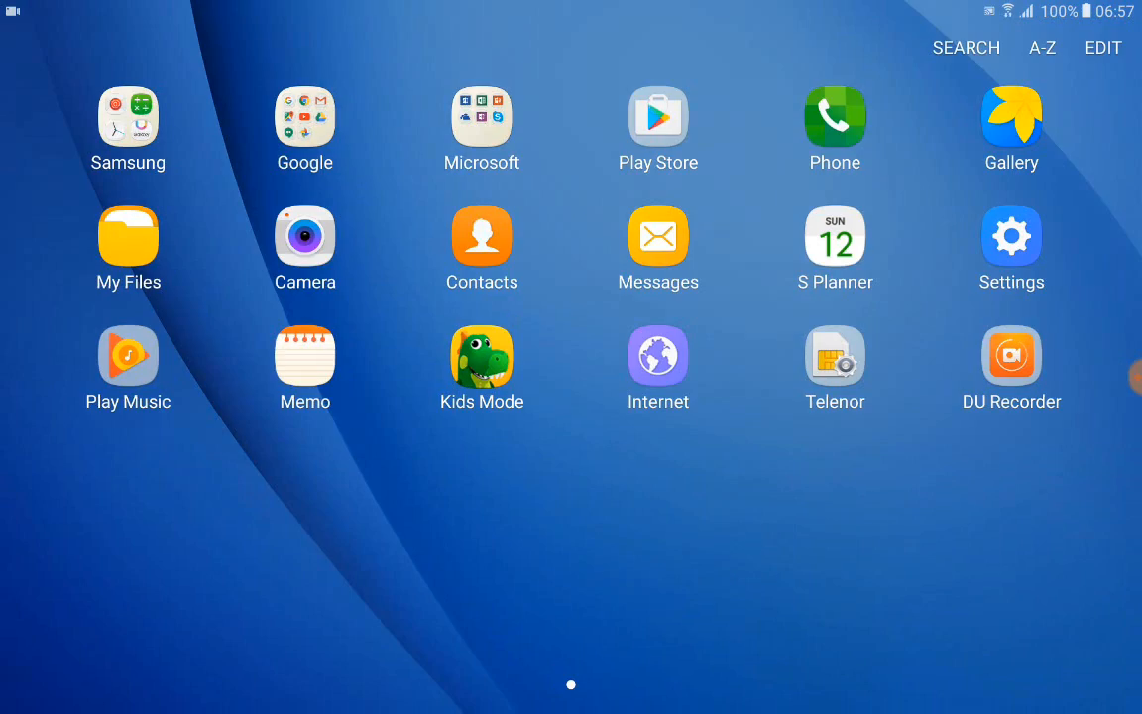
click(659, 117)
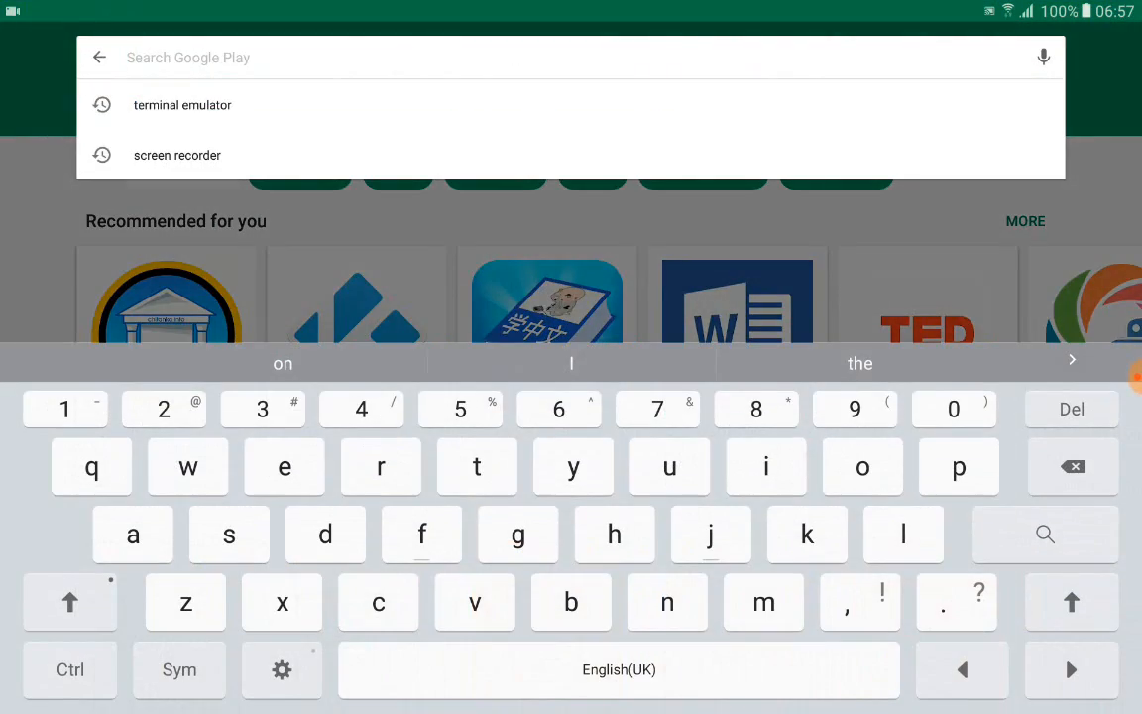
click(183, 103)
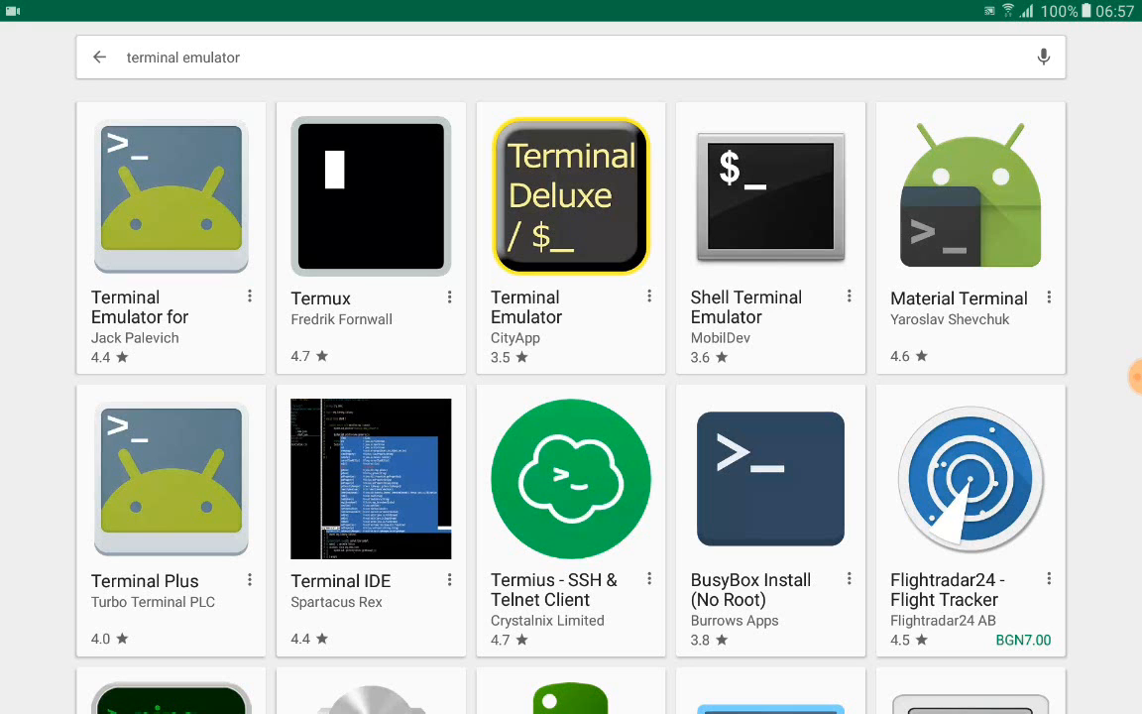
Step: Install Termux from its Play Store listing
click(369, 195)
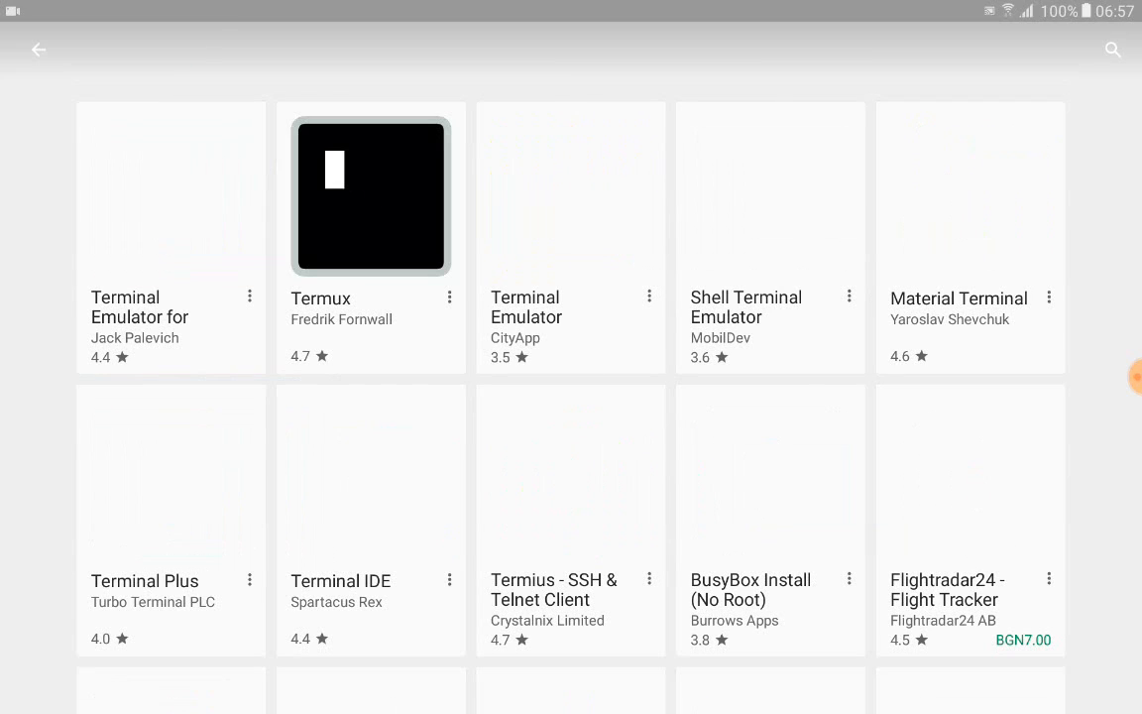
click(369, 195)
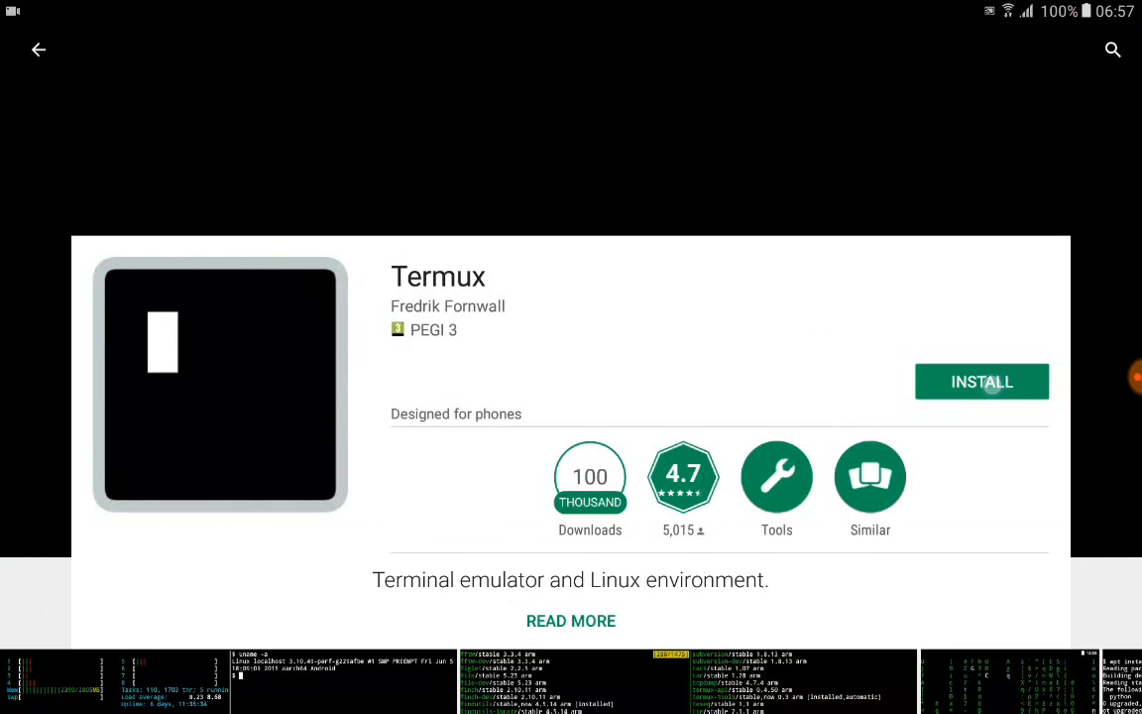
click(981, 381)
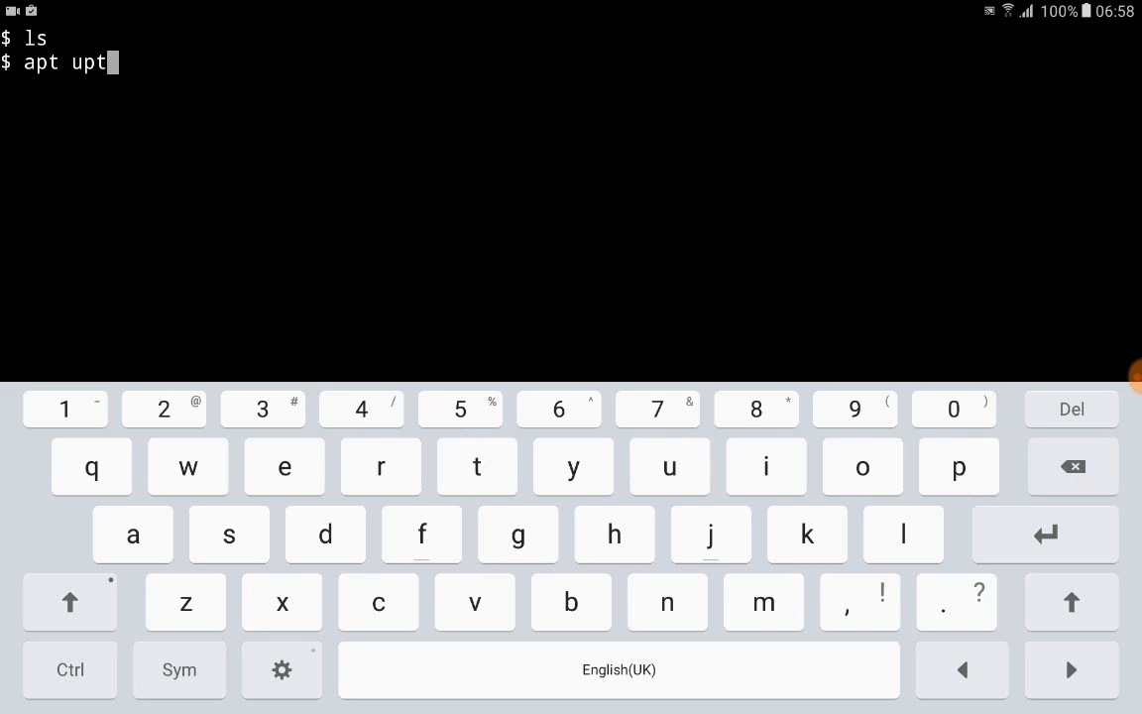
Step: Run apt update, then apt upgrade to install busybox, dpkg and termux-tools upgrades
click(476, 467)
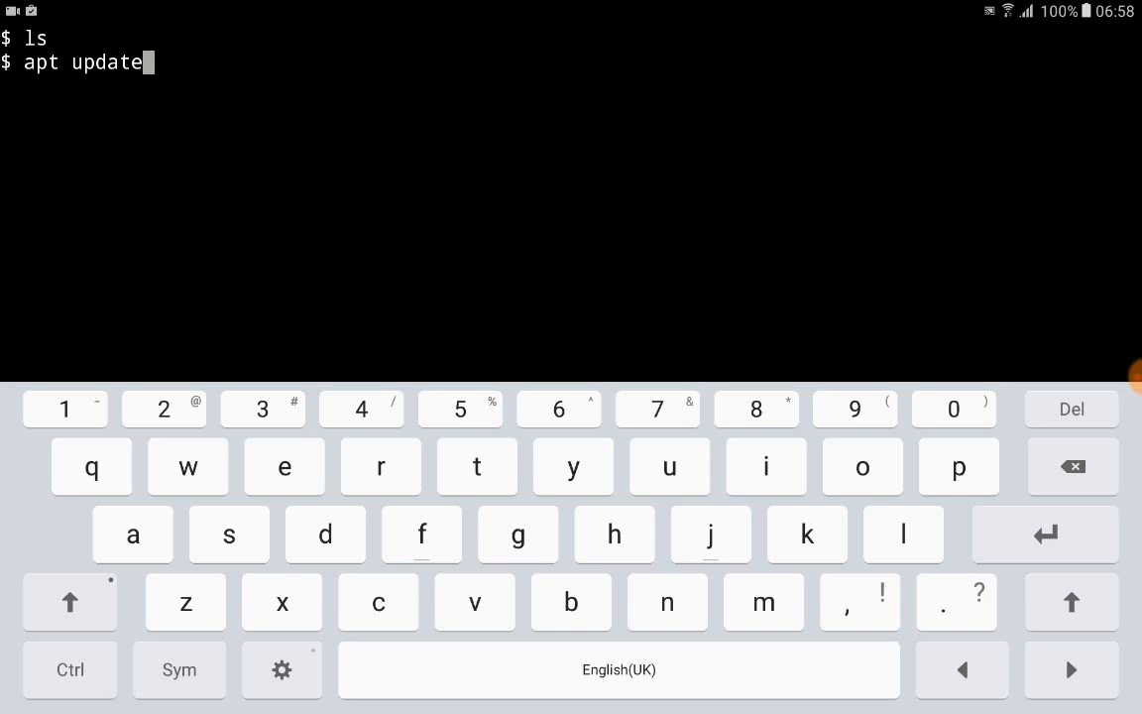
key(Enter)
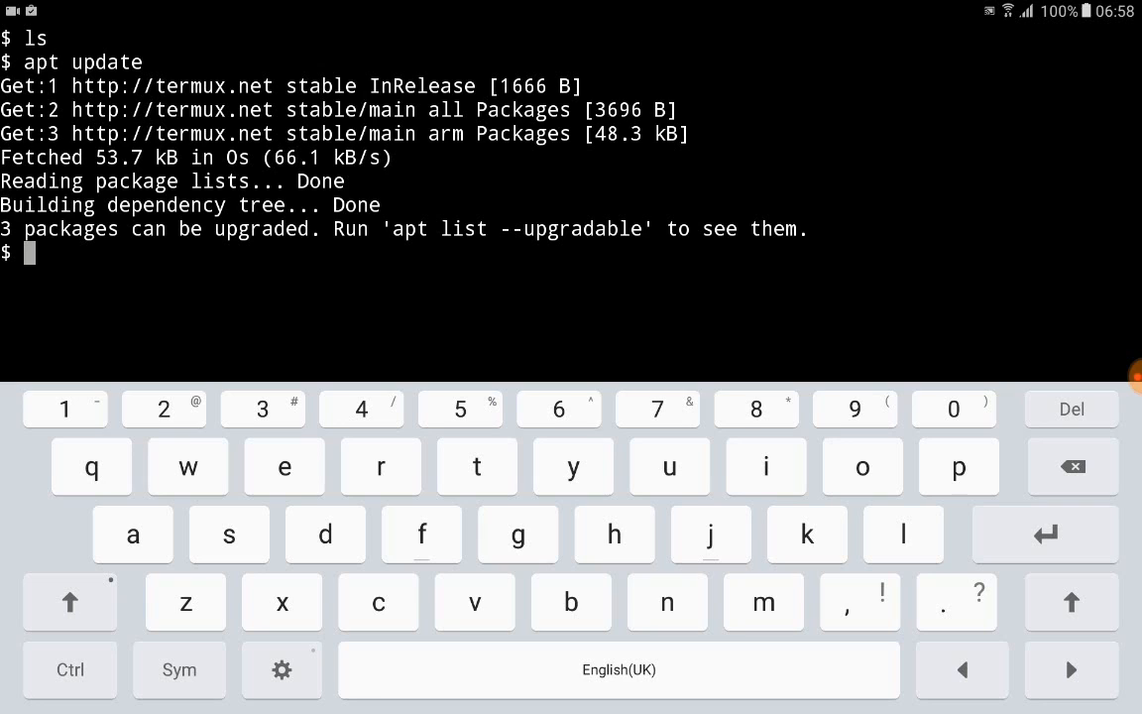
text(u)
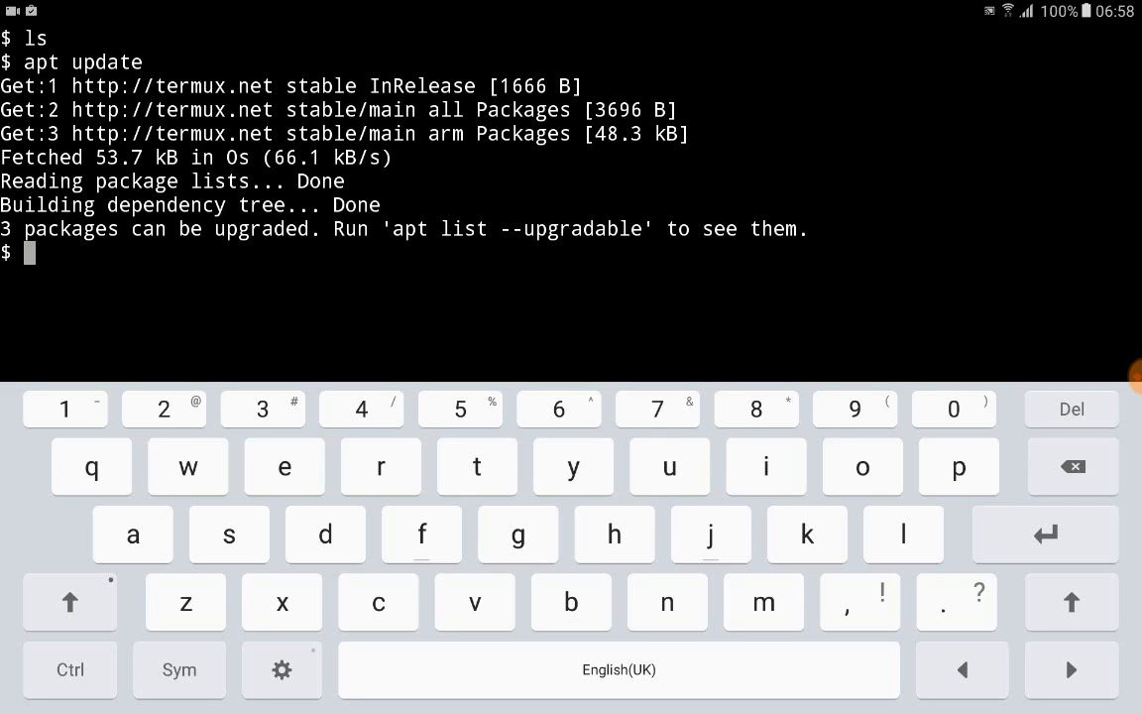
text(apt)
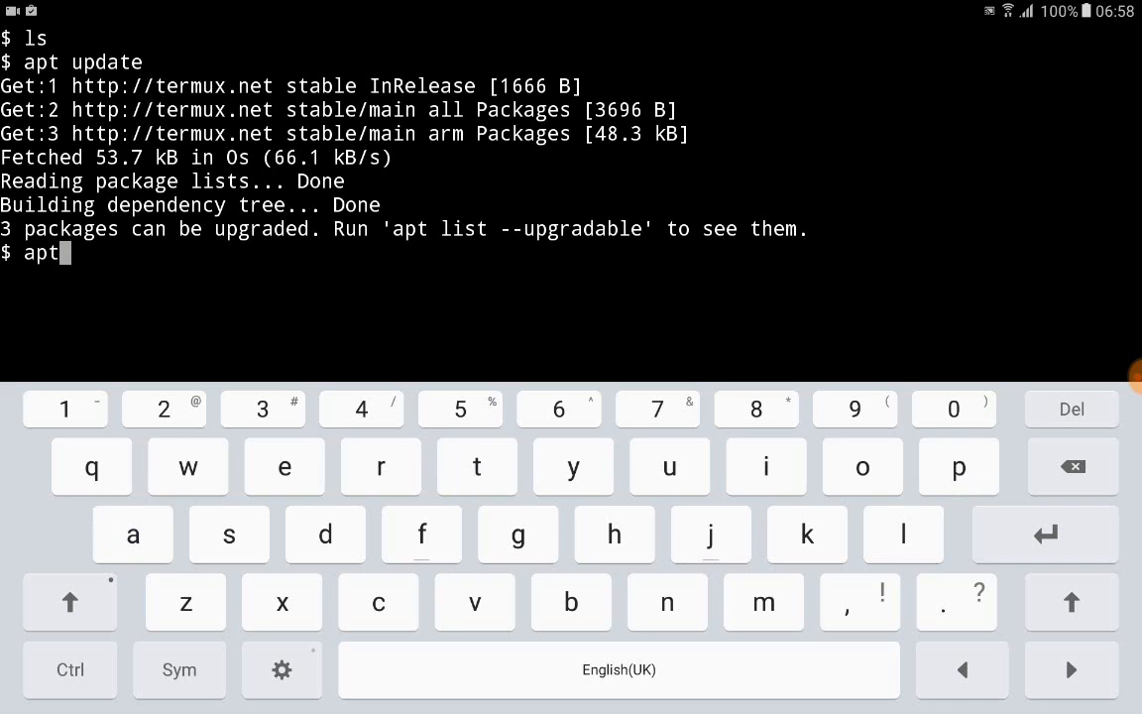
text(up)
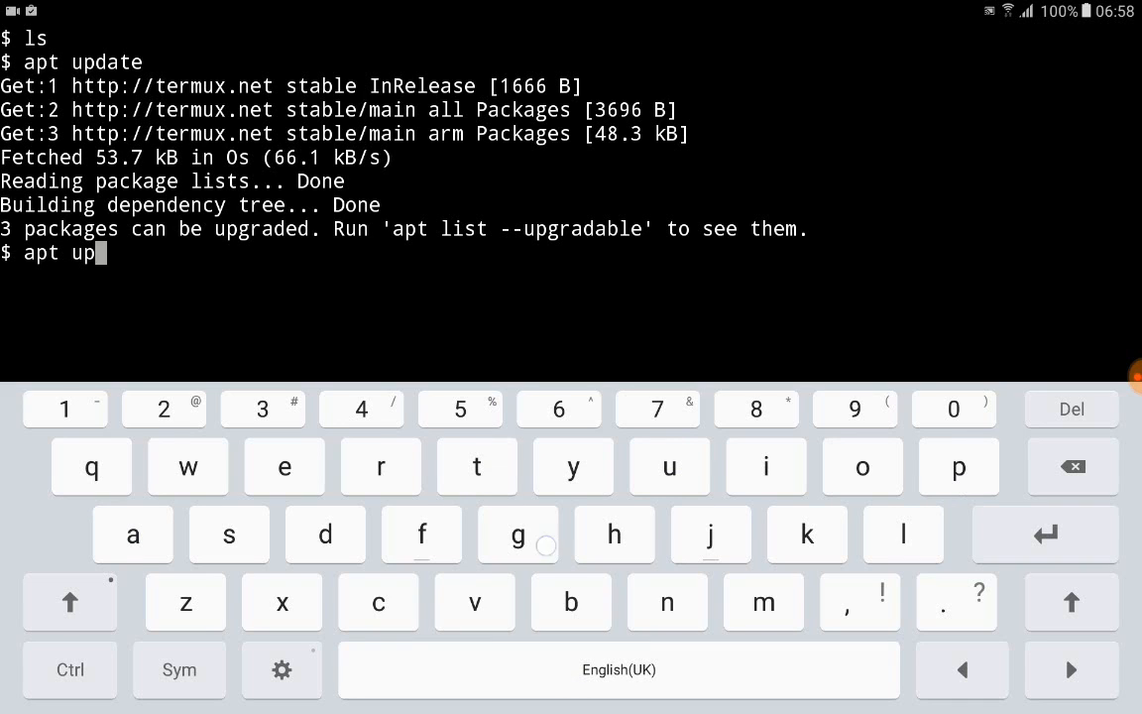
text(rade)
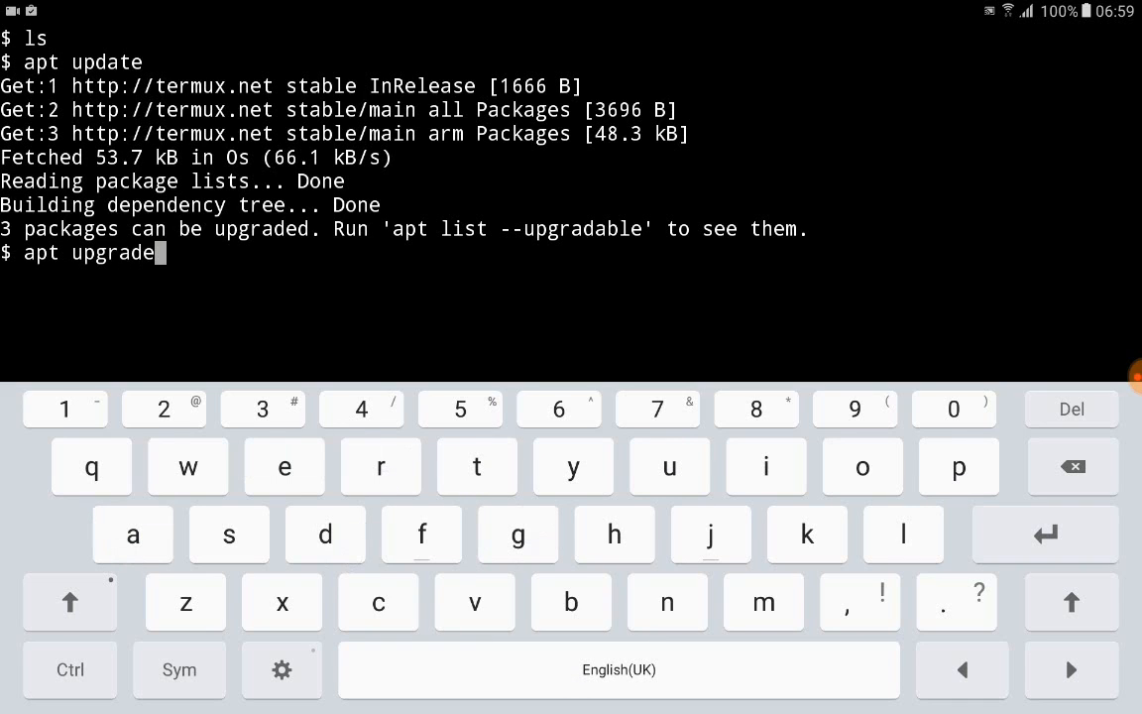
key(Enter)
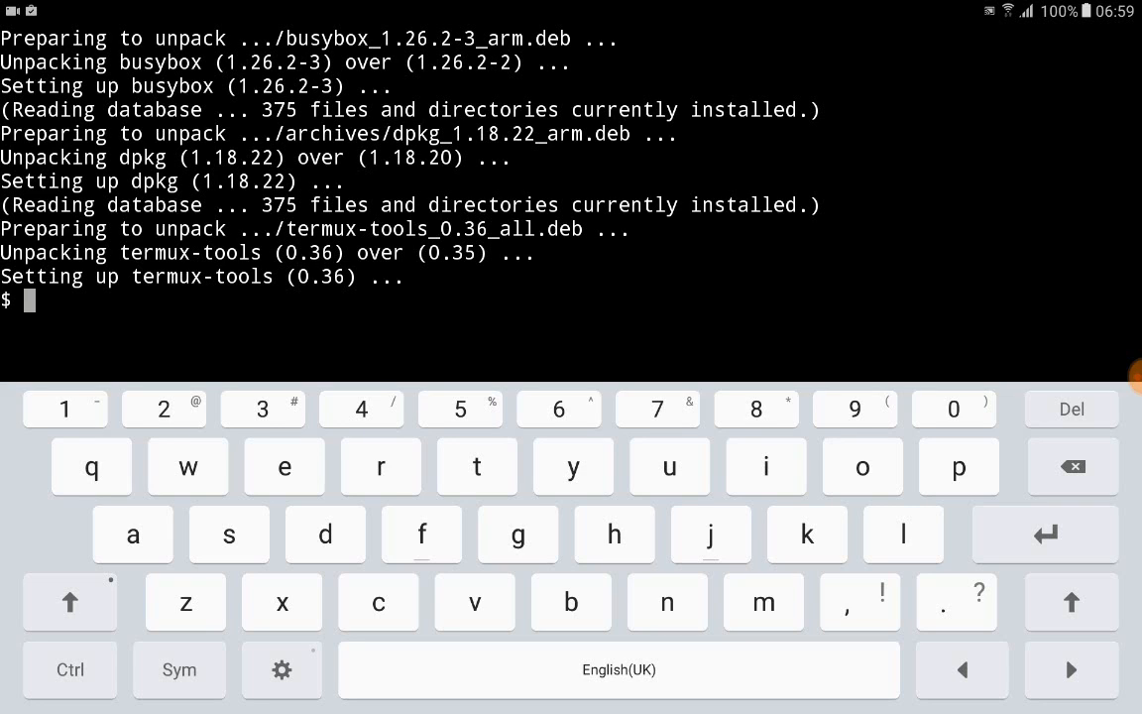
Step: Install vim and nodejs 6.9.3 via apt, confirming each with y
text(apt insta)
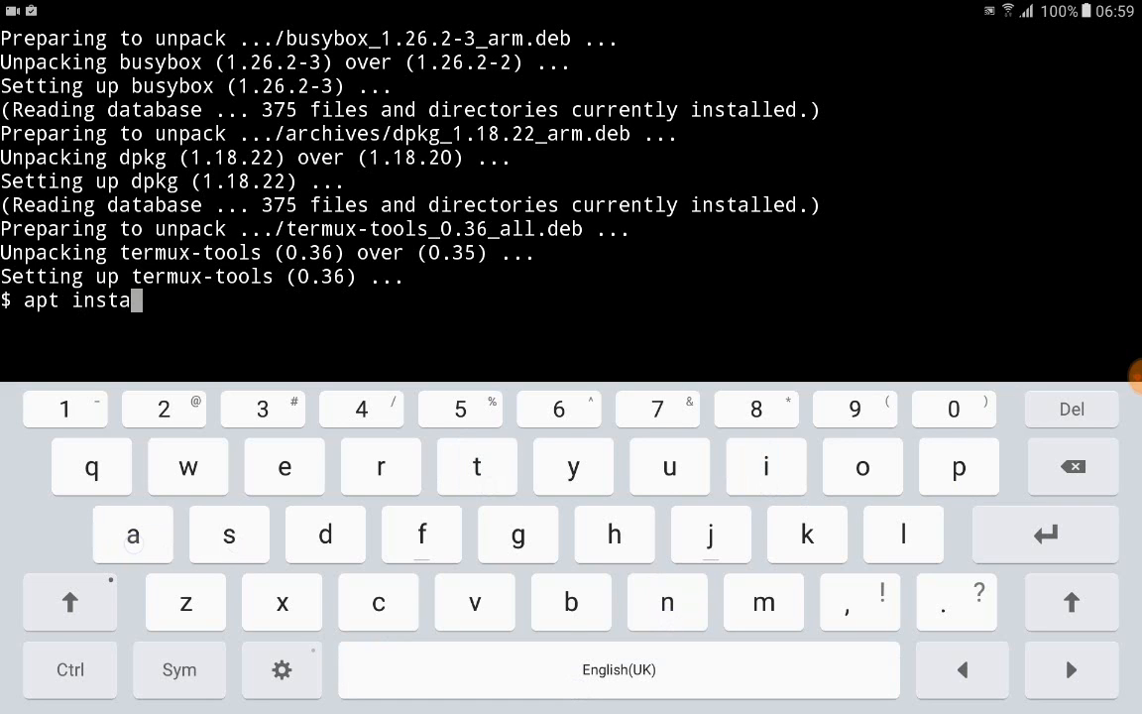
text(ll vim)
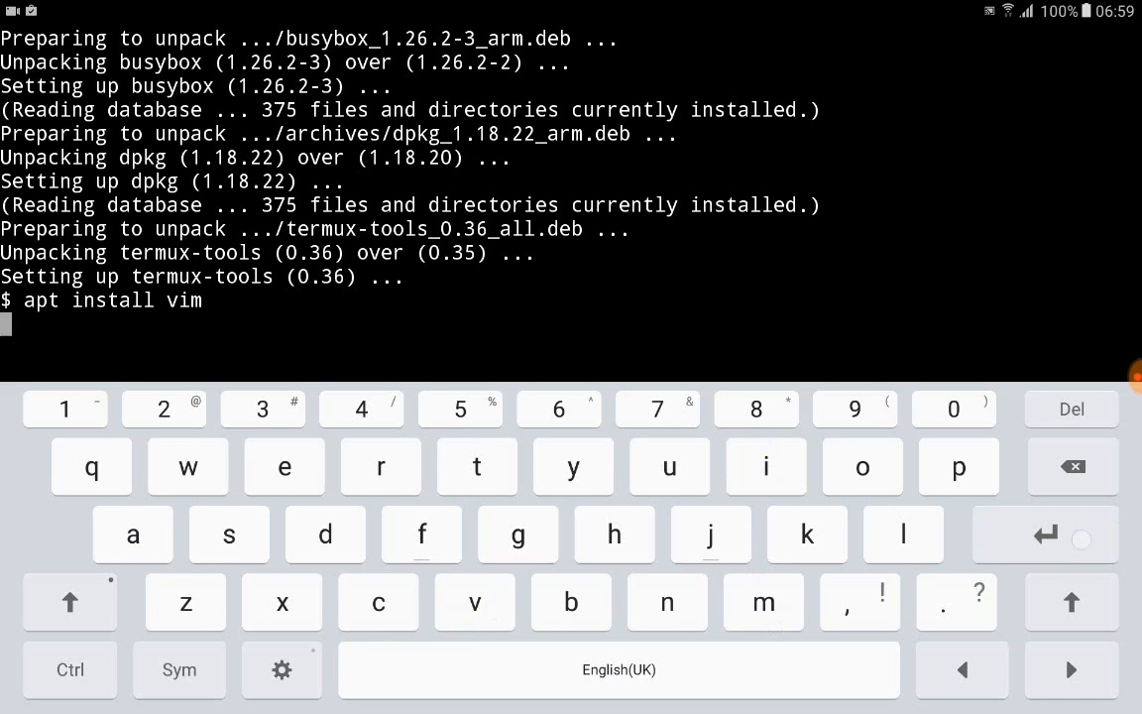
text(y)
text(apt i)
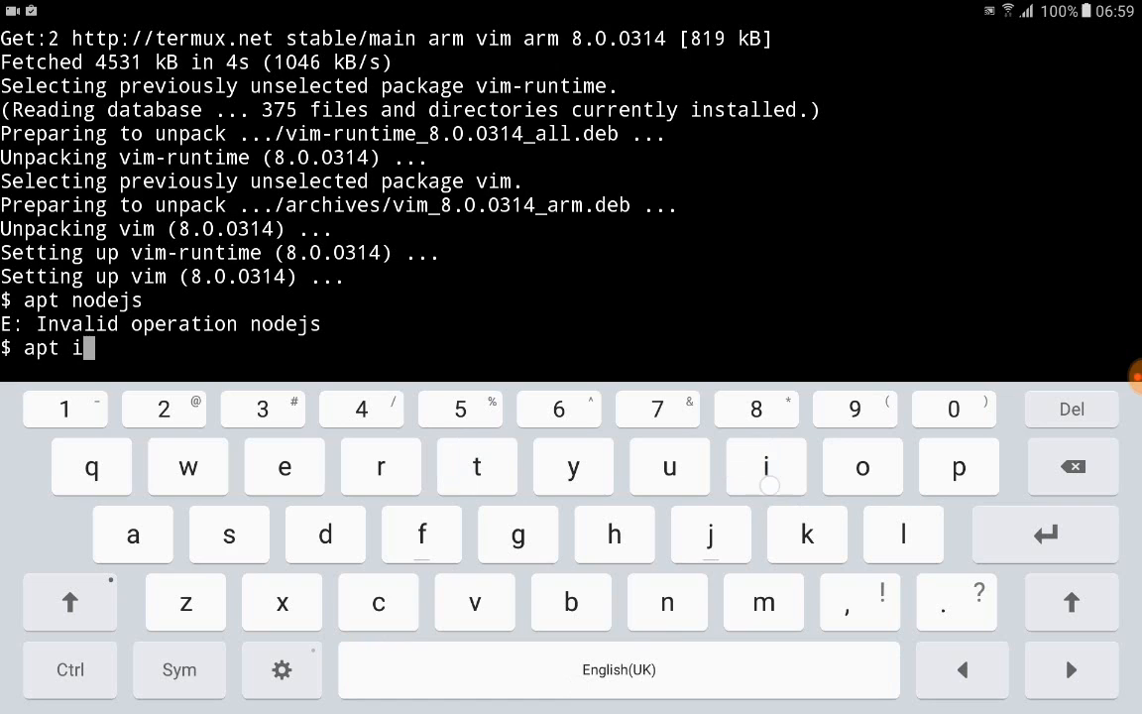
text(nstall)
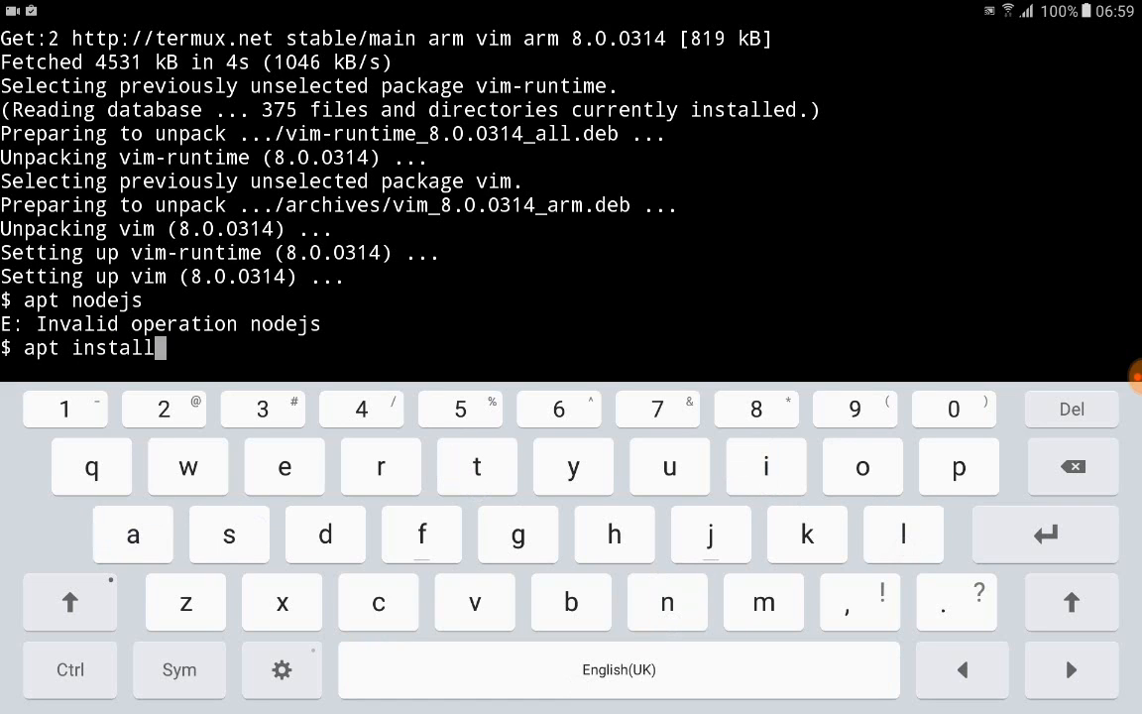
text(no)
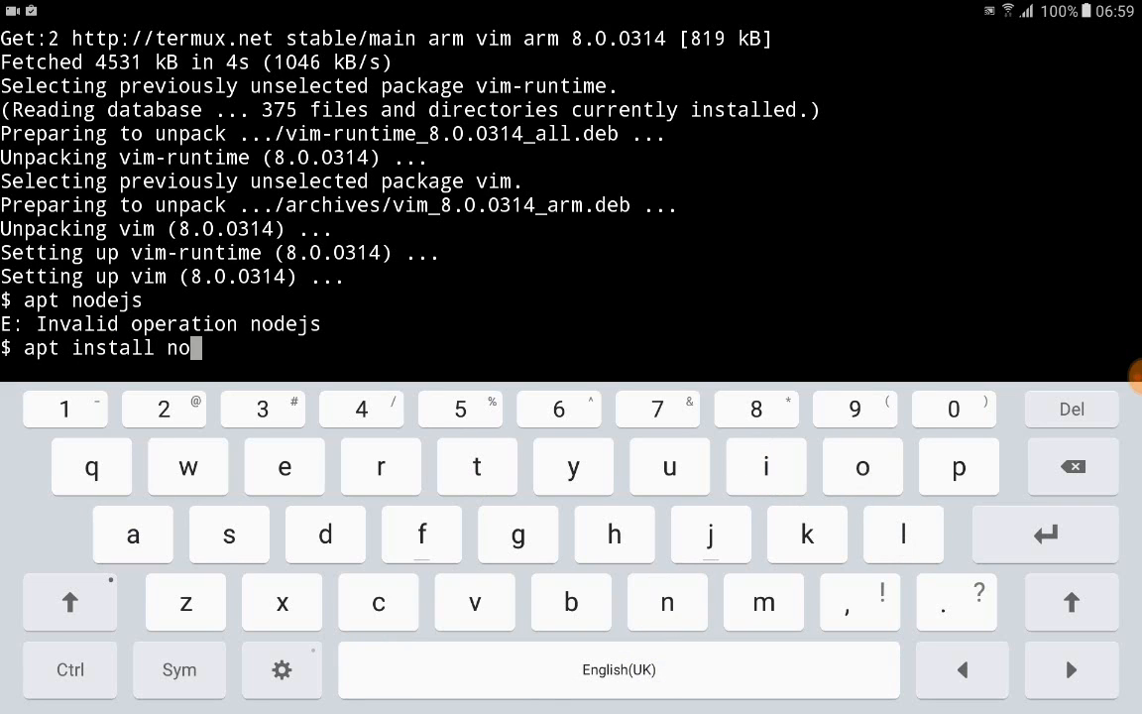
text(dejs)
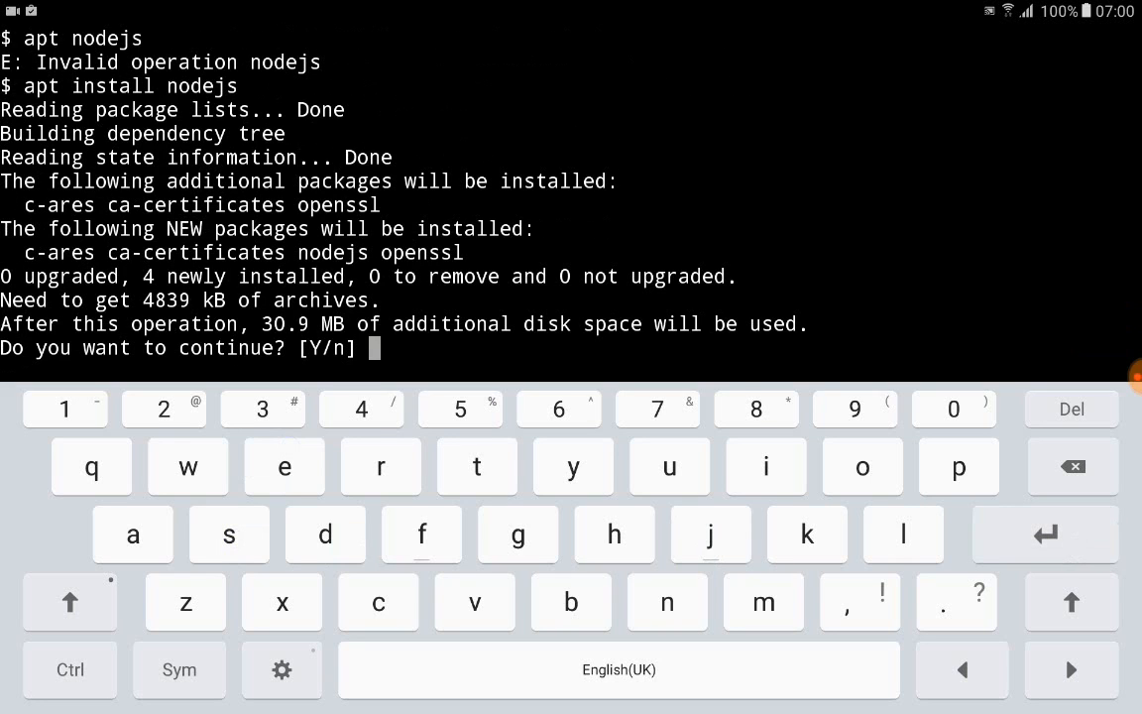
text(y)
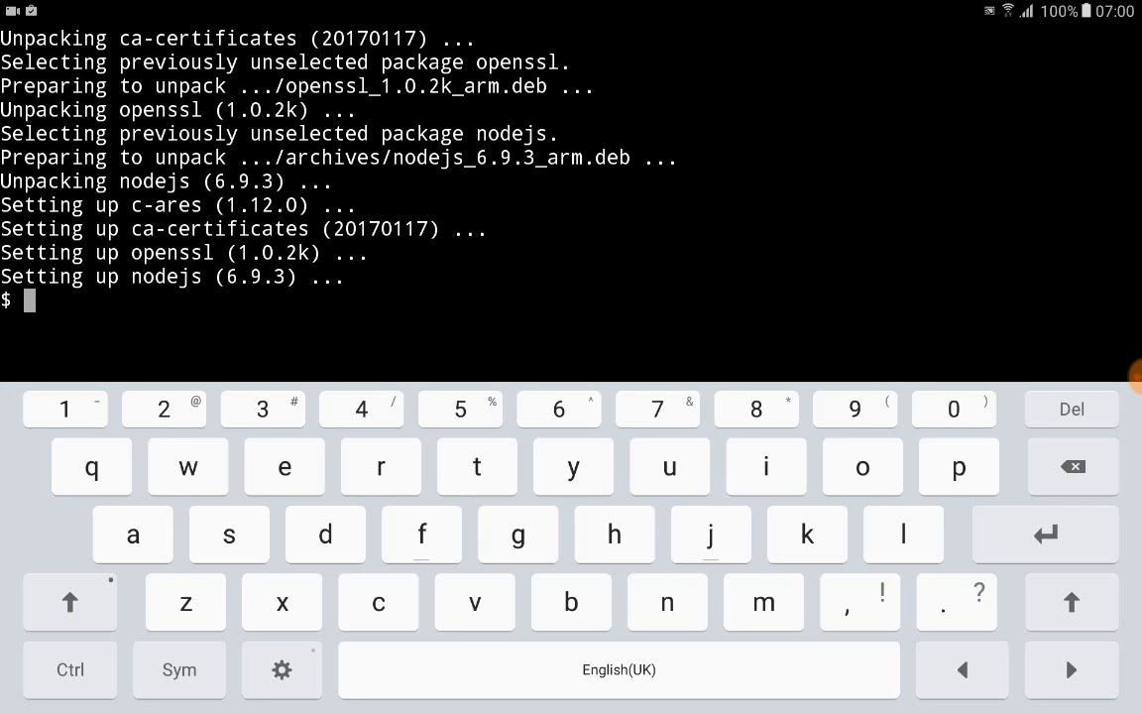
Step: Install wget 1.19 with apt install wget, confirming with y
text(n)
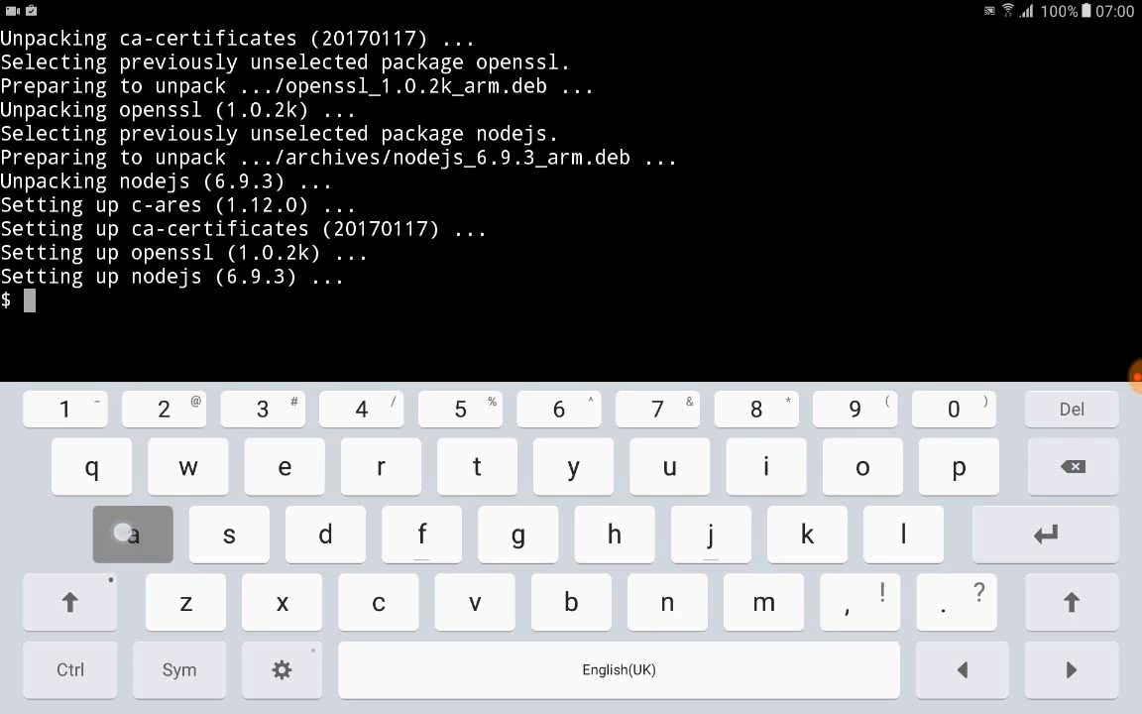
text(apt)
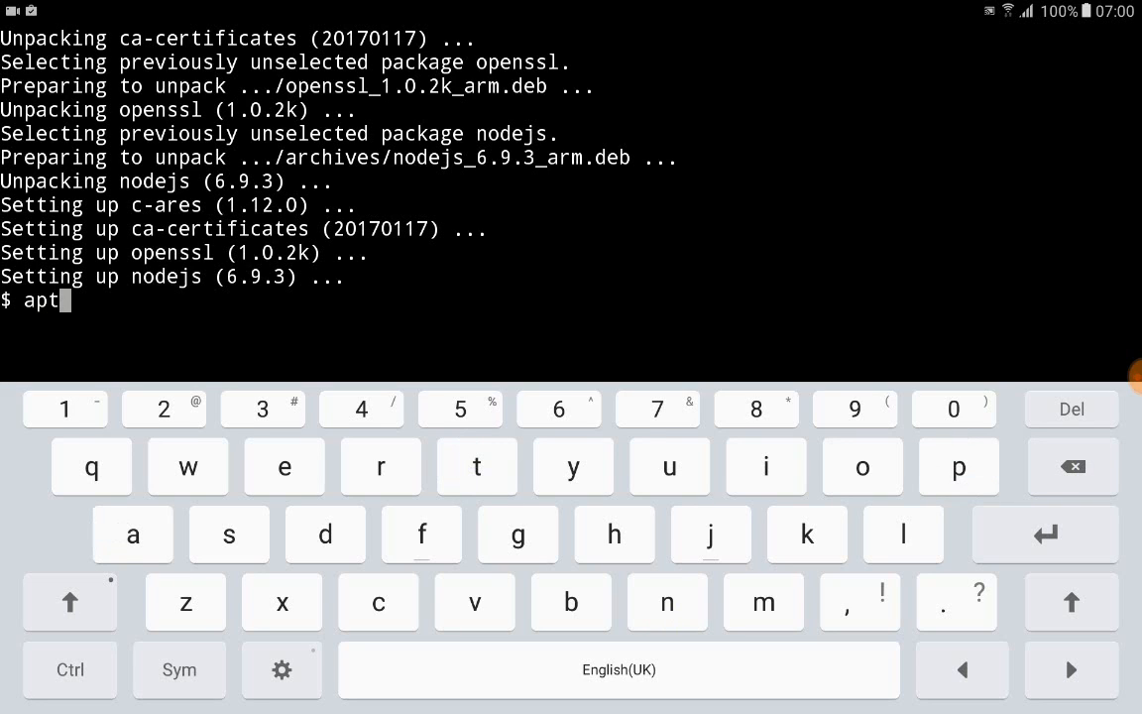
key(space)
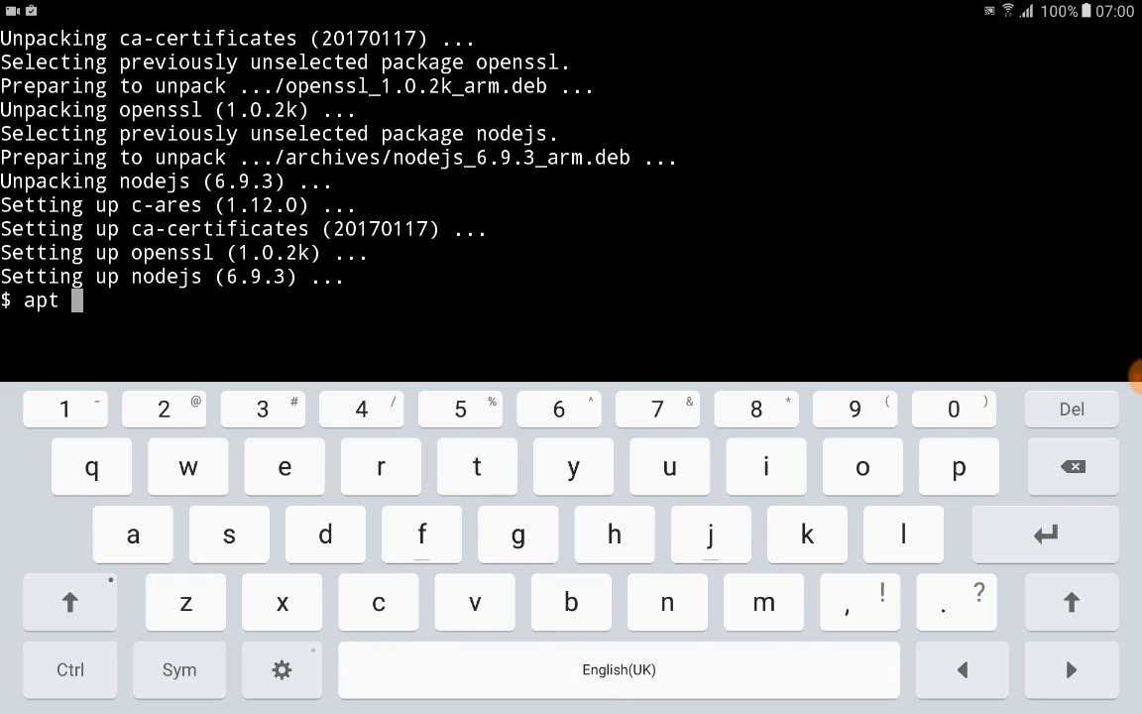
click(186, 466)
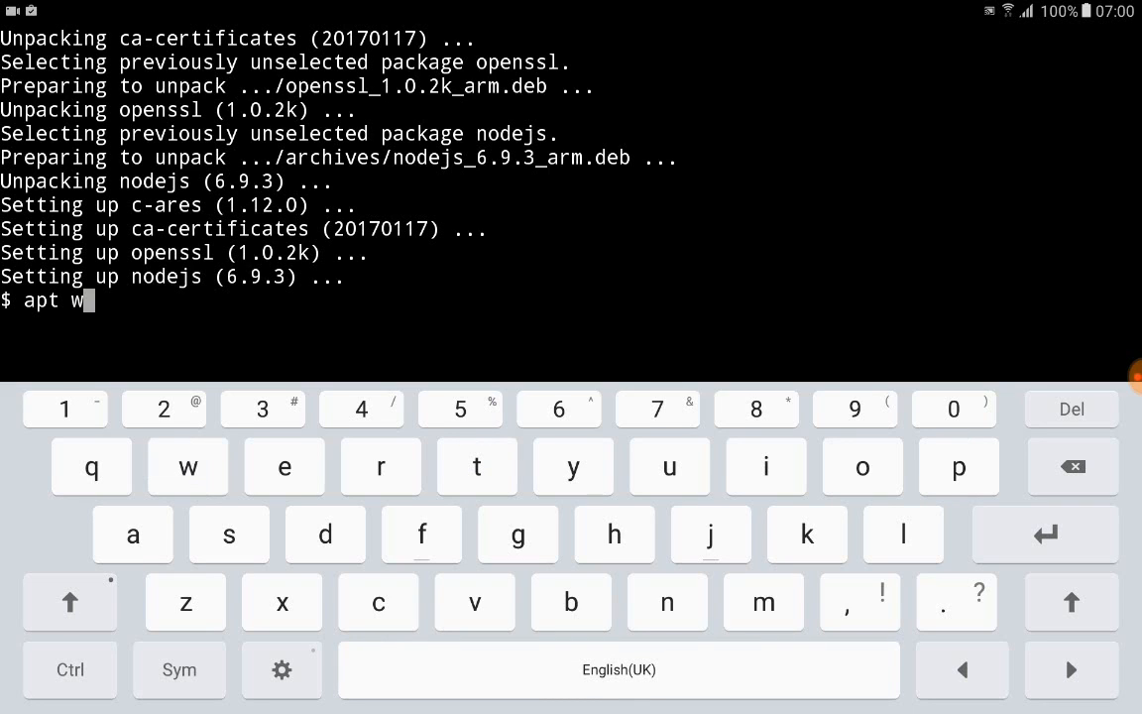
key(Backspace)
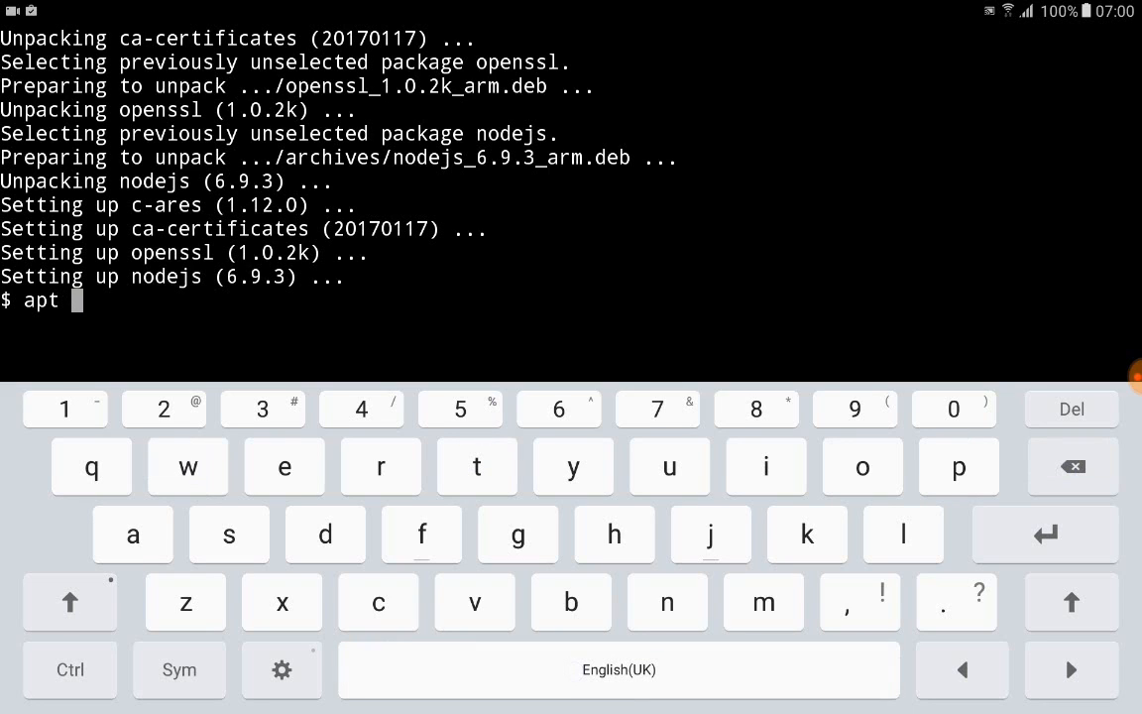
text(insta)
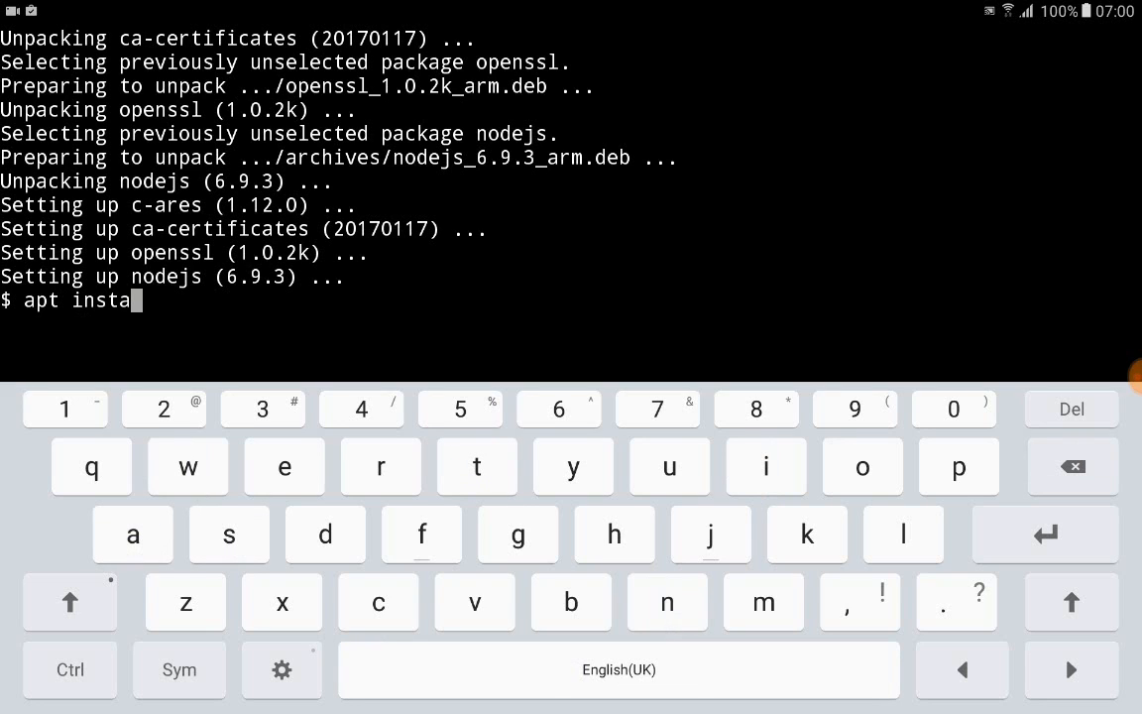
text(ll w)
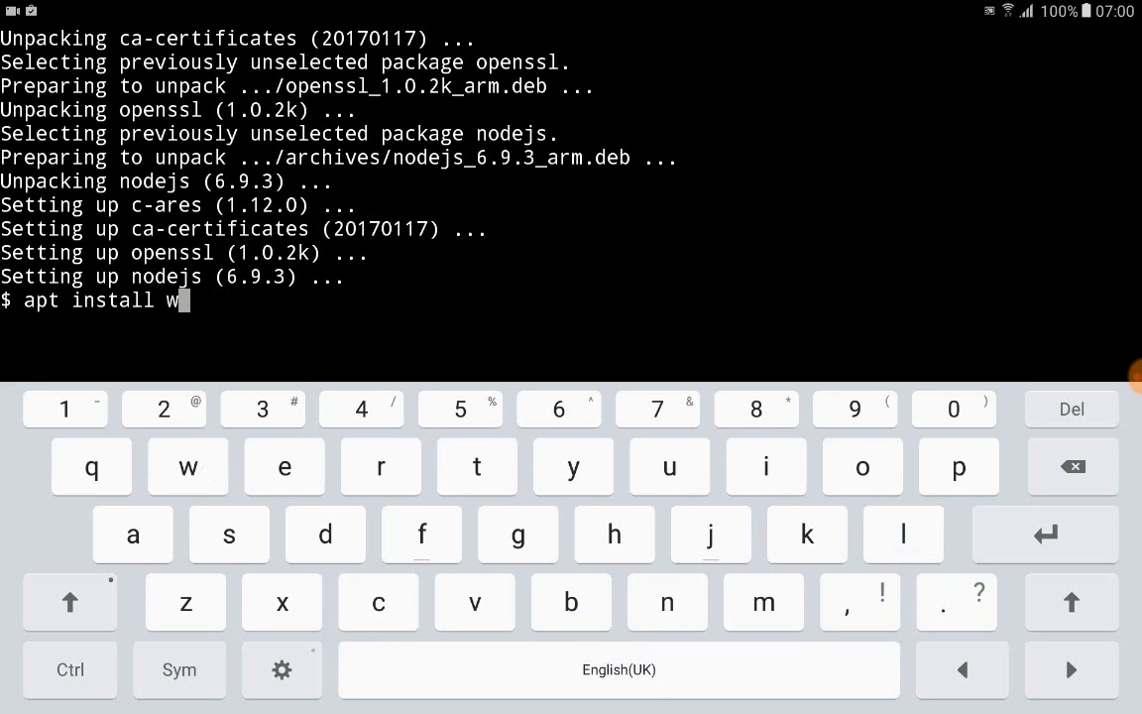
text(get)
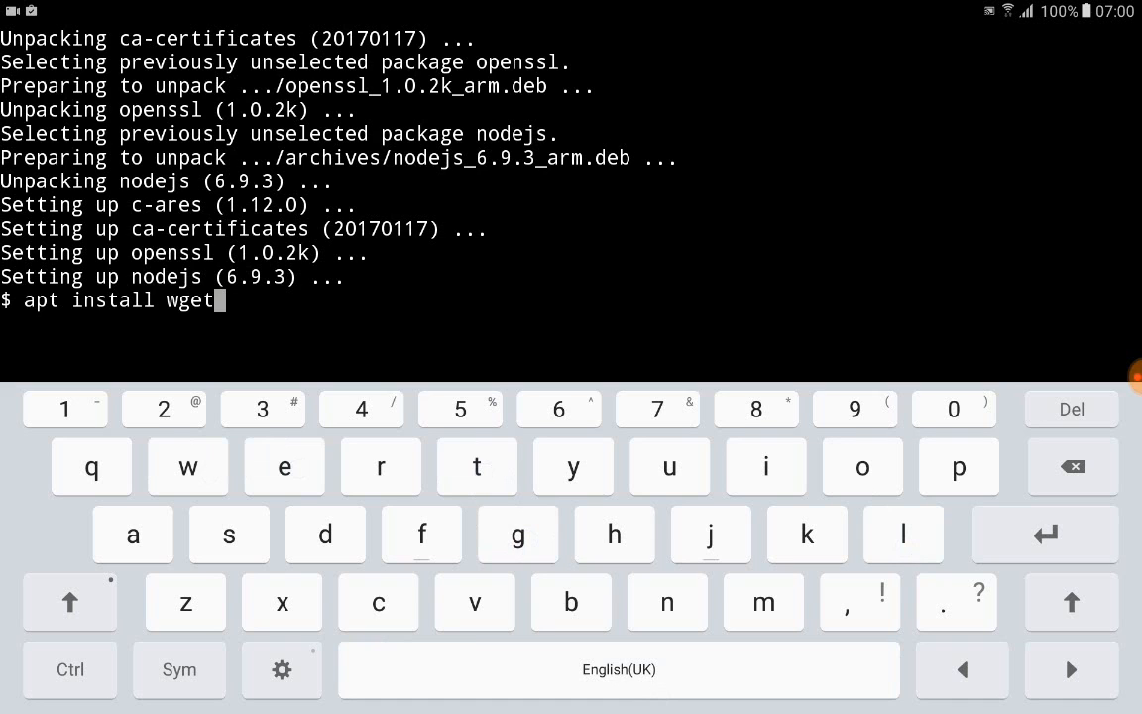
key(Enter)
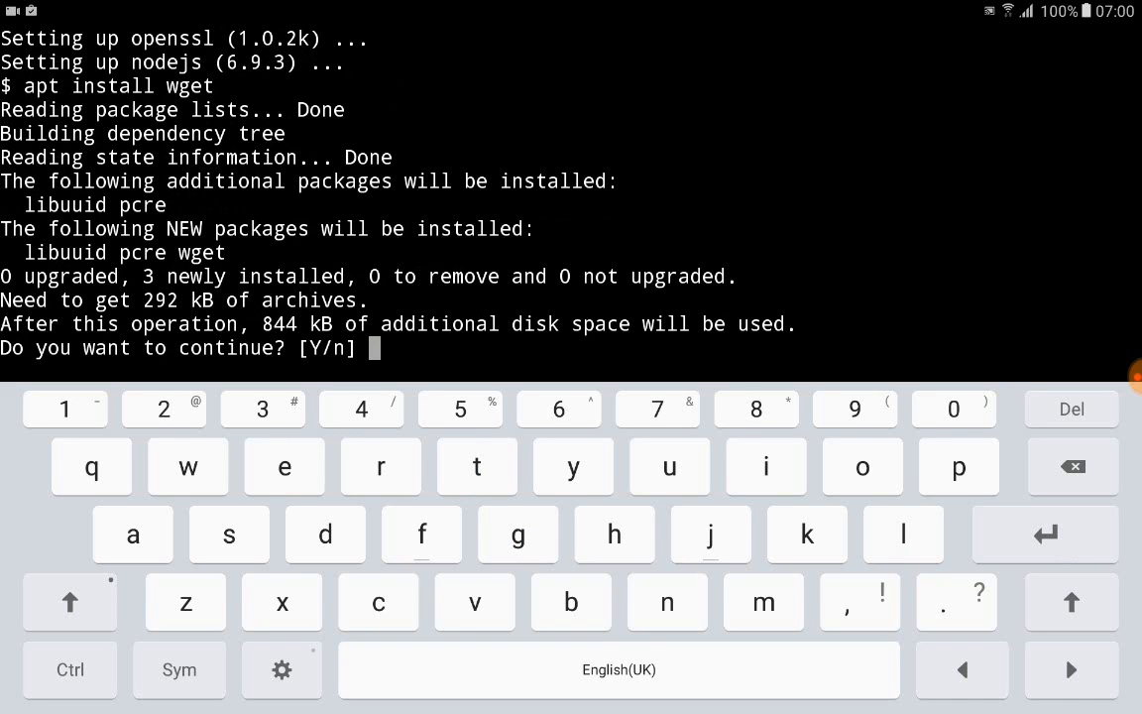
text(y)
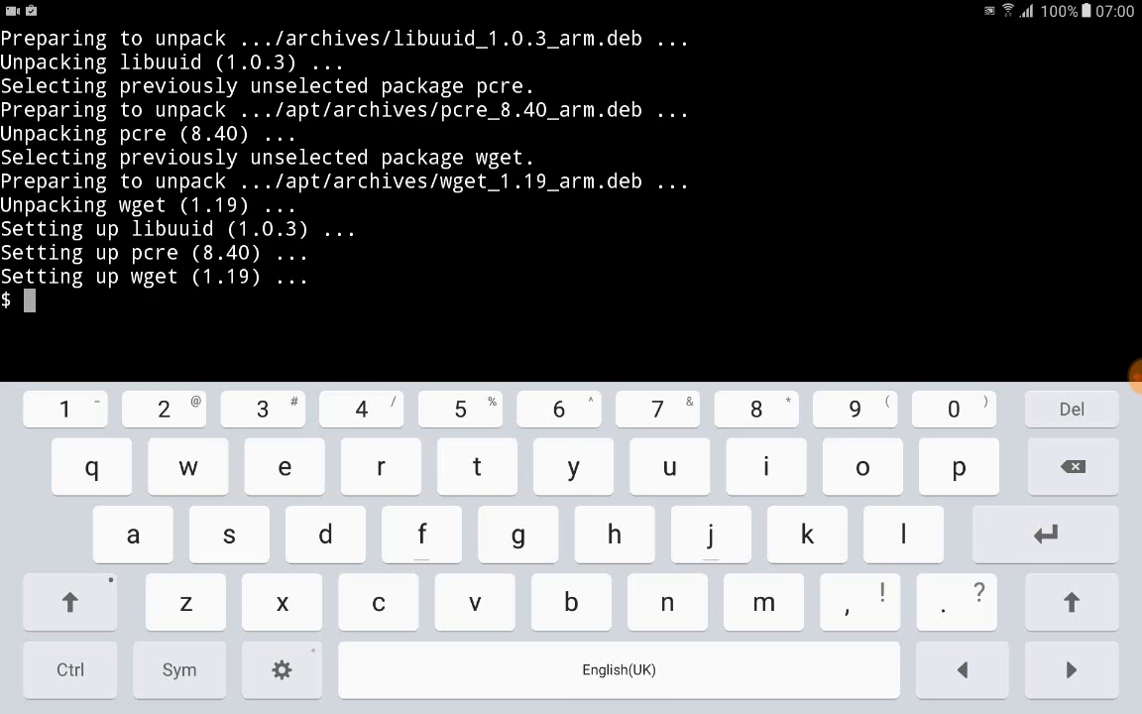
Step: Run apt list --installed and review the output confirming vim, nodejs and wget
text(ap)
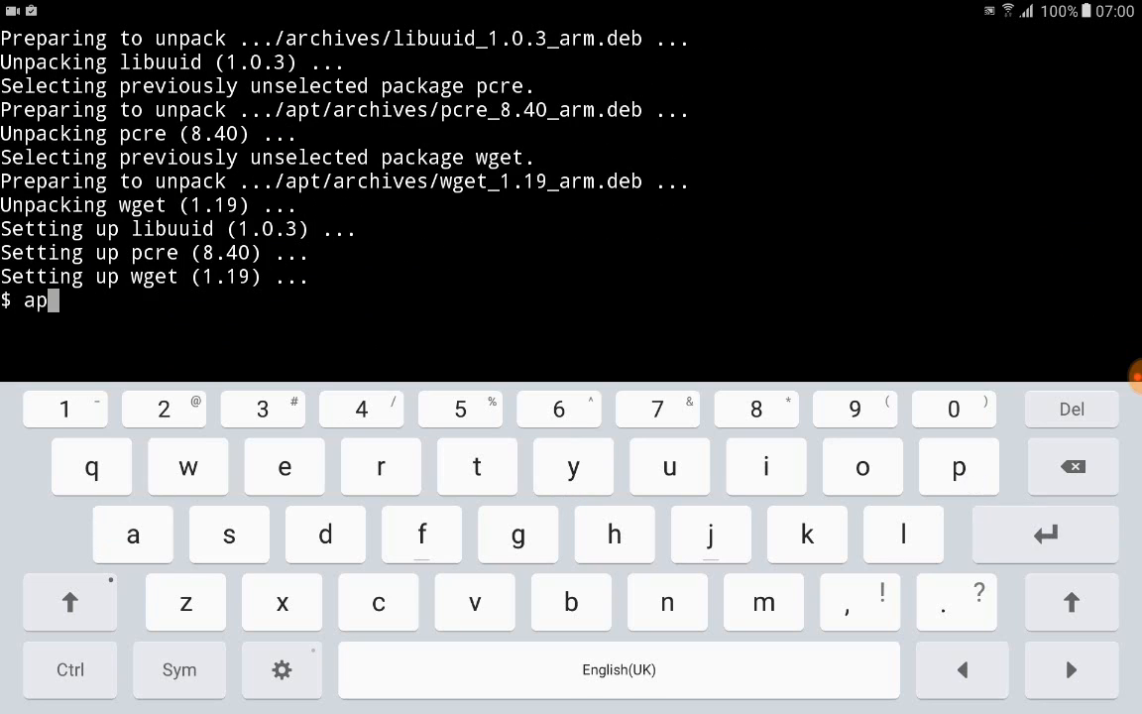
click(765, 468)
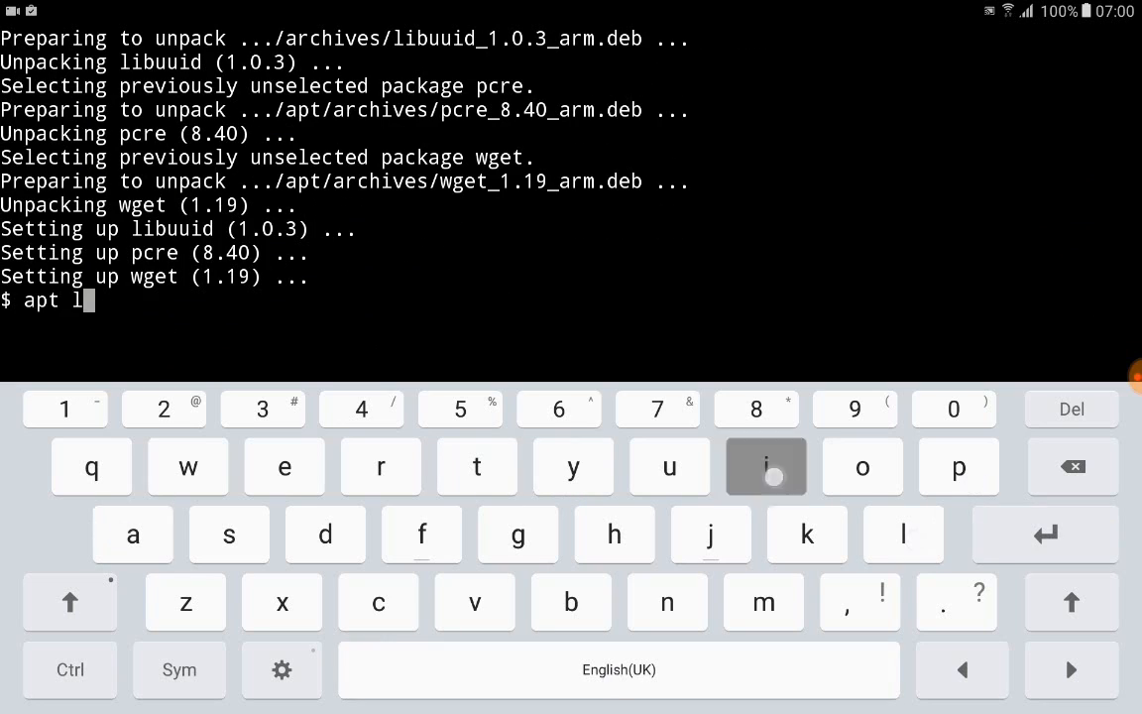
text(ist -)
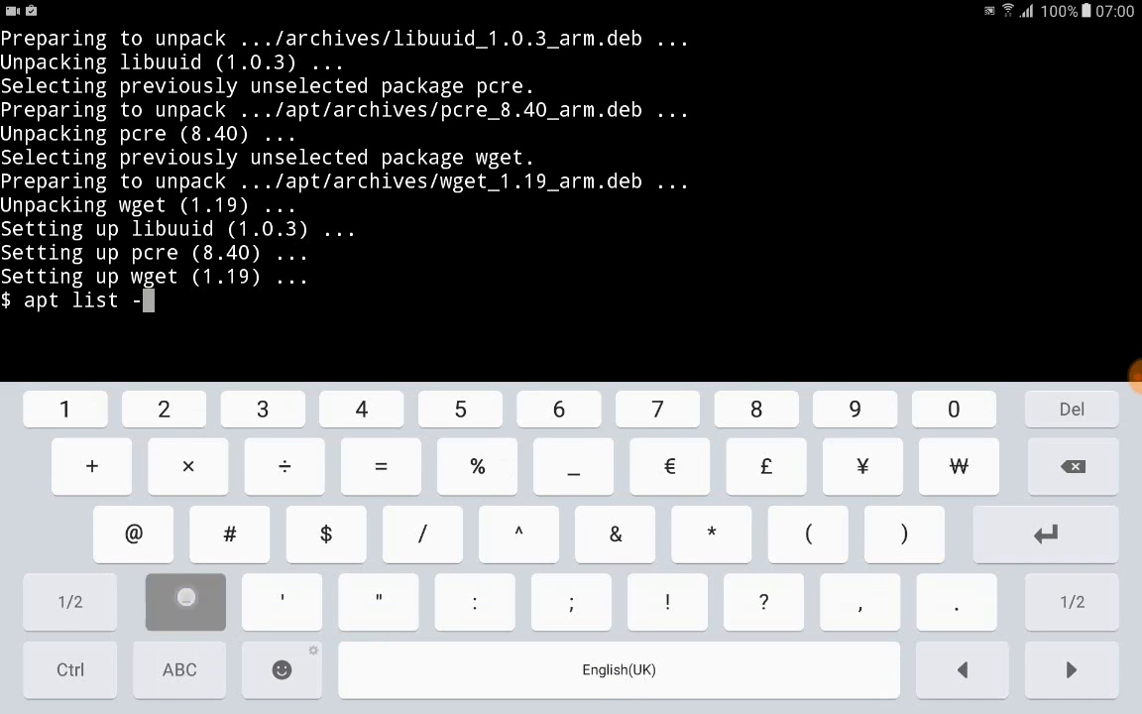
click(184, 602)
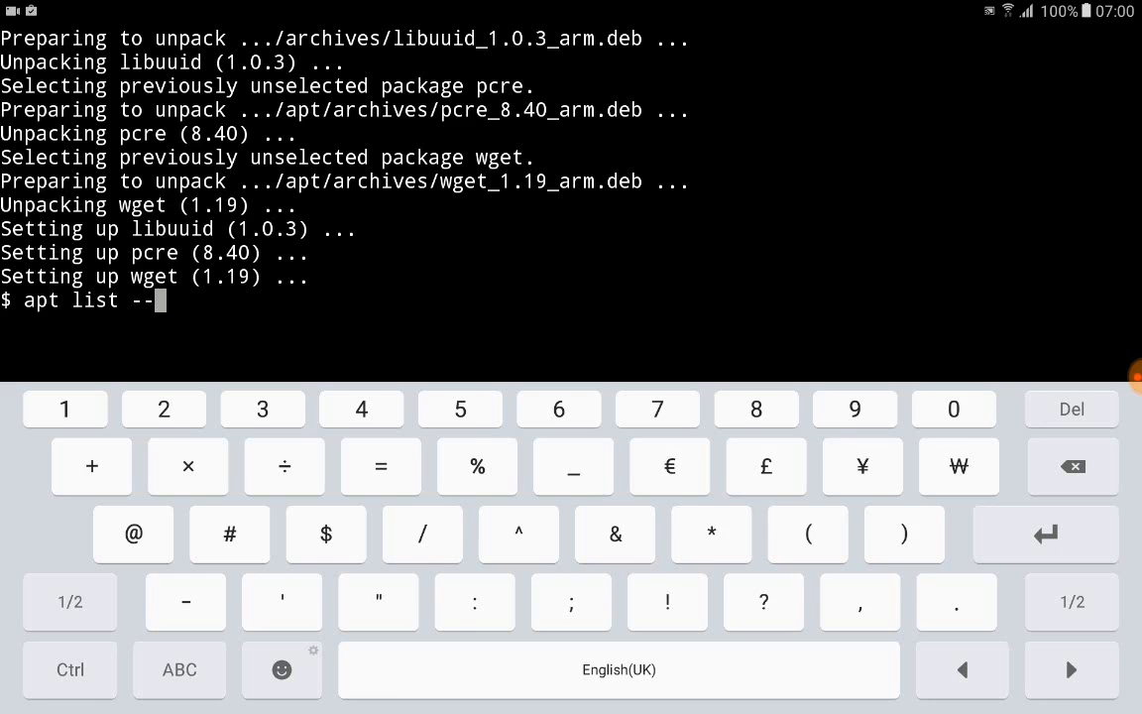
text(in)
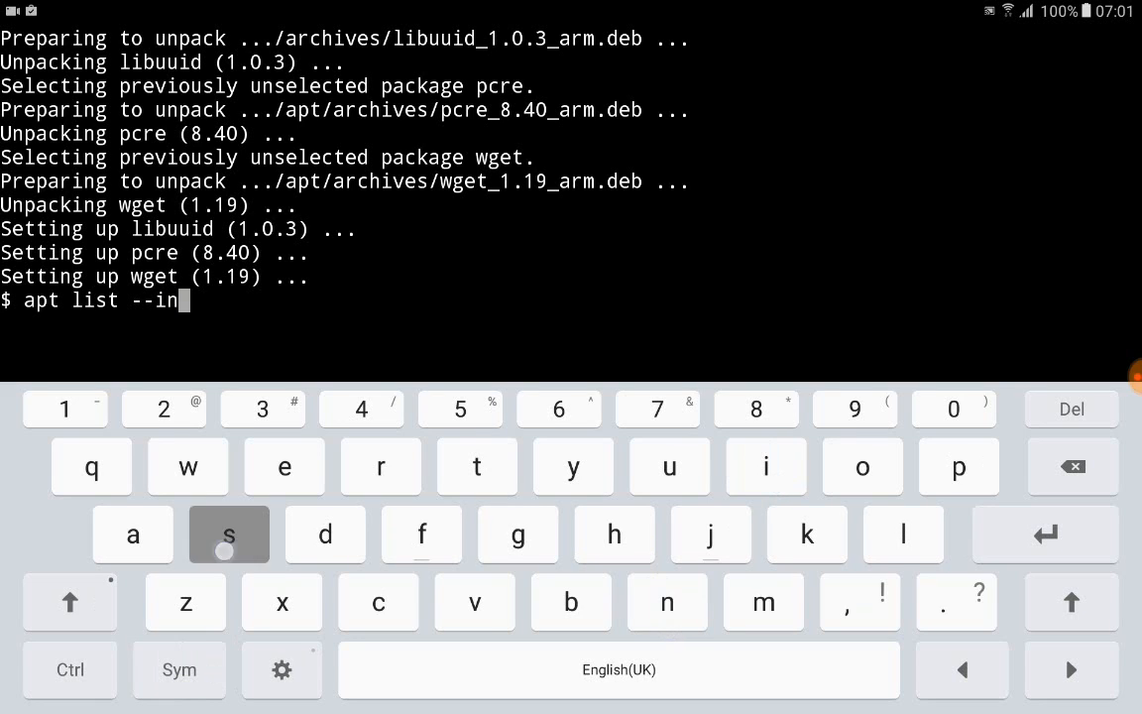
text(stall)
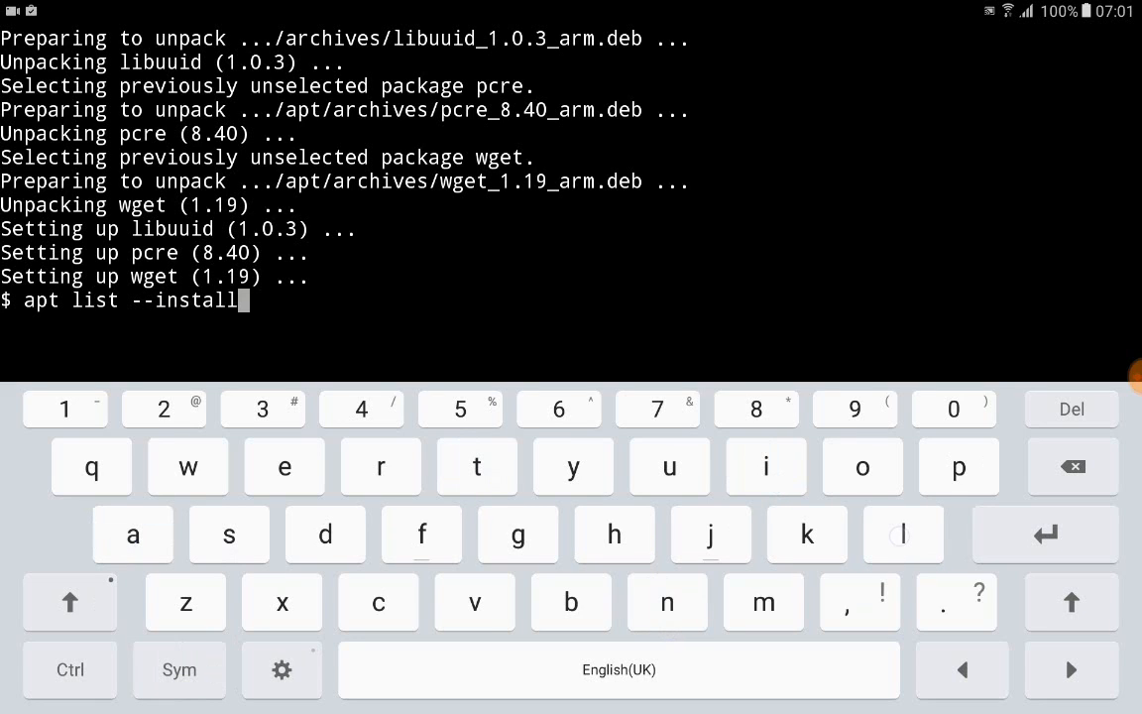
key(Enter)
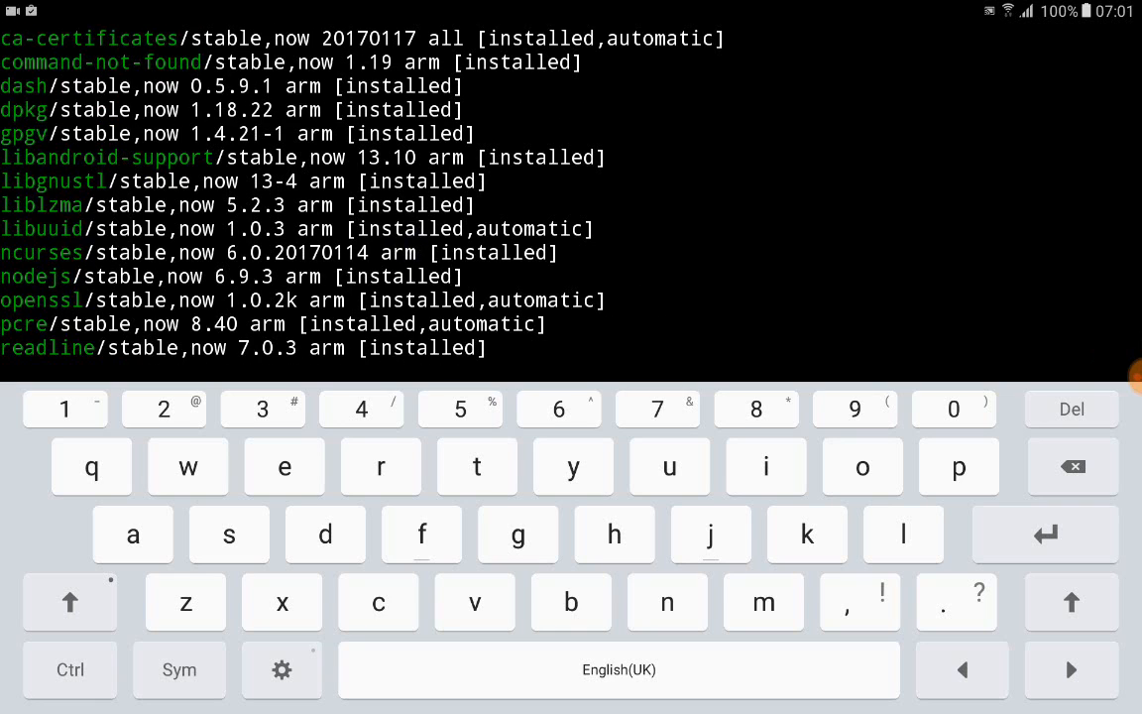
scroll(down, 3)
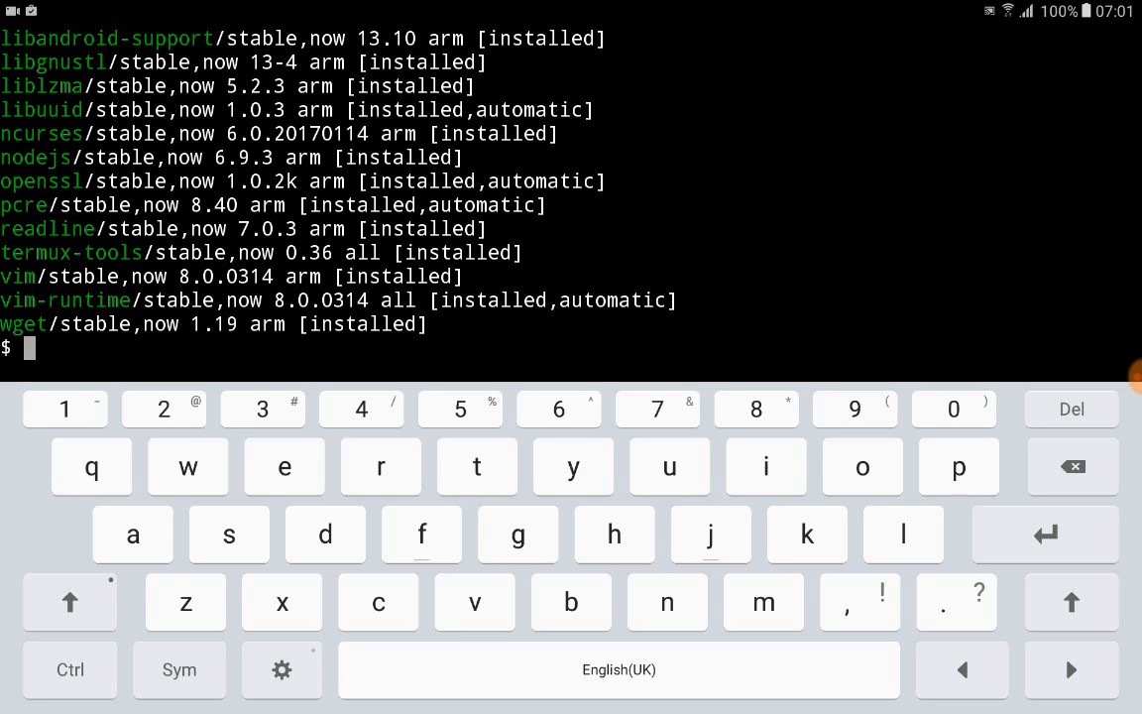
text(mkdir app)
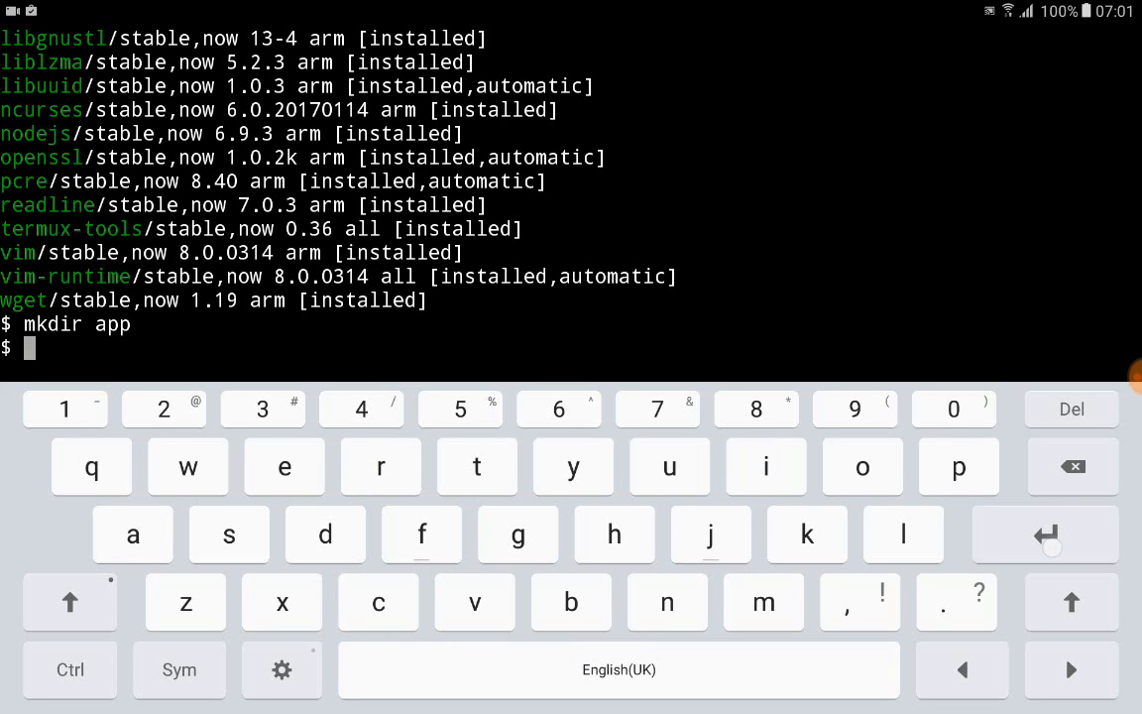
Step: Enter the app folder and start npm init, accepting name app and version 1.0.0
text(cd)
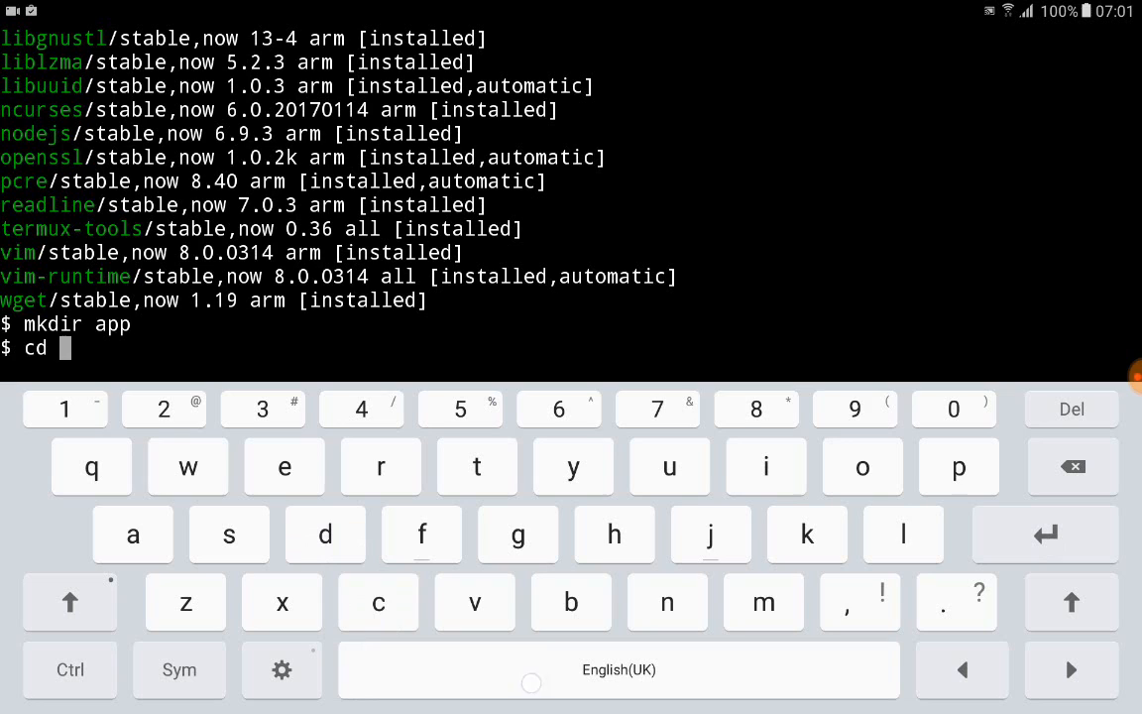
text(app)
text(npm init)
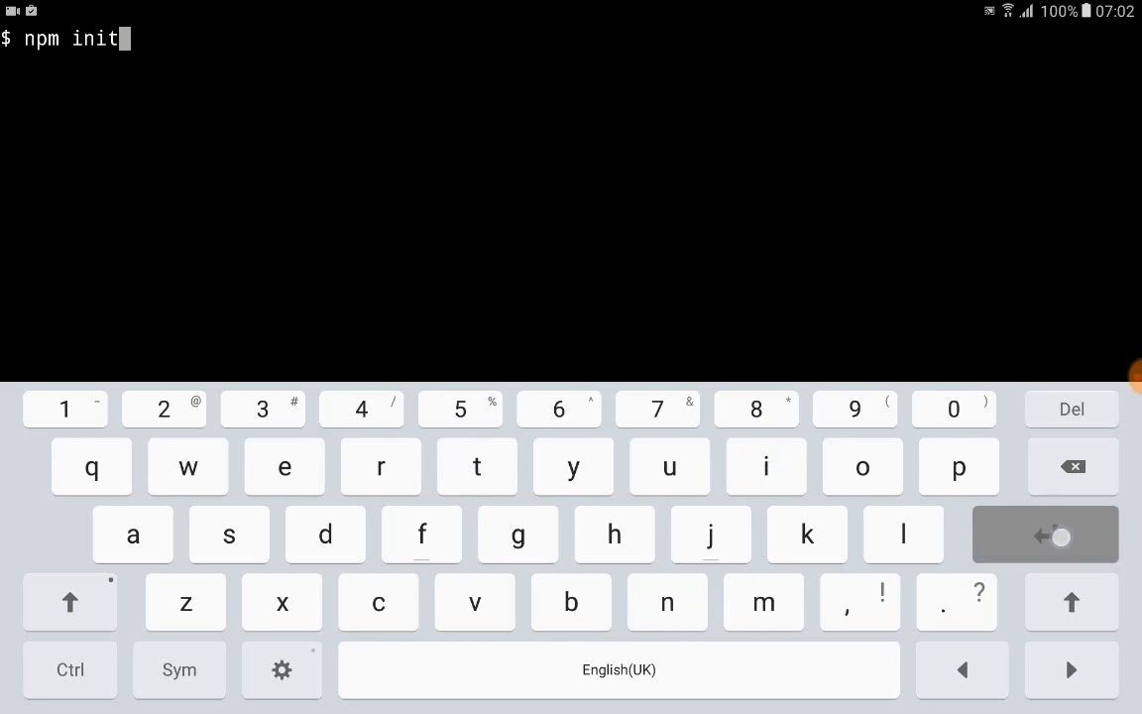
key(Enter)
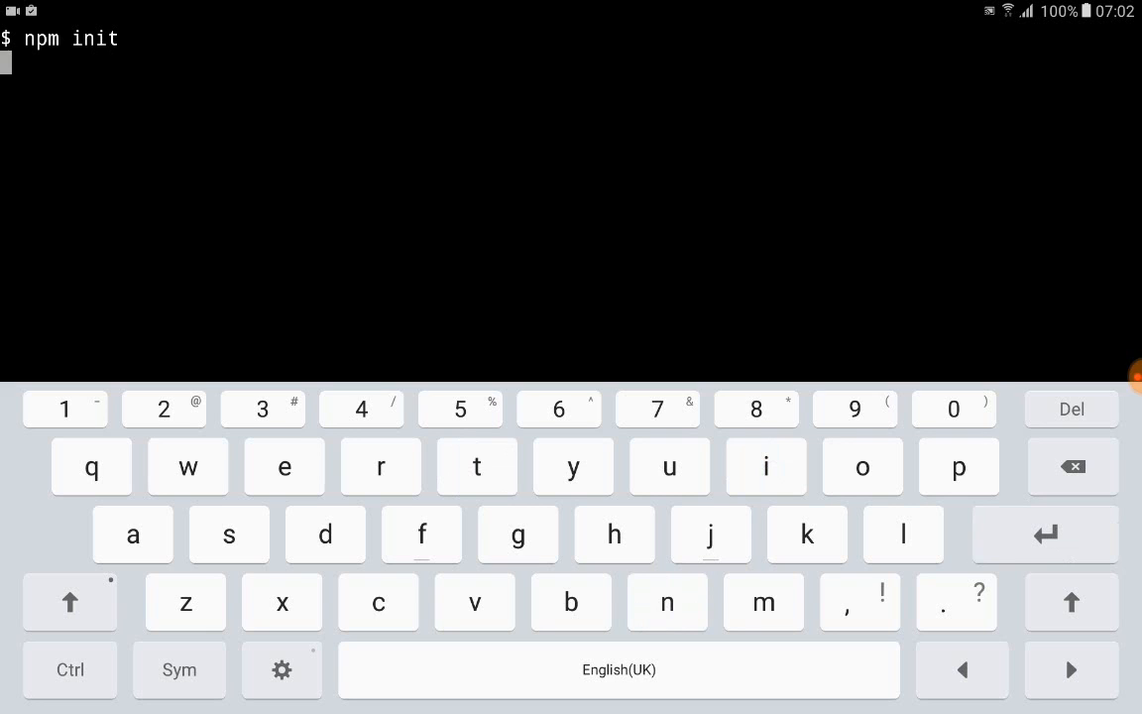
key(Enter)
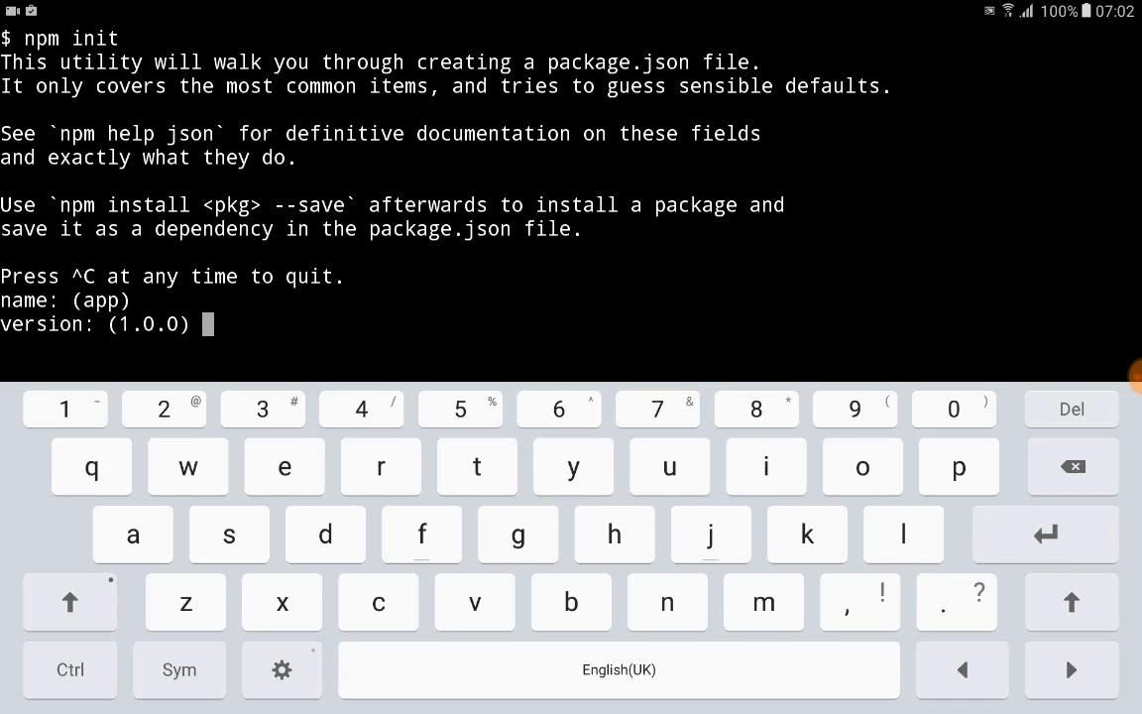
key(Enter)
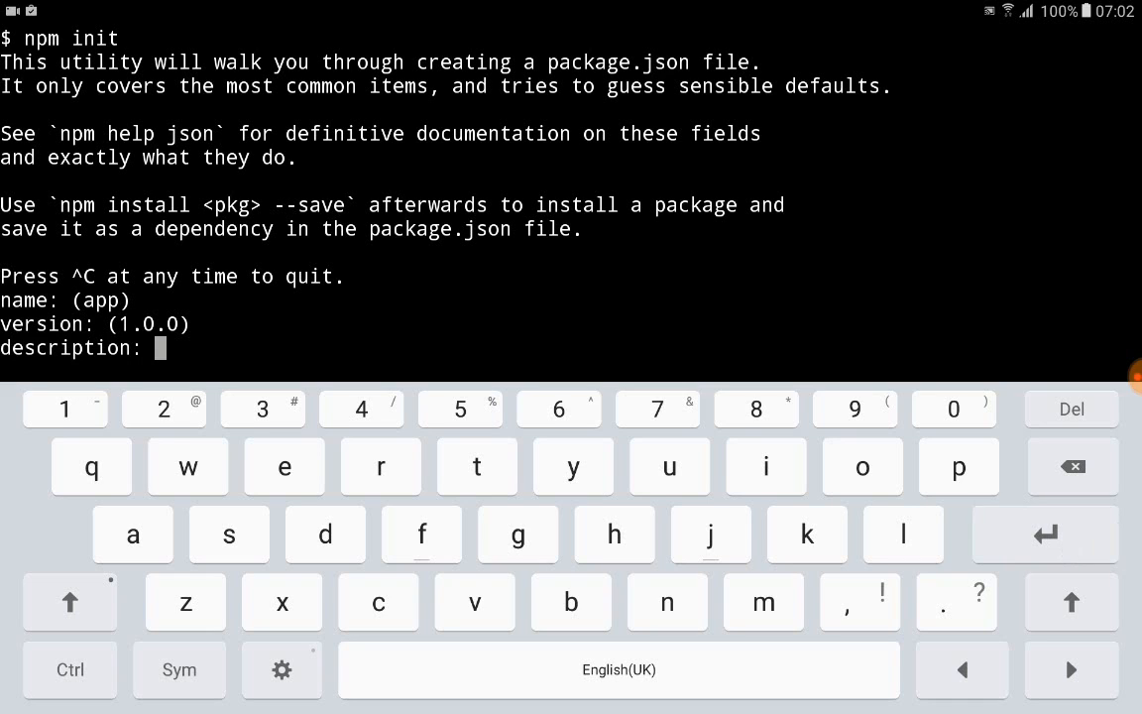
Step: Answer description App, test command test, license ISC and confirm writing package.json
text(A)
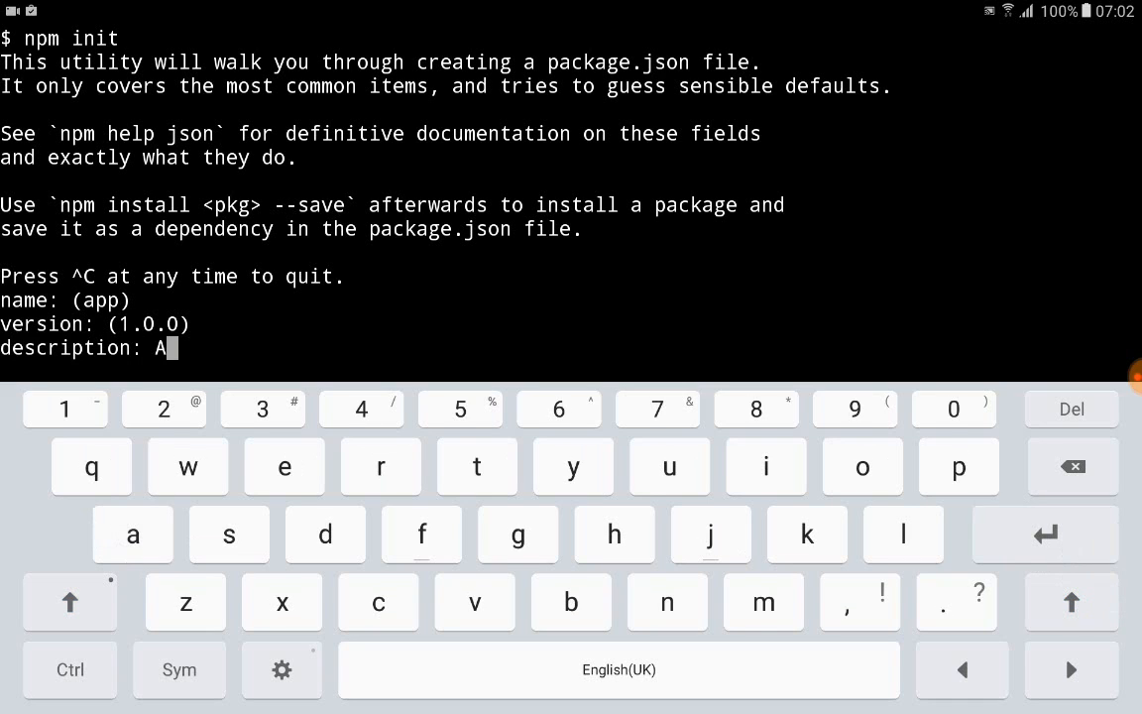
key(Enter)
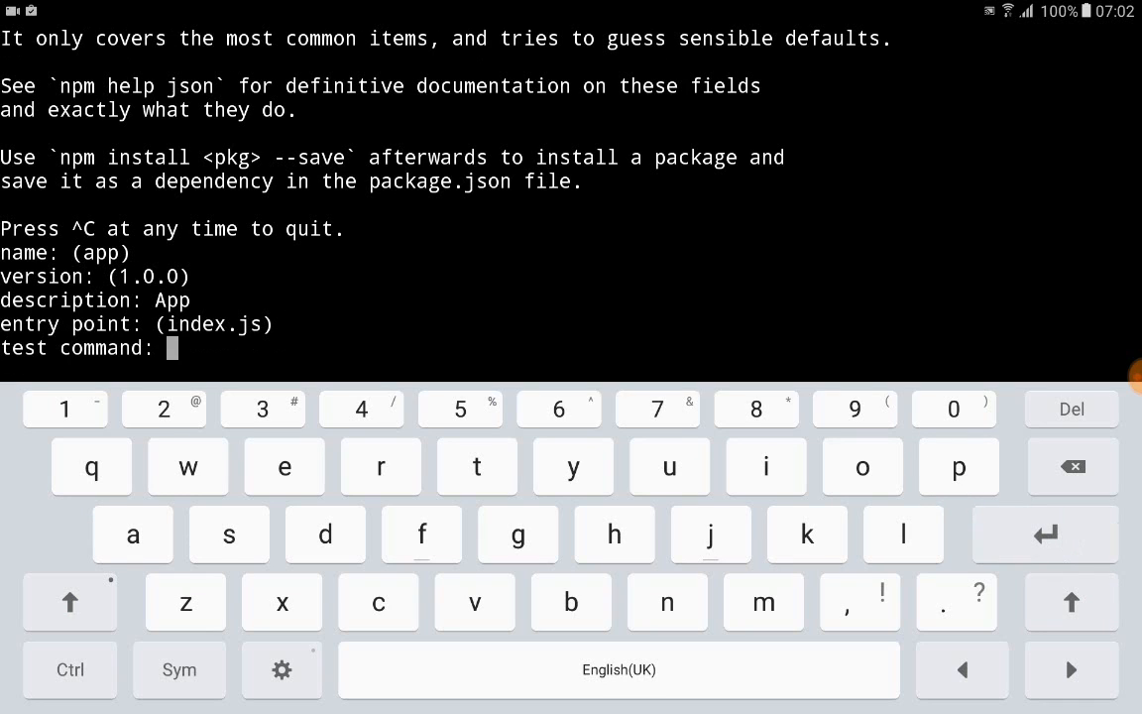
text(test)
text(git)
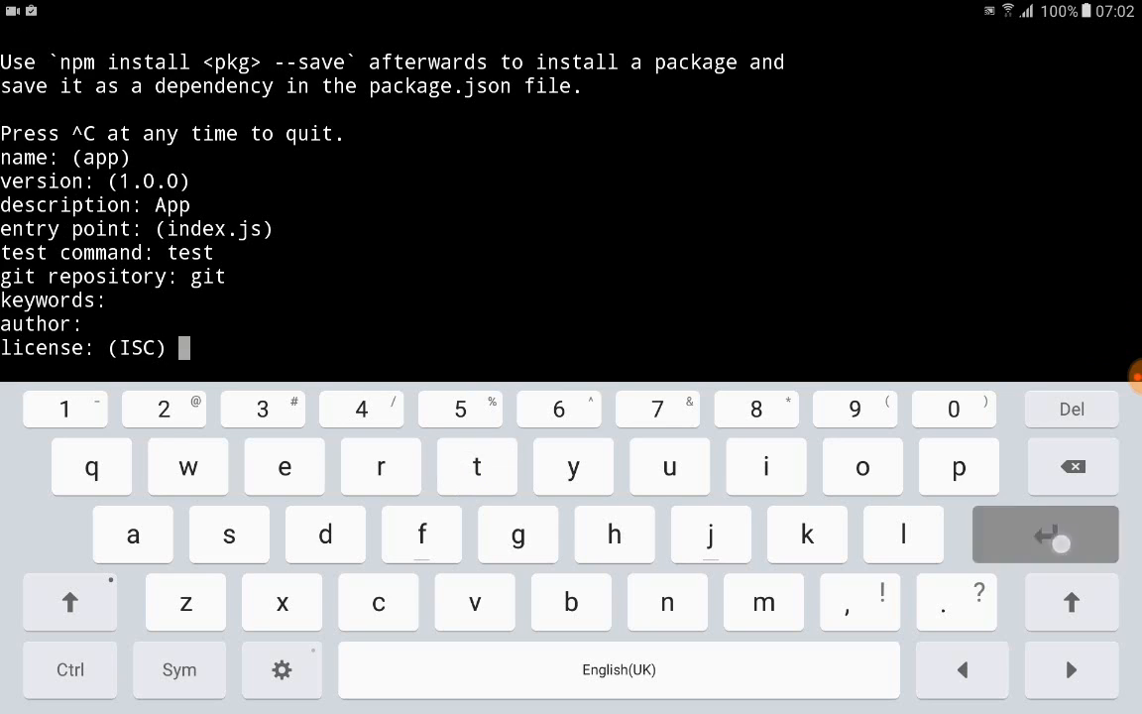
key(Enter)
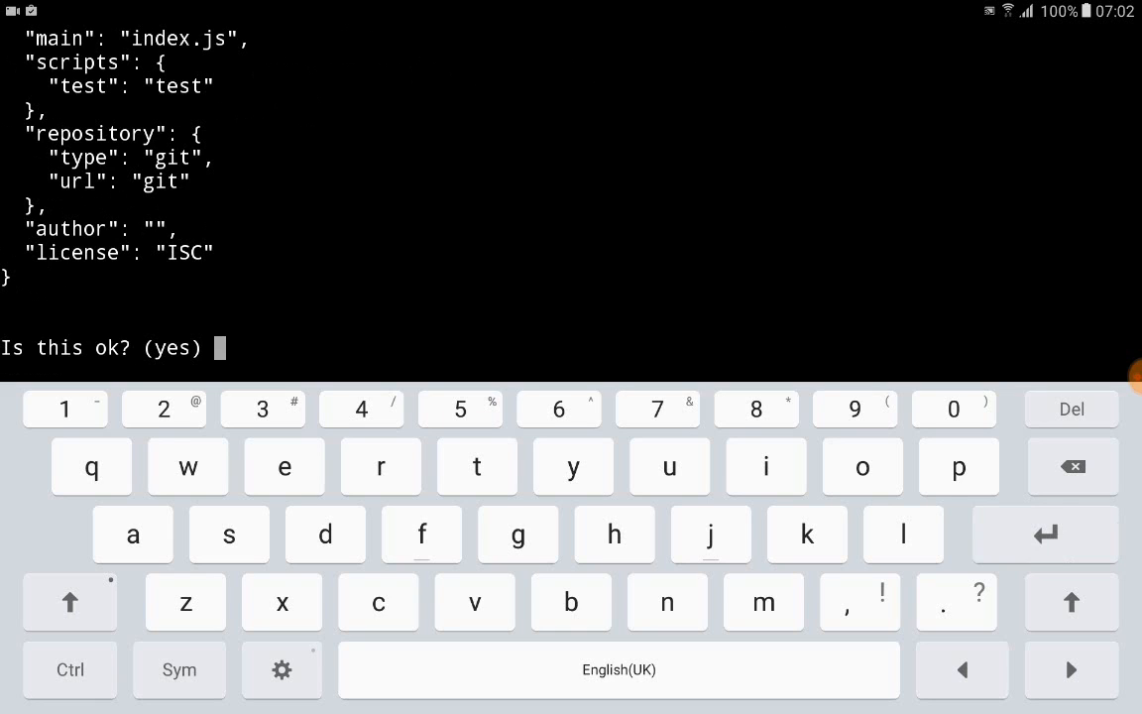
key(Enter)
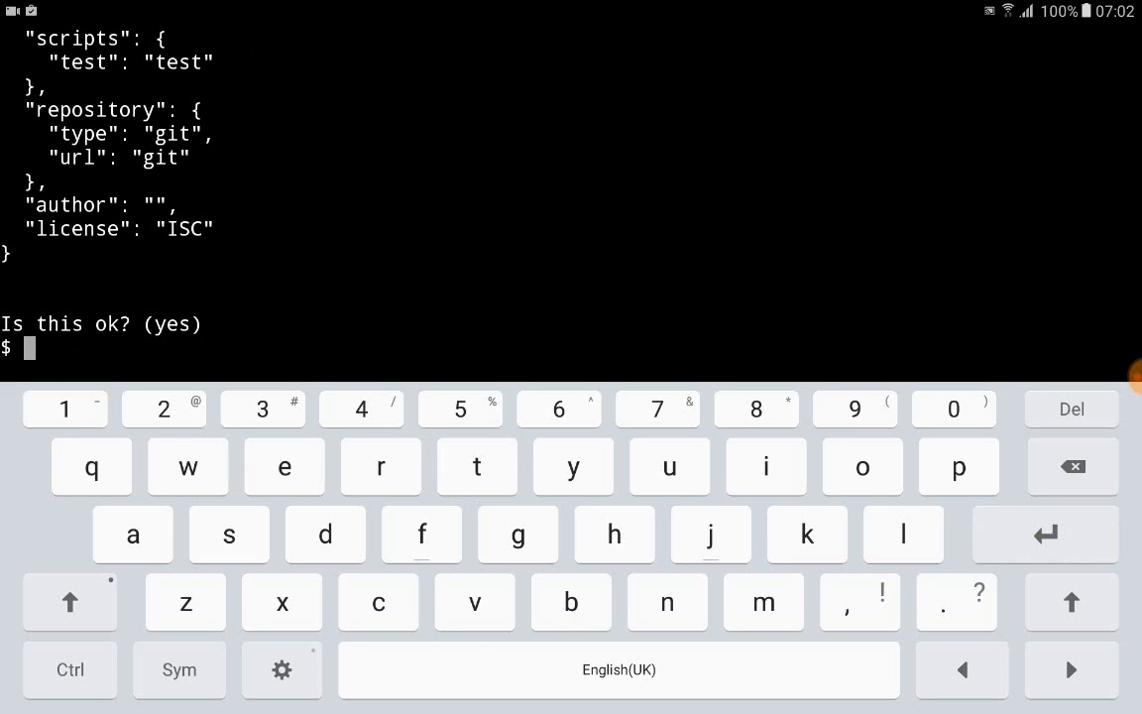
Step: Edit package.json in vim, fix the license to ISC and save with :wq
text(vim)
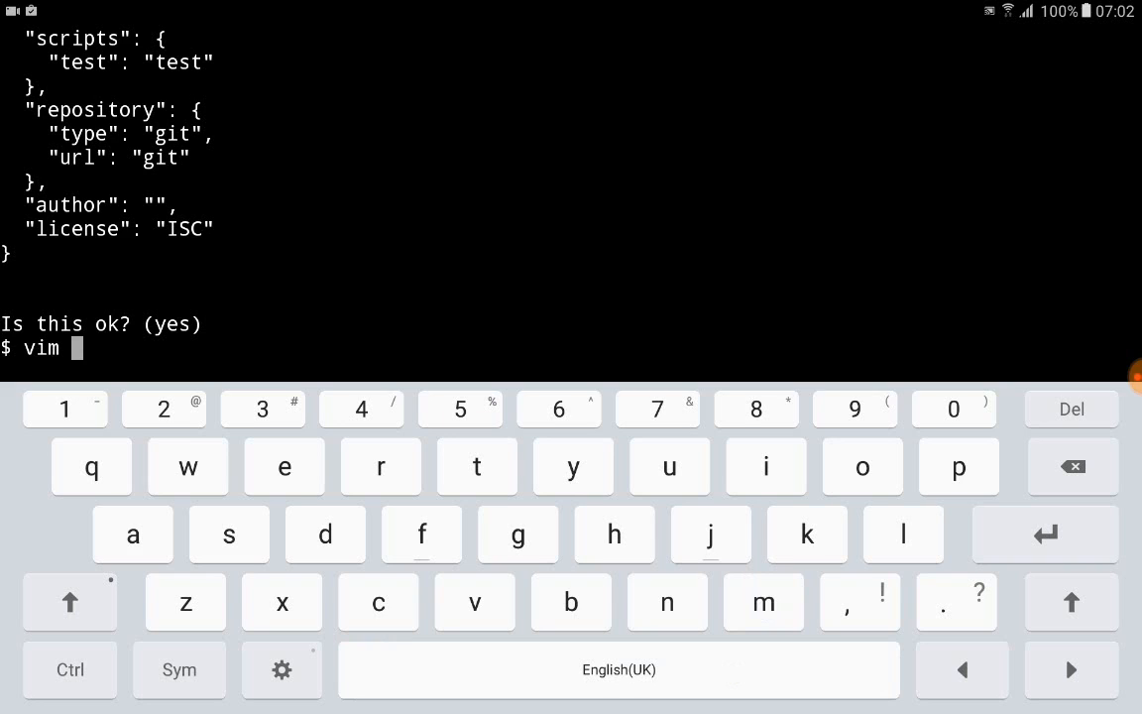
text(package)
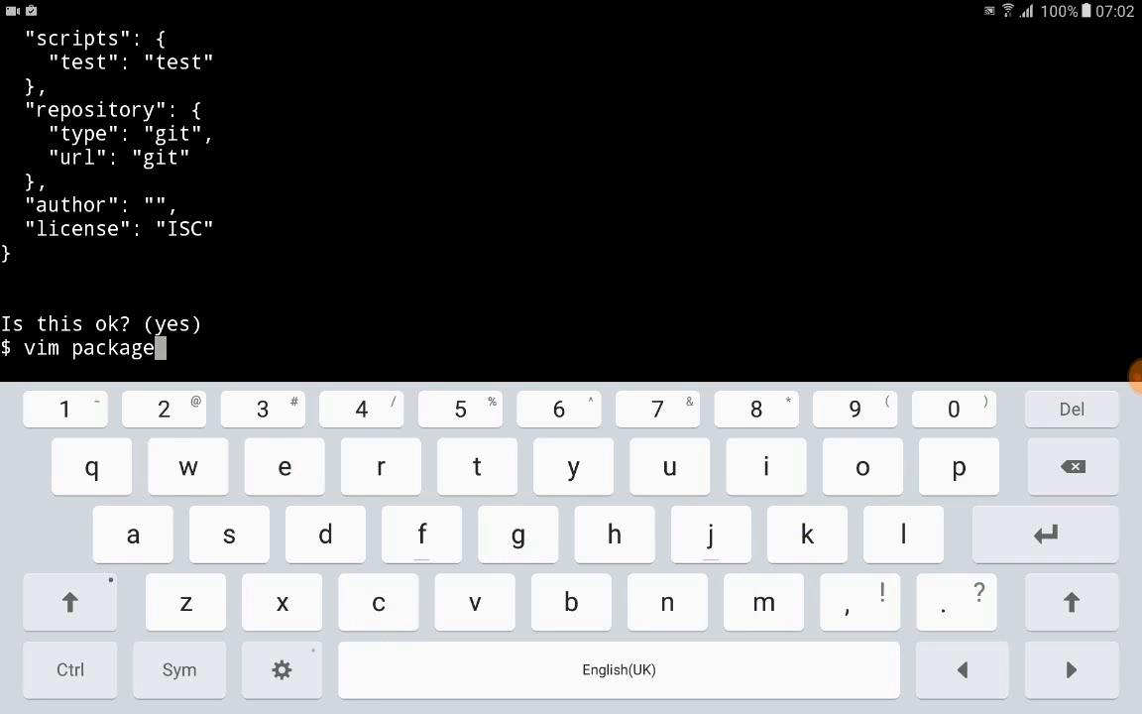
text(.j)
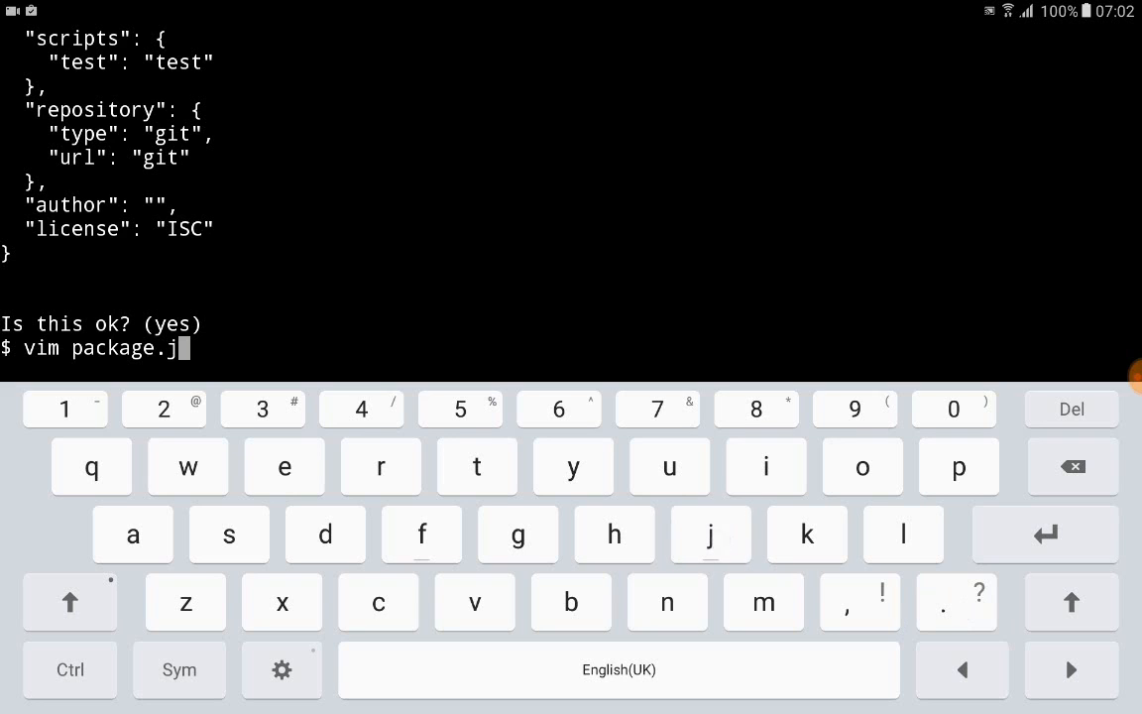
text(son)
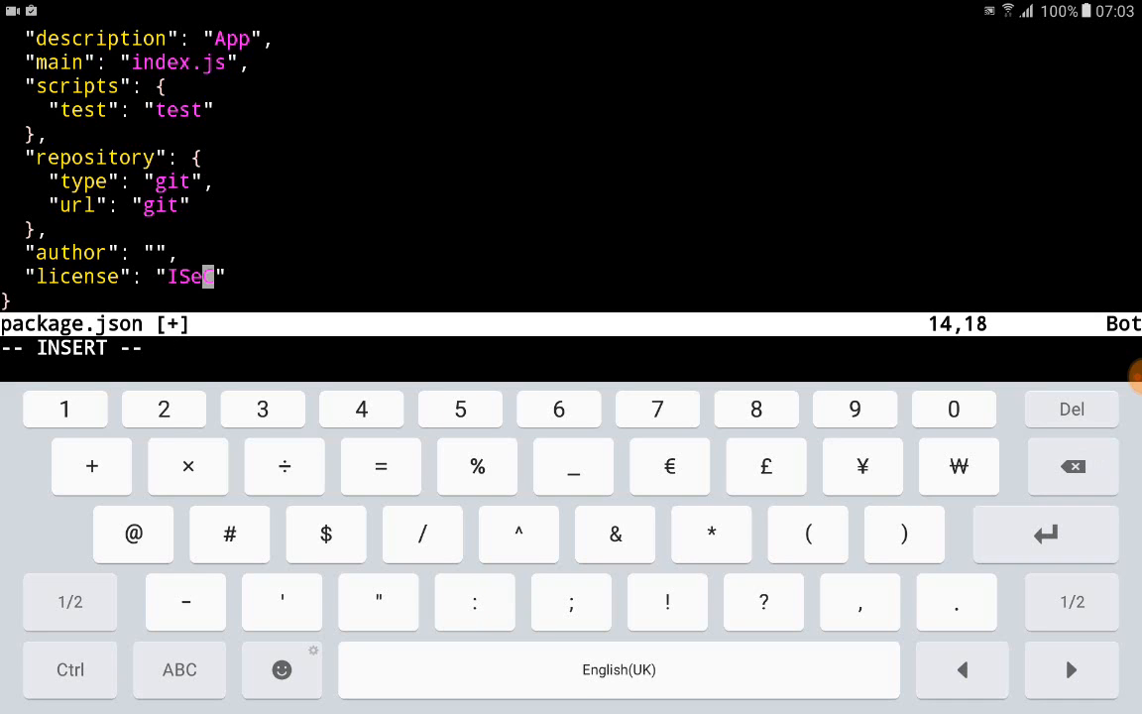
key(BackSpace)
text(C)
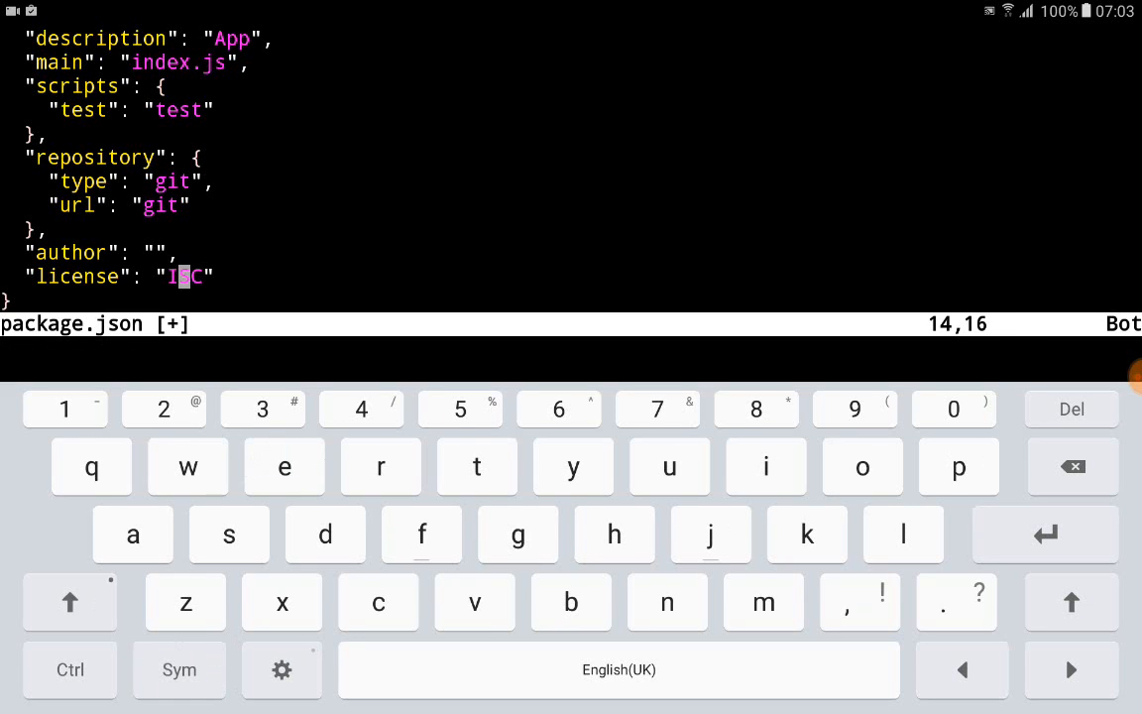
click(179, 670)
text(:)
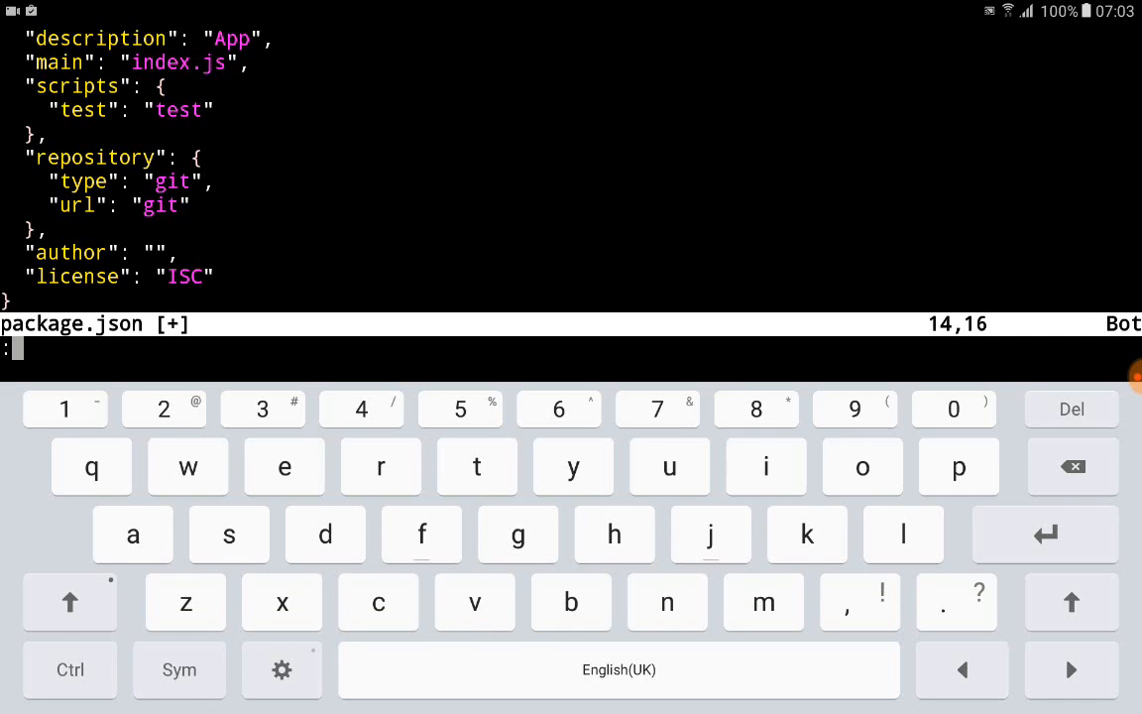
text(wq)
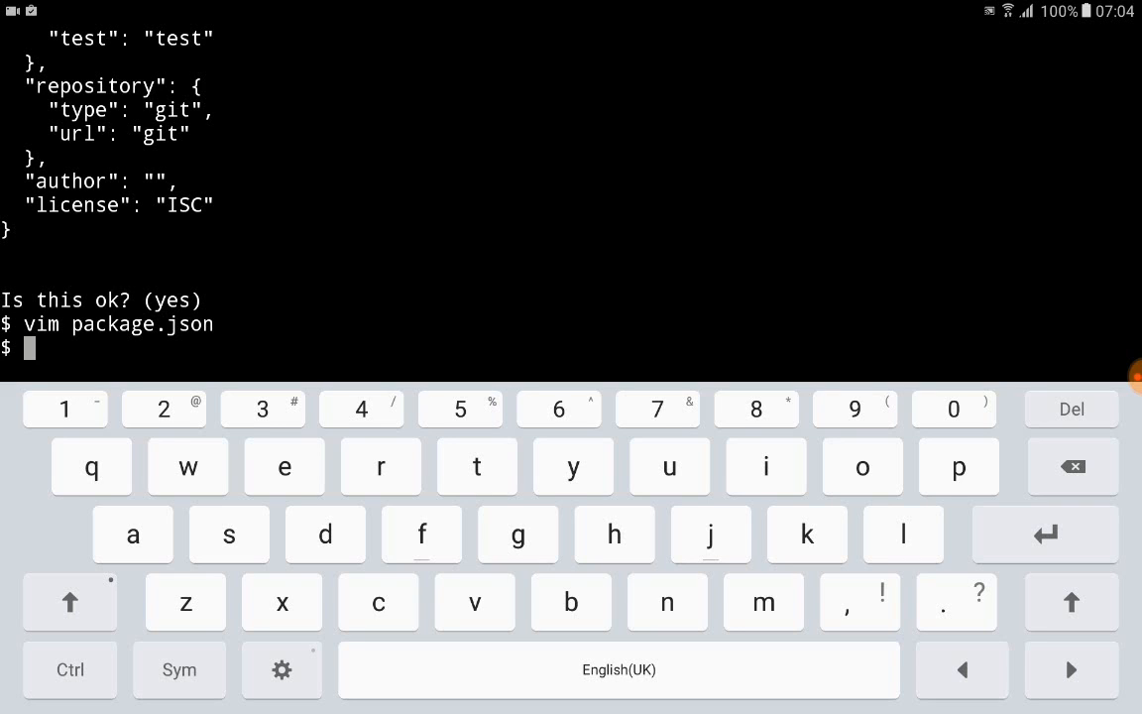
Step: Run npm install express --only=prod to add Express to the app project
text(npm install e)
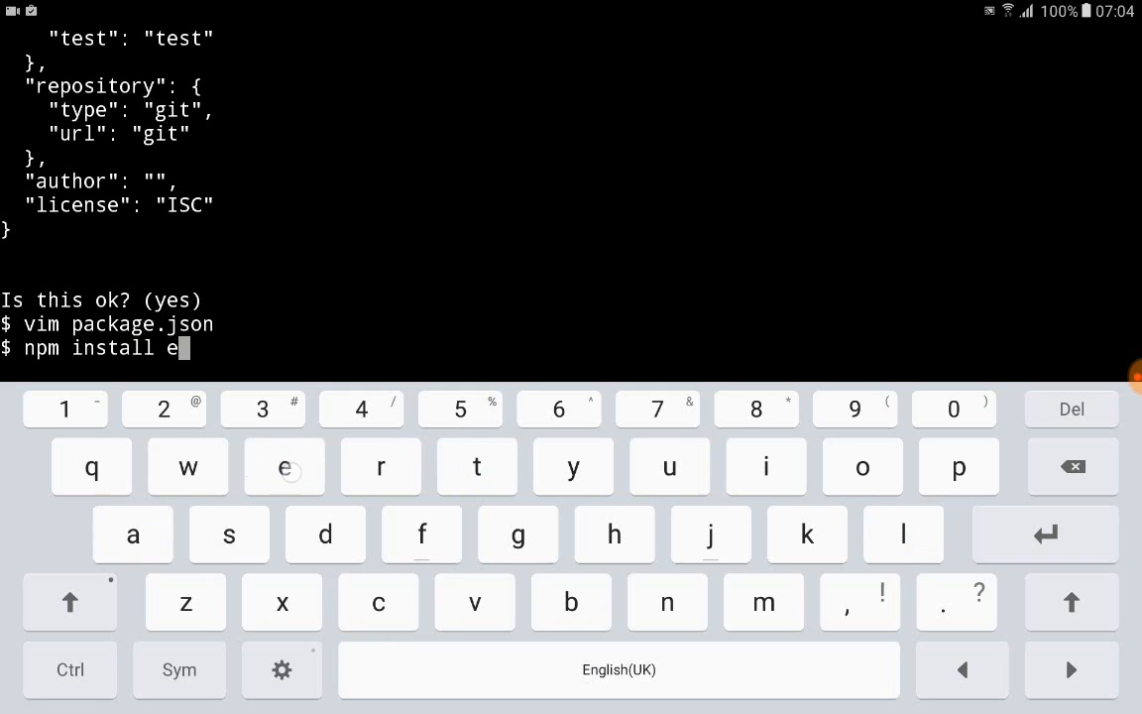
text(xpress)
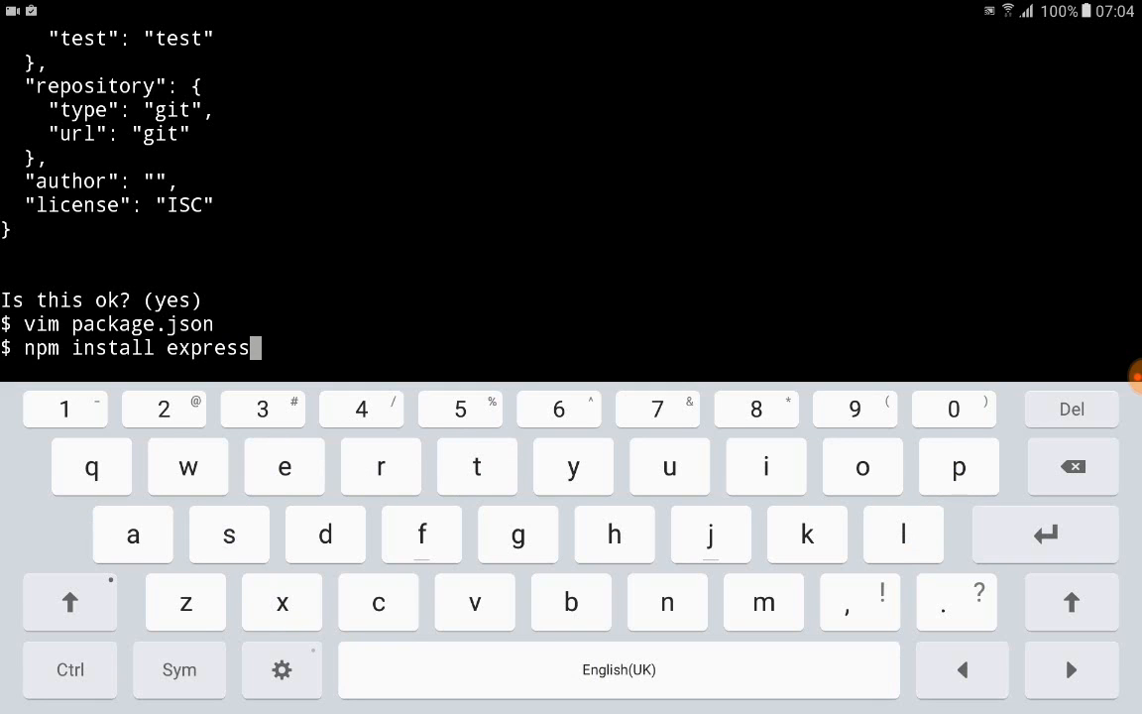
text(" ")
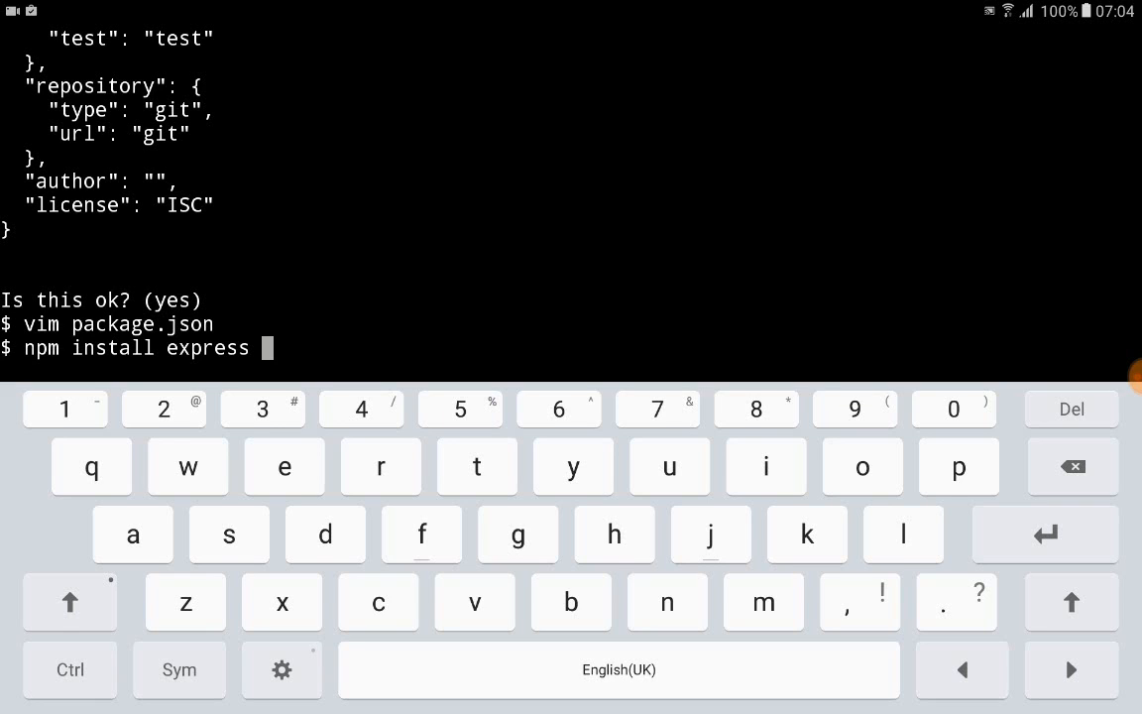
text(-)
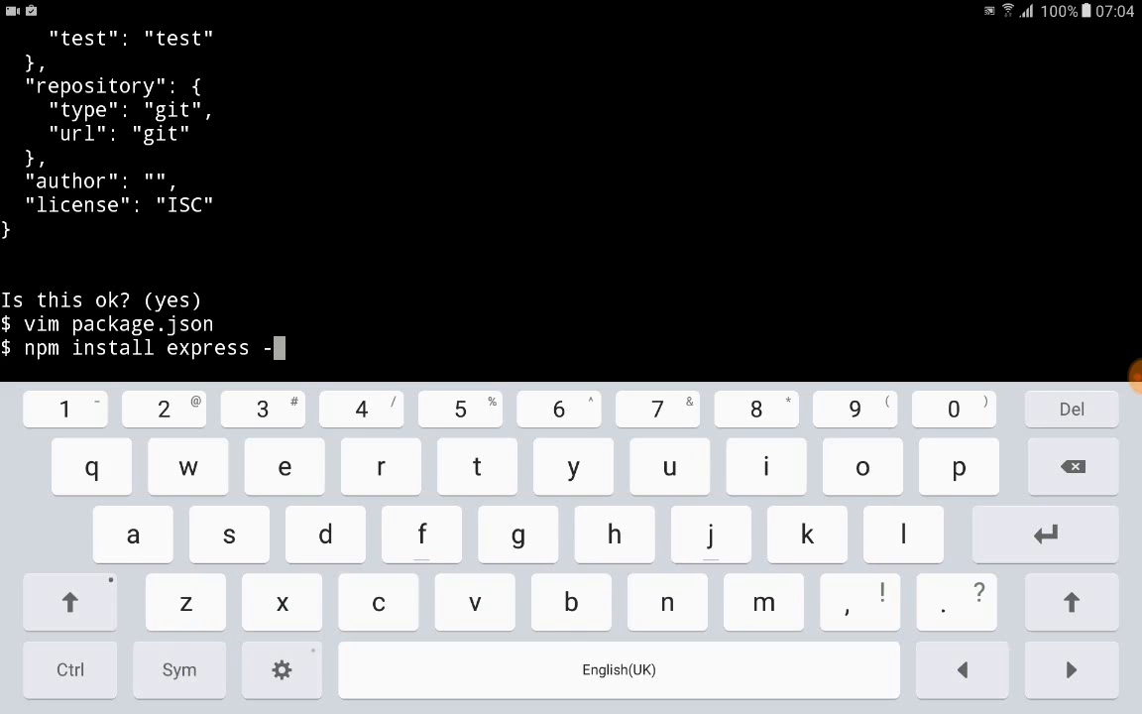
text(only=p)
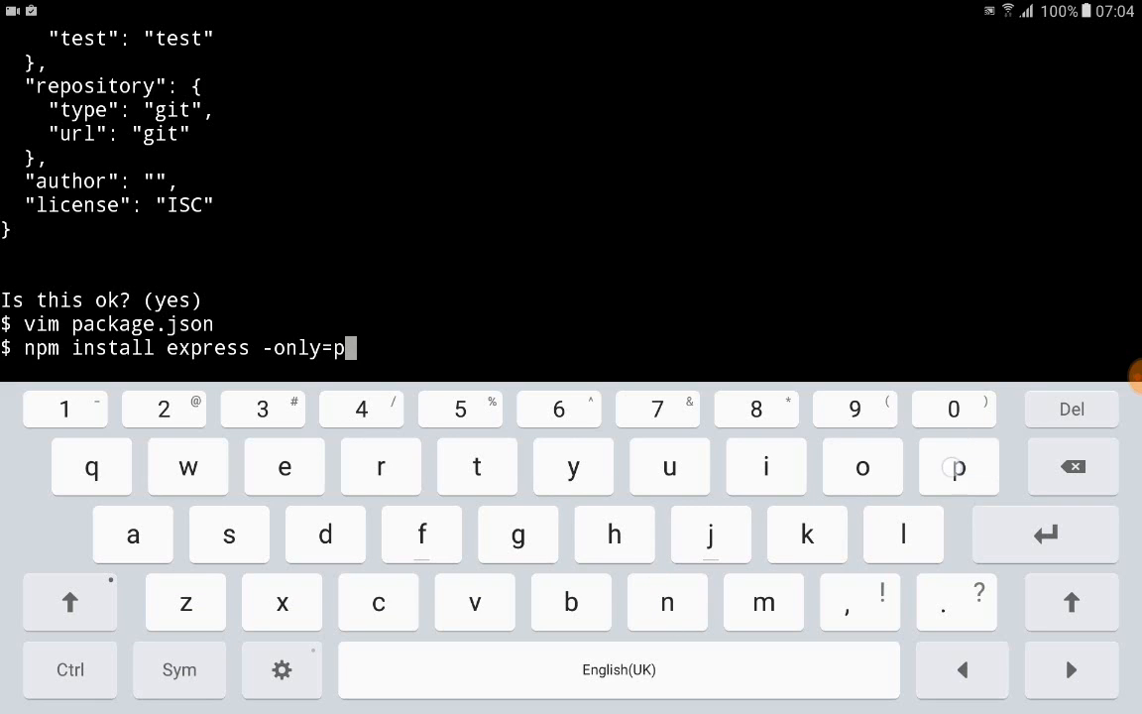
text(ro)
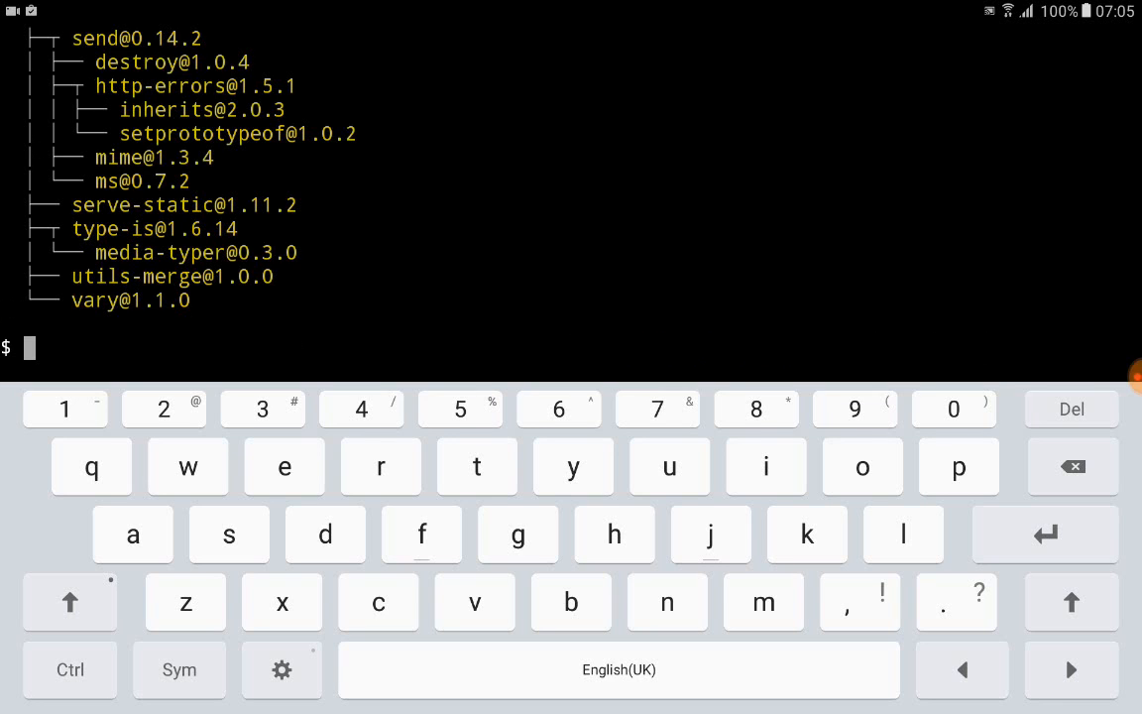
Step: Run npm list -depth=0, showing express 4.14.1 flagged extraneous
text(npm)
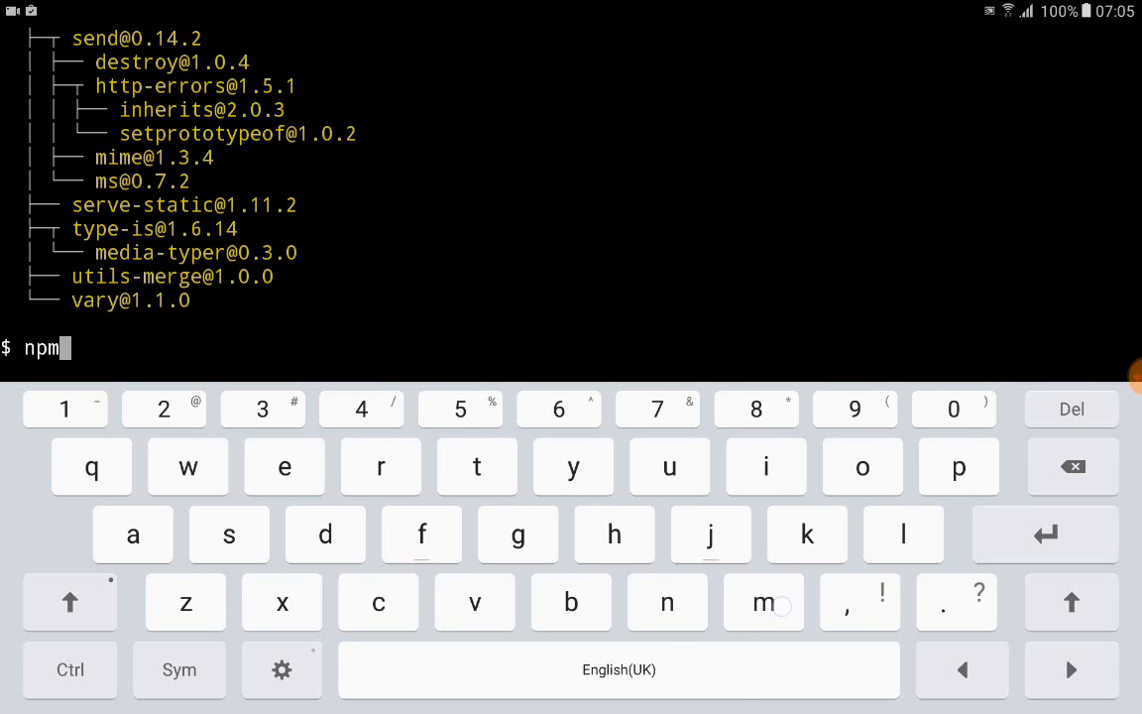
text(list)
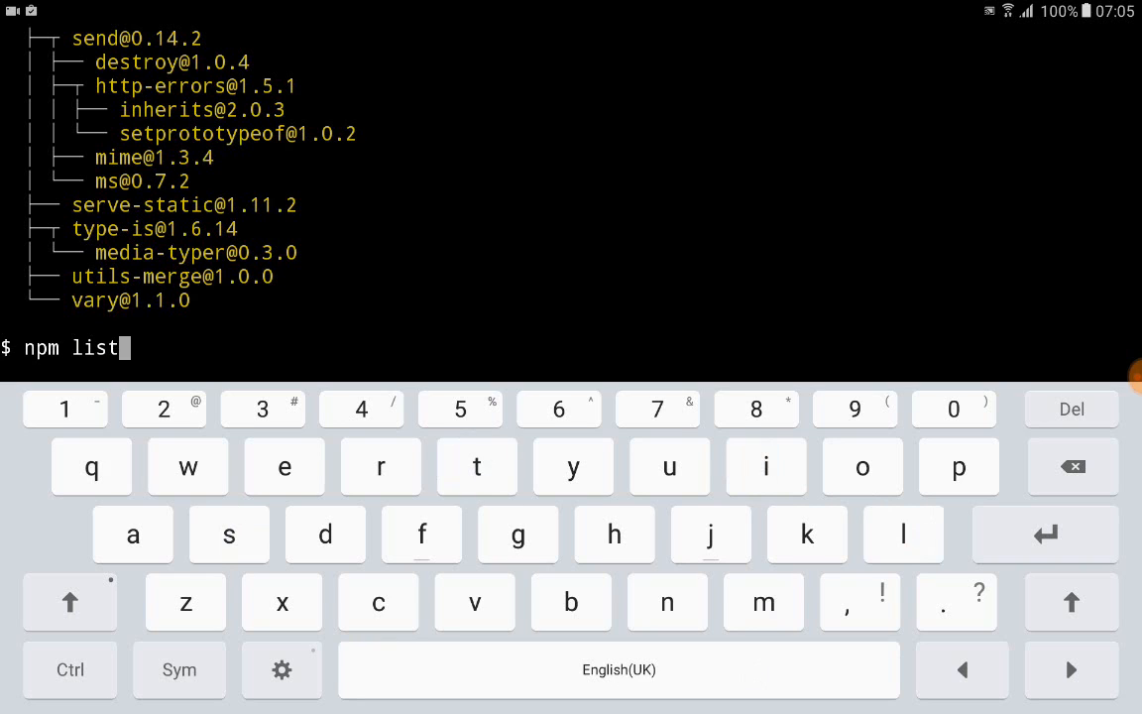
click(179, 670)
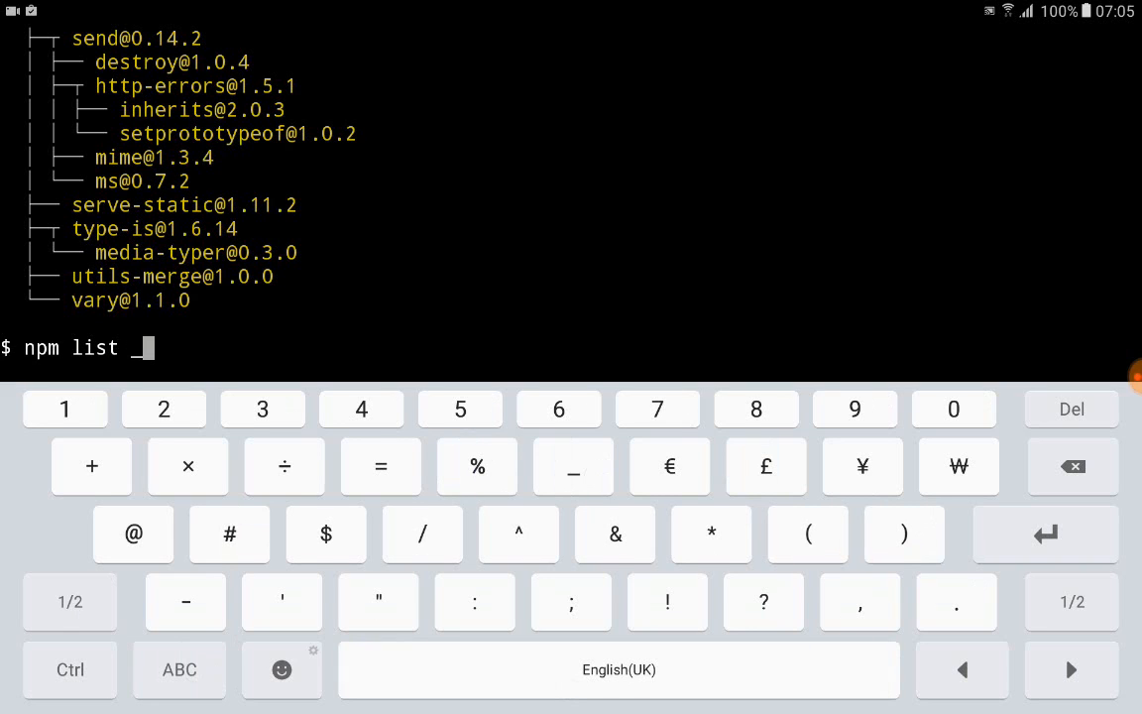
text(-)
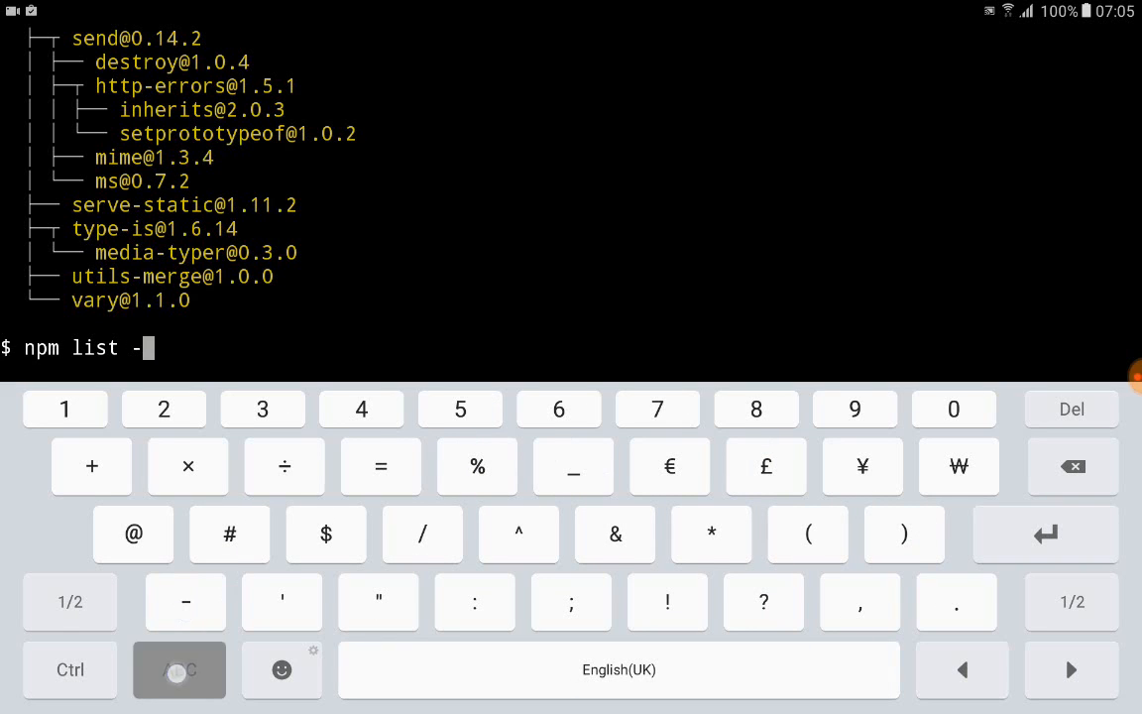
text(depth=0)
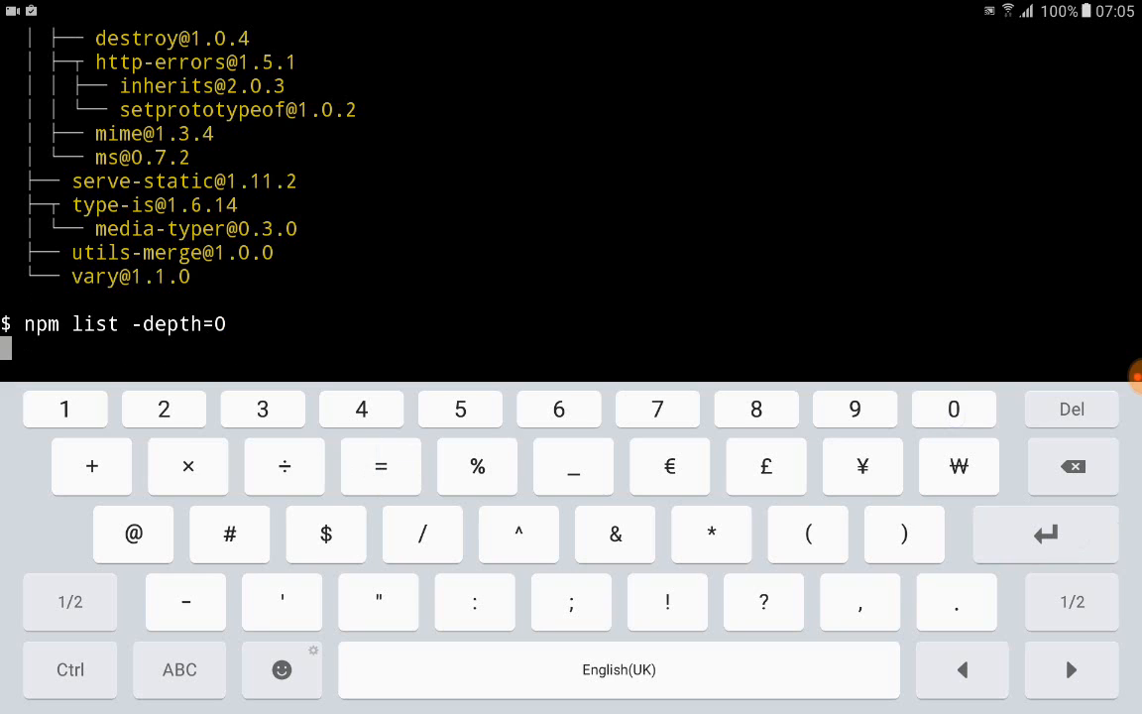
key(Enter)
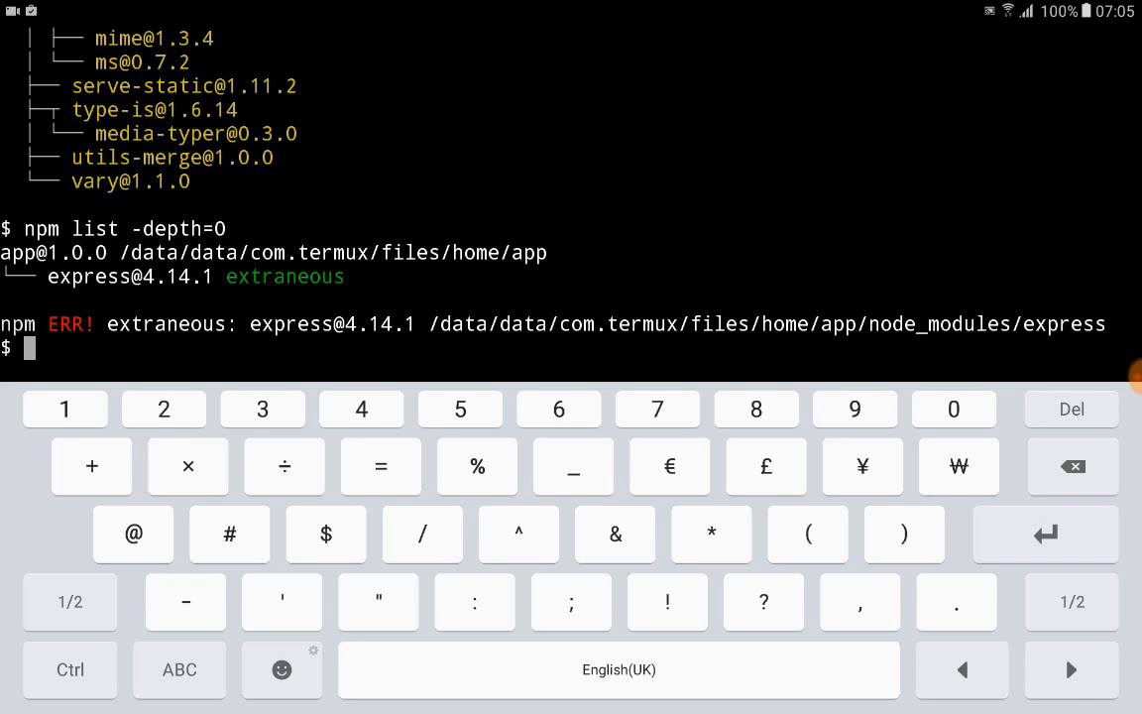
Step: Enter npm install express -only=prod with the save option at the prompt
click(178, 670)
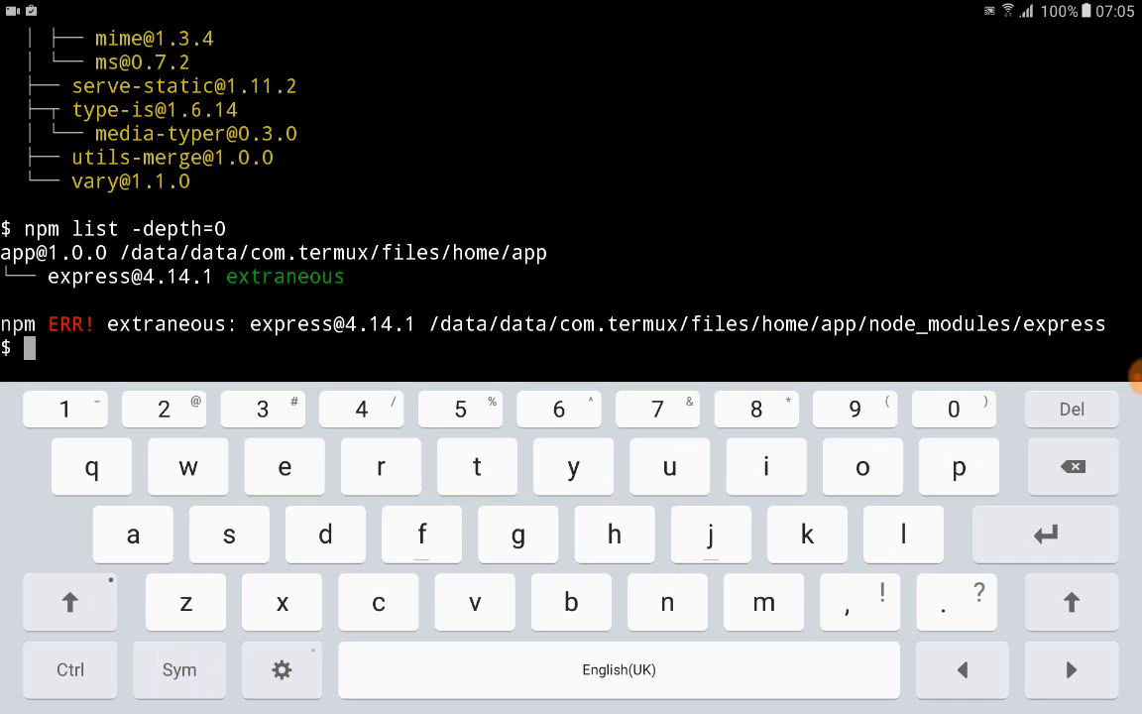
text(npm install express -only=prod -save)
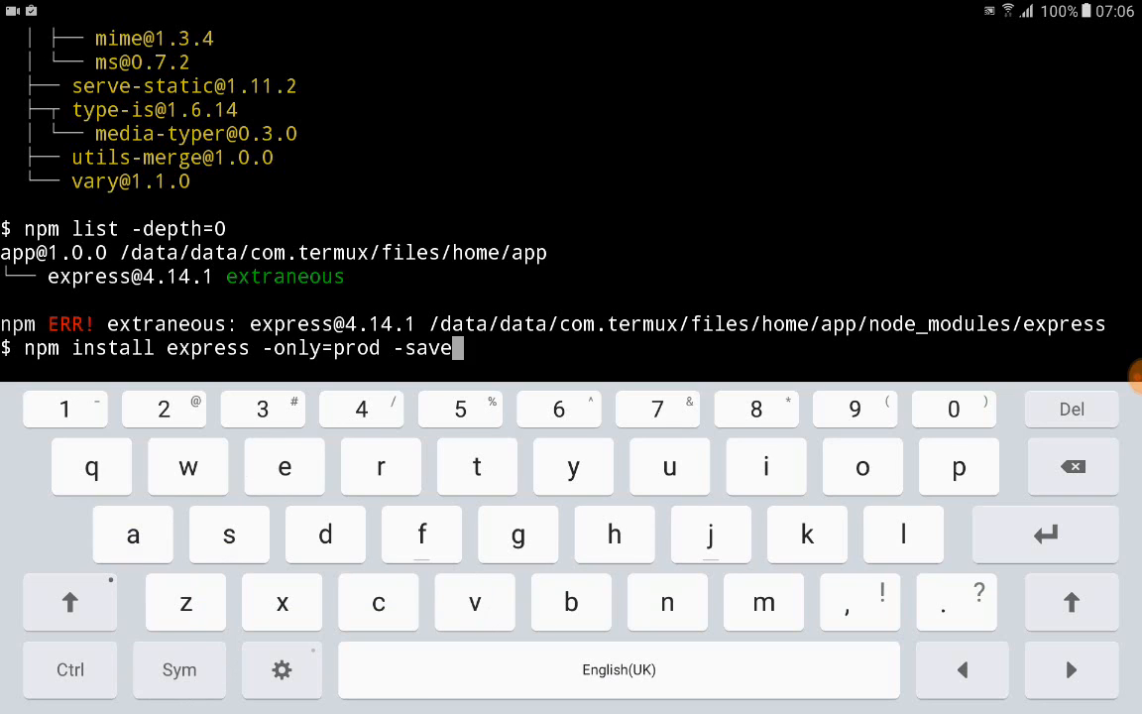
Step: Install express 4.14.1 as a saved dependency, then list top-level packages and the folder contents
key(Enter)
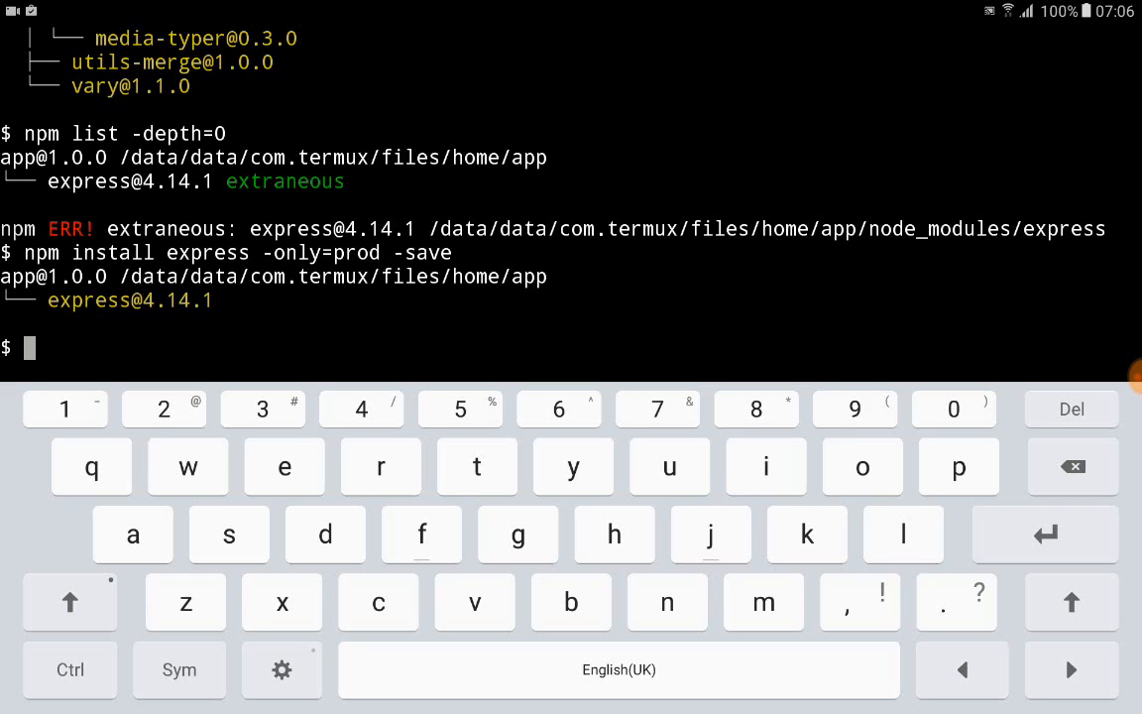
text(npm install express -only=prod -save)
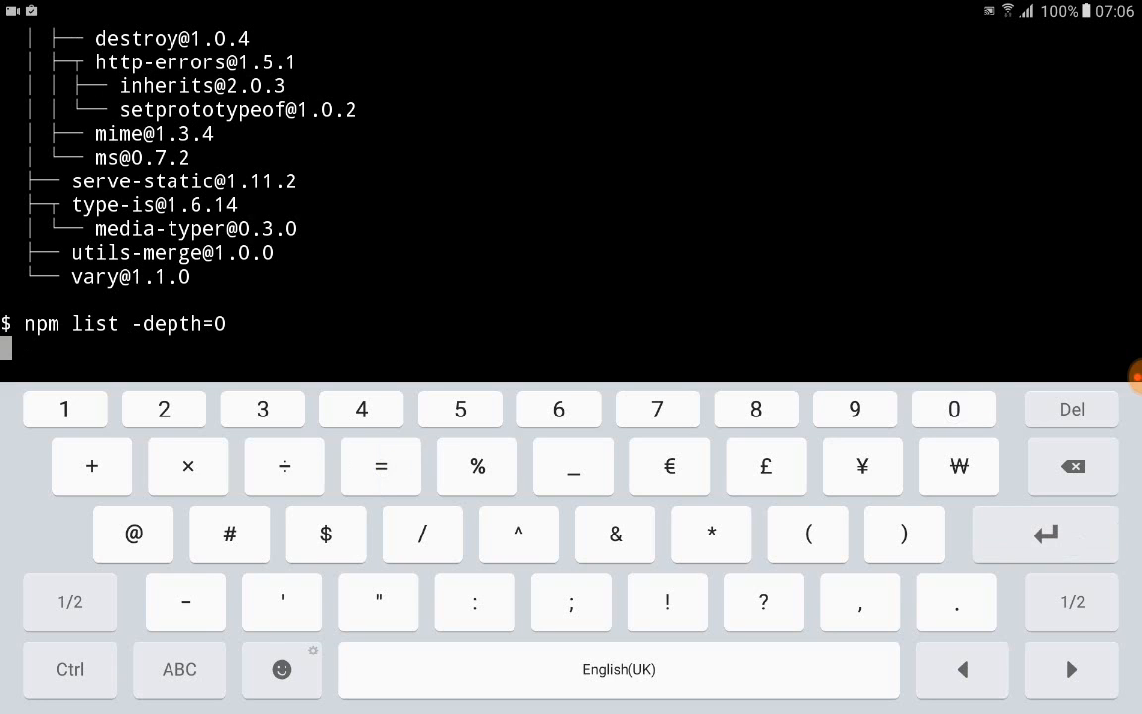
key(Enter)
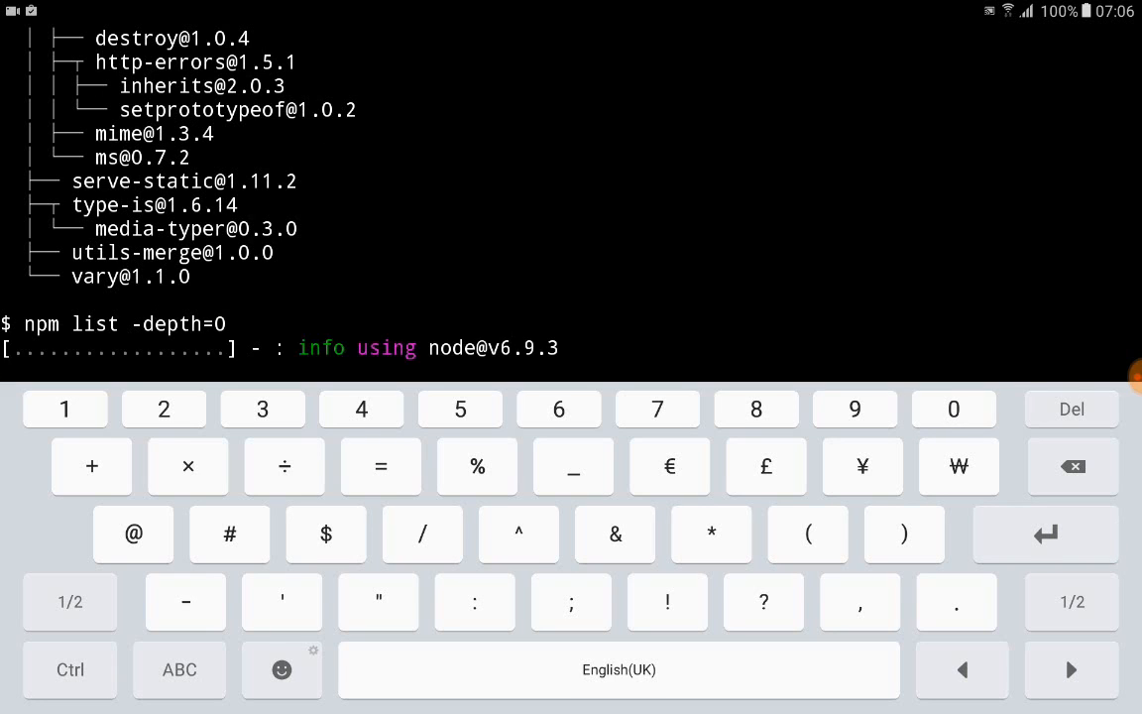
key(Enter)
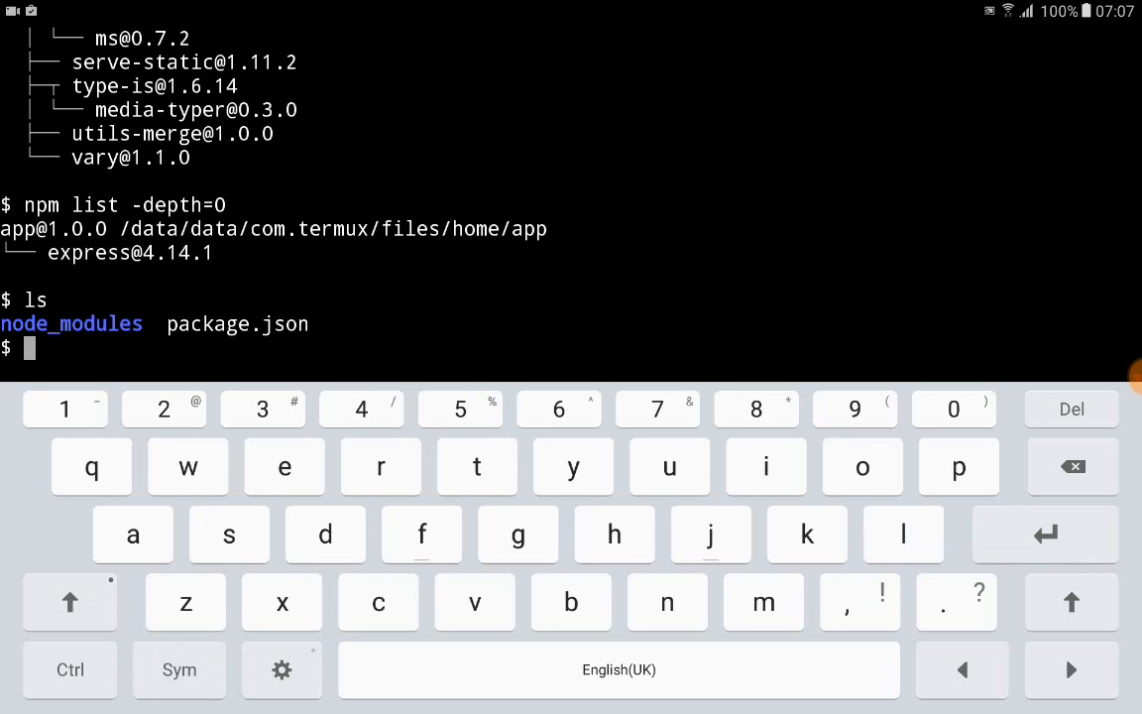
Step: Create index.js in vim and enter insert mode
text(vim)
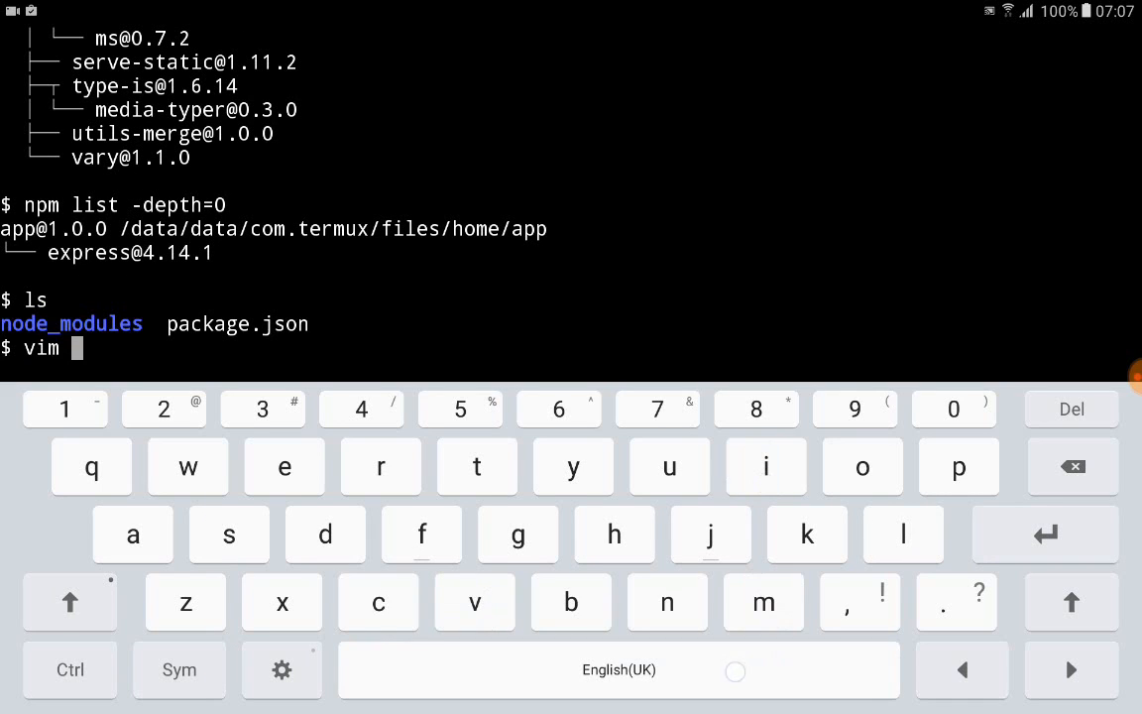
text(index.)
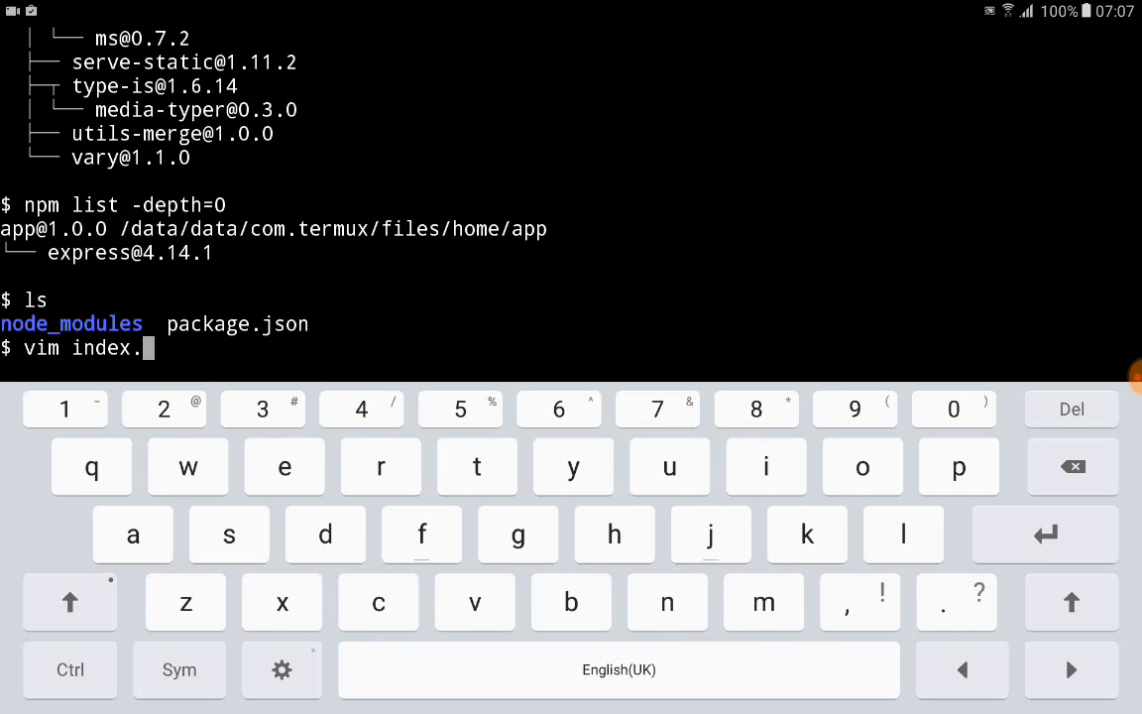
text(js)
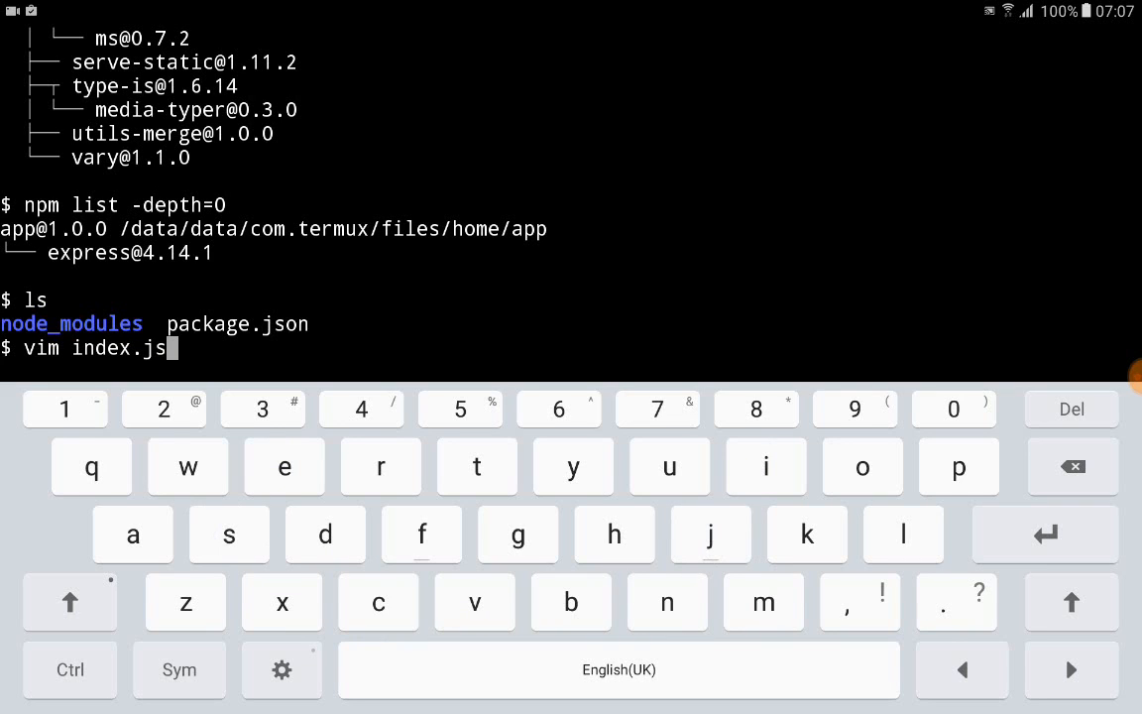
key(Enter)
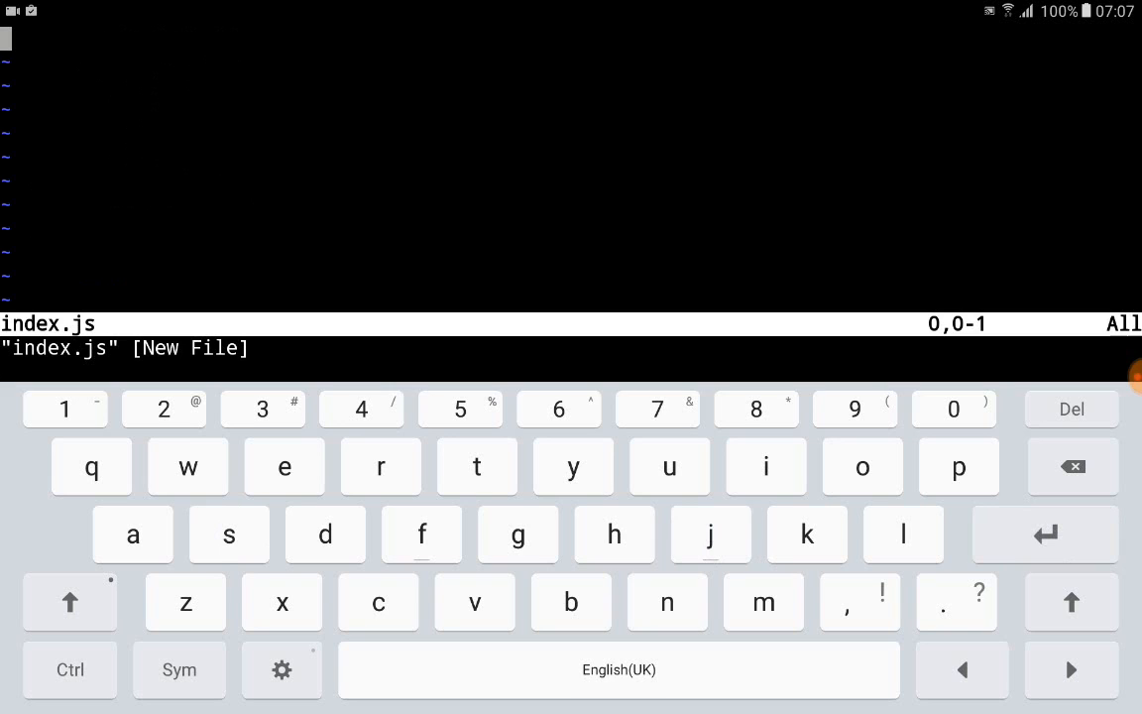
key(i)
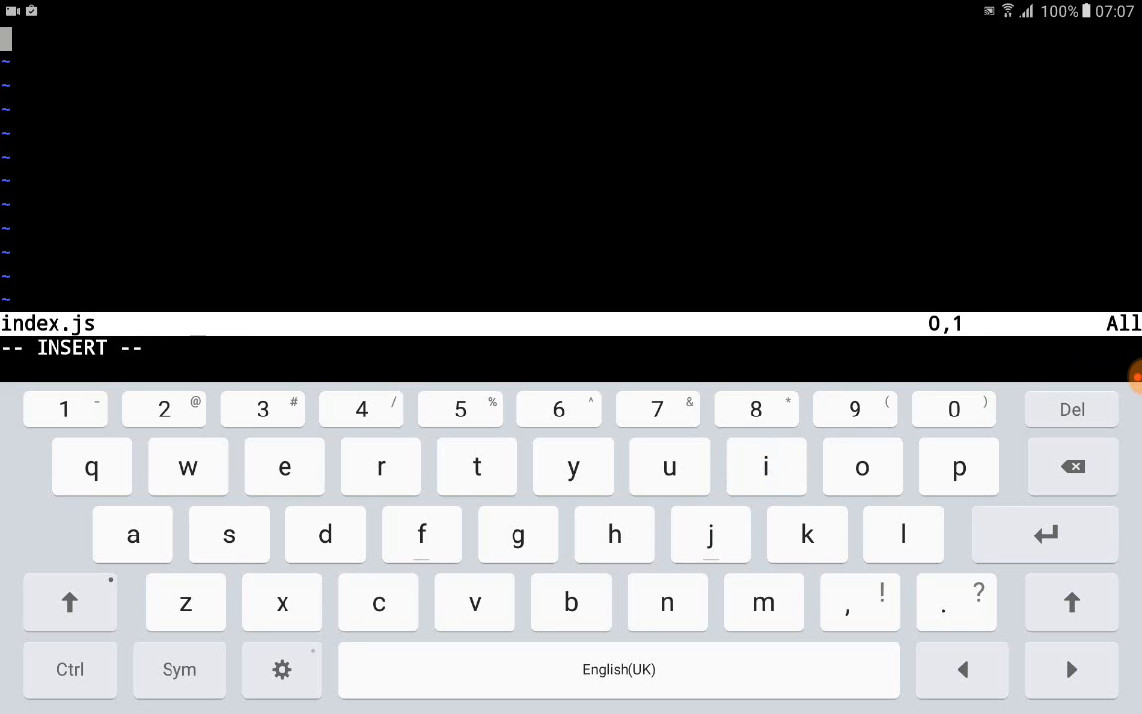
click(380, 603)
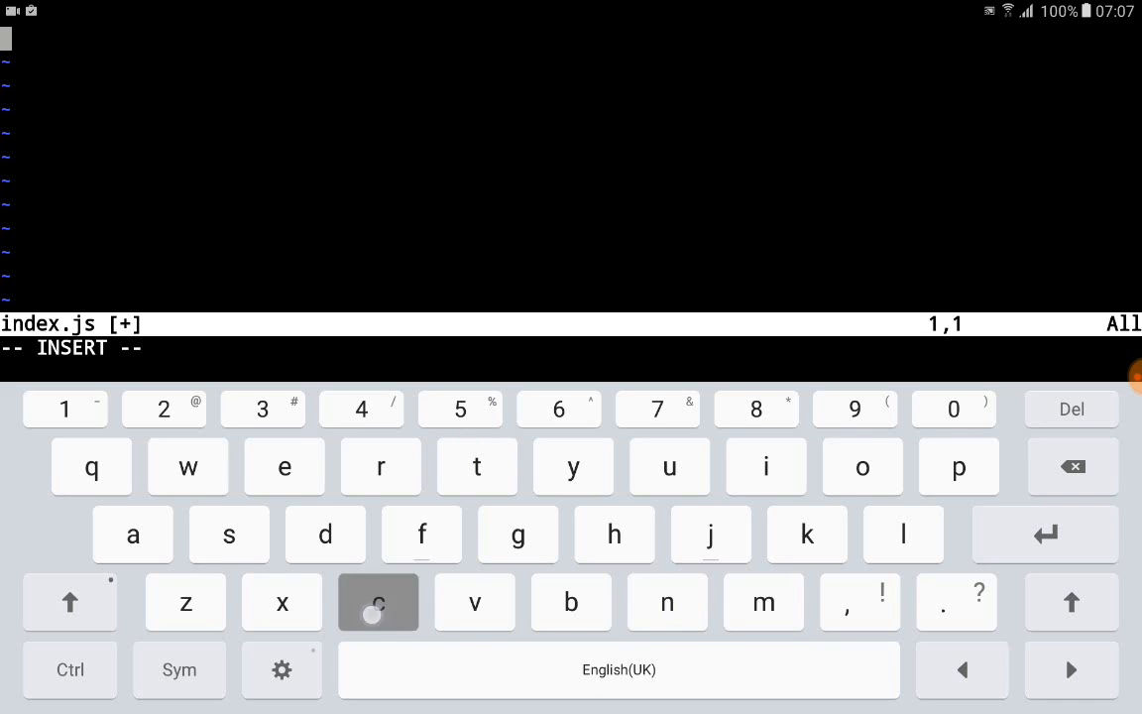
Step: Write the first line const app = require('express')(); followed by a blank line
text(con)
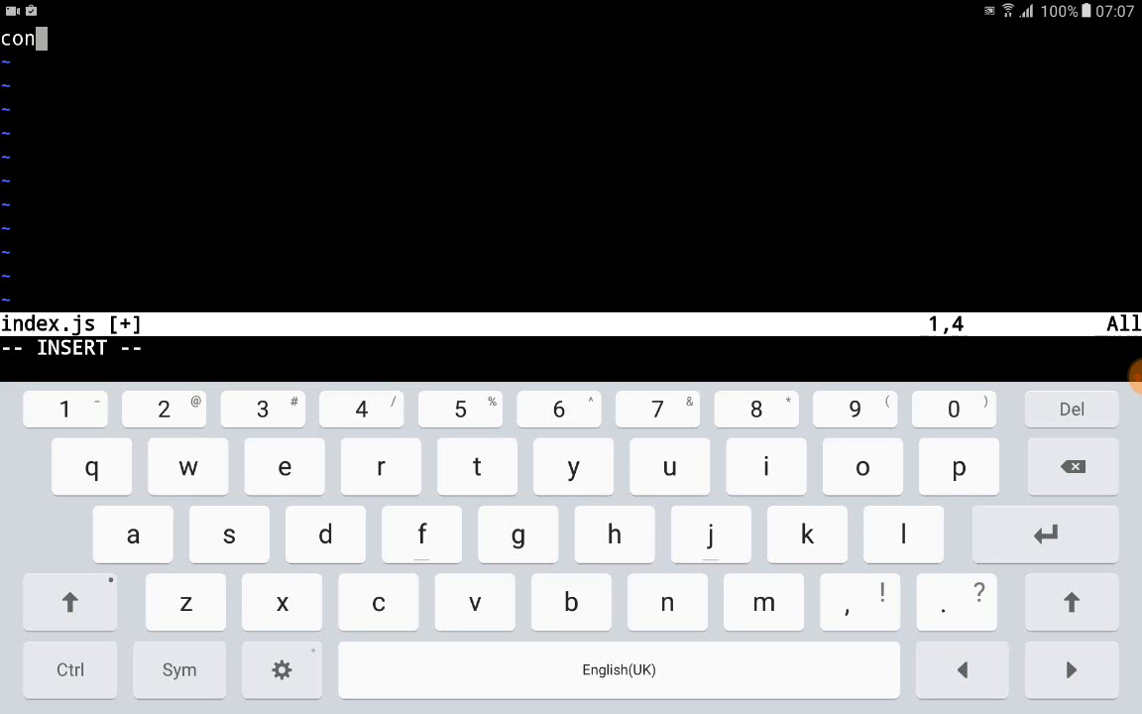
text(st)
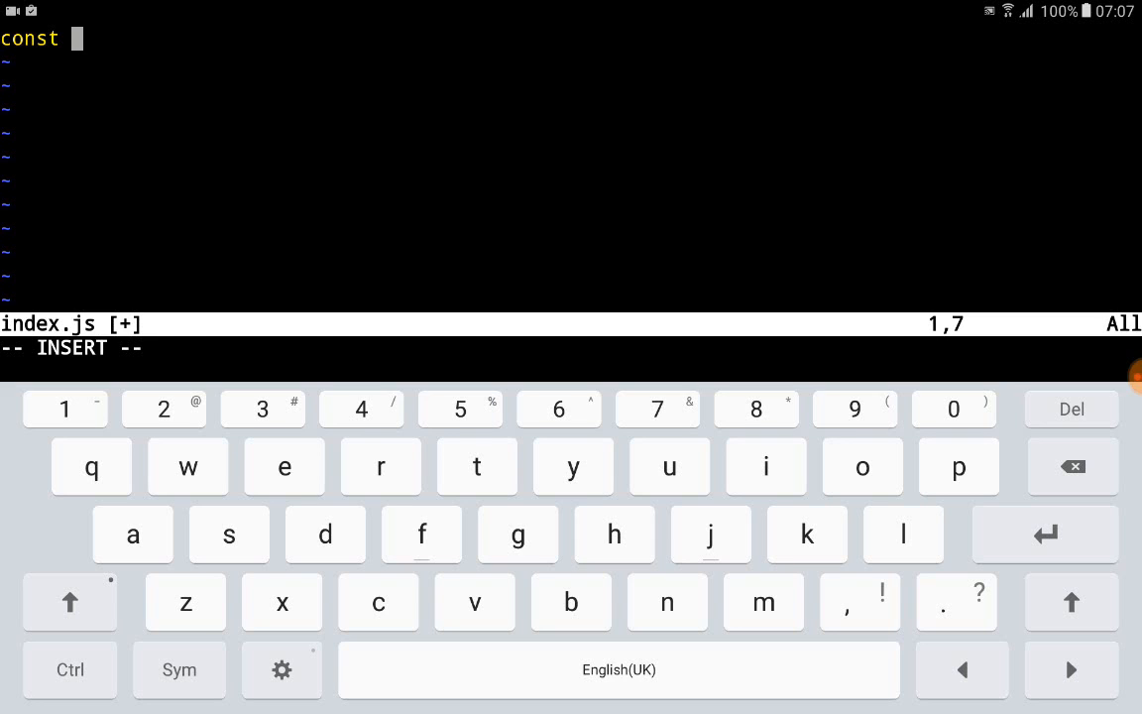
text(app)
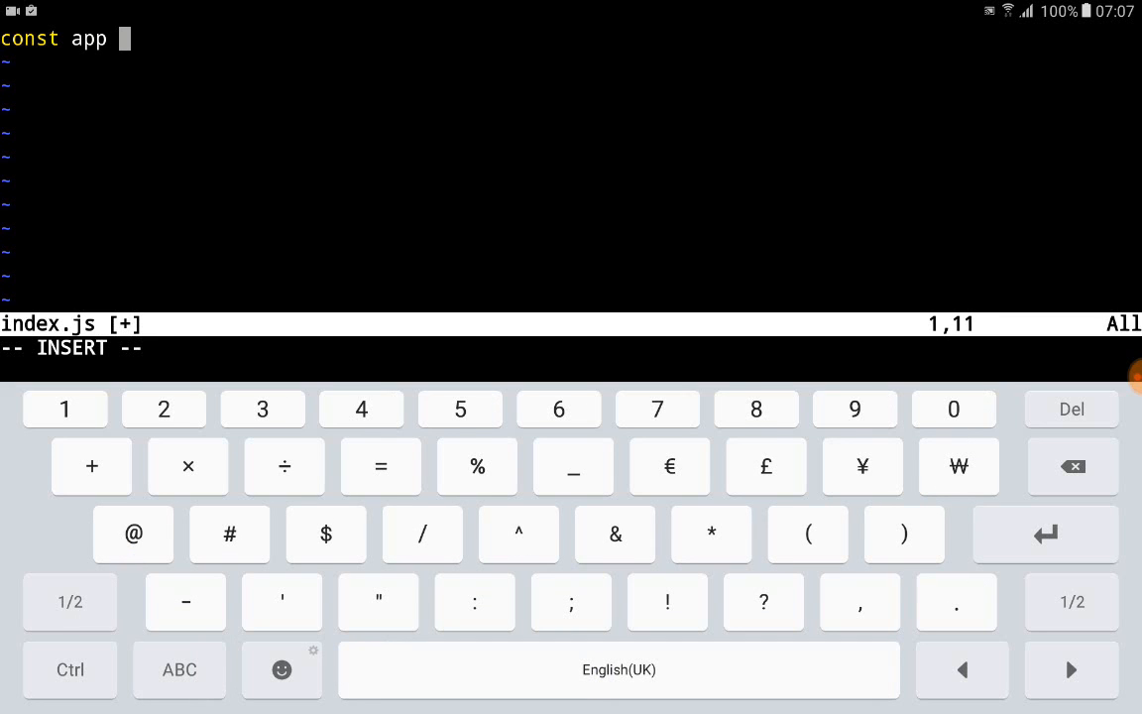
click(381, 466)
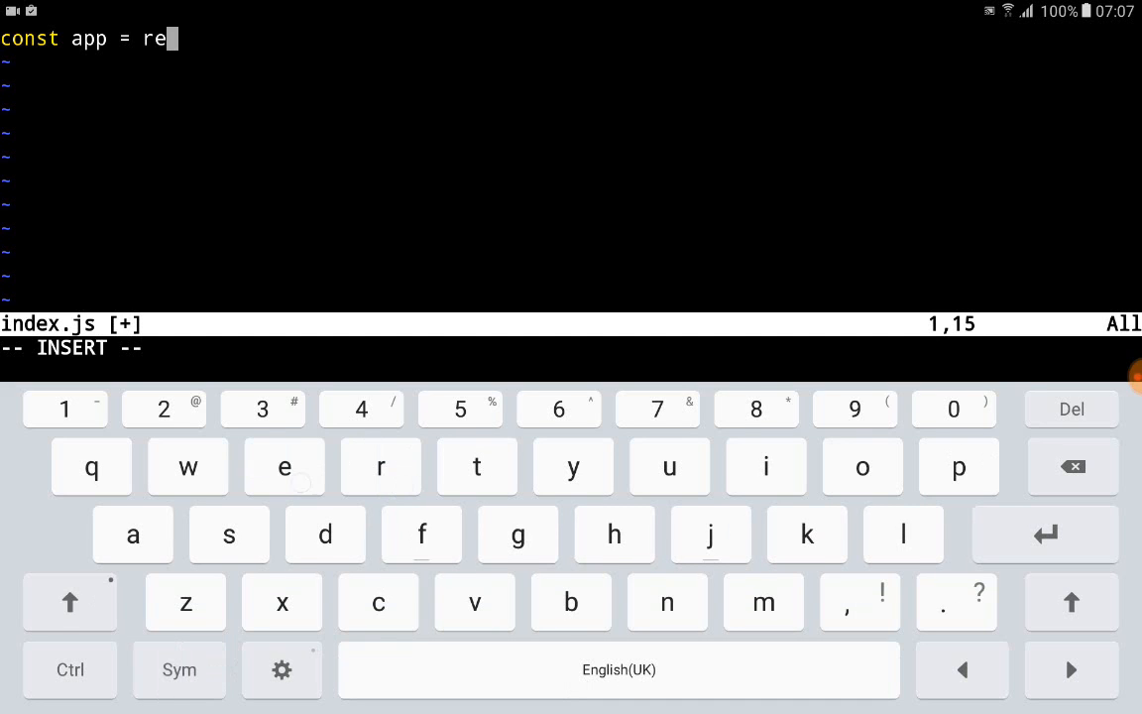
text(quire('express)
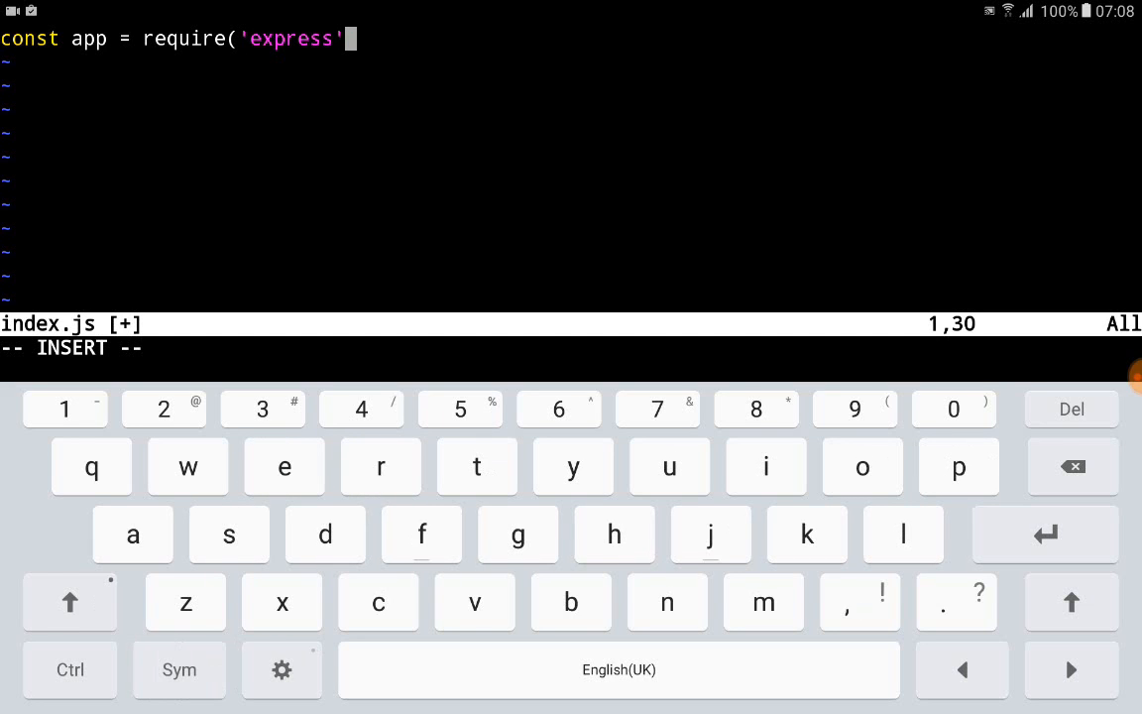
text()();)
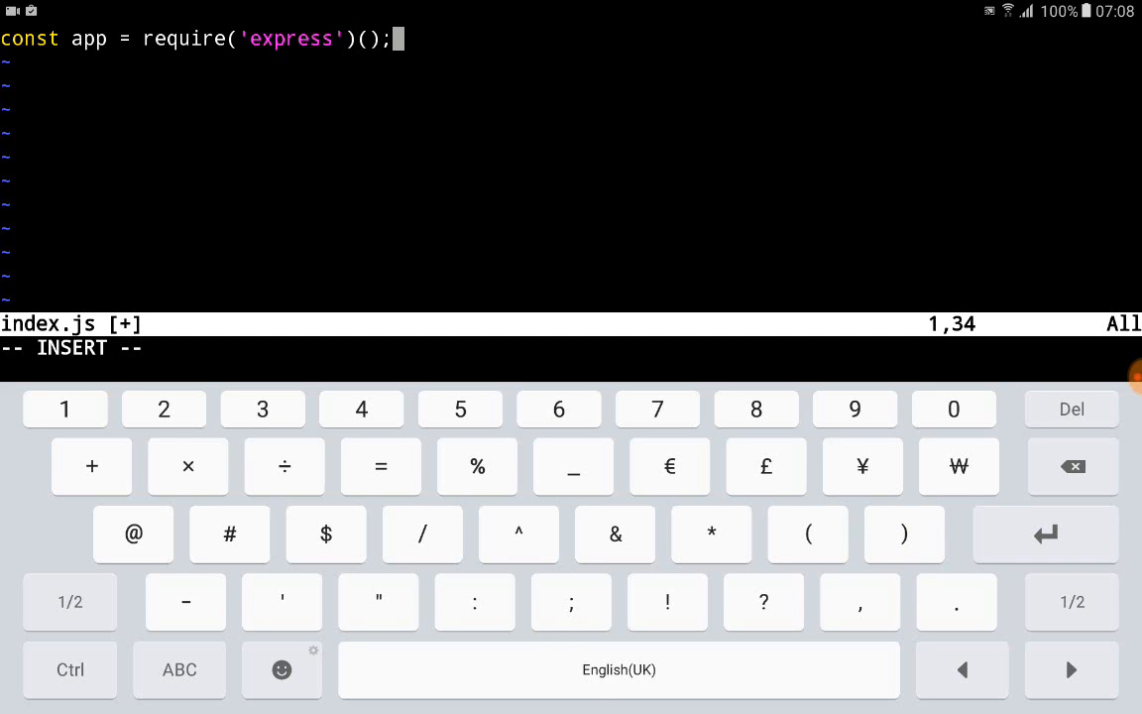
key(Enter)
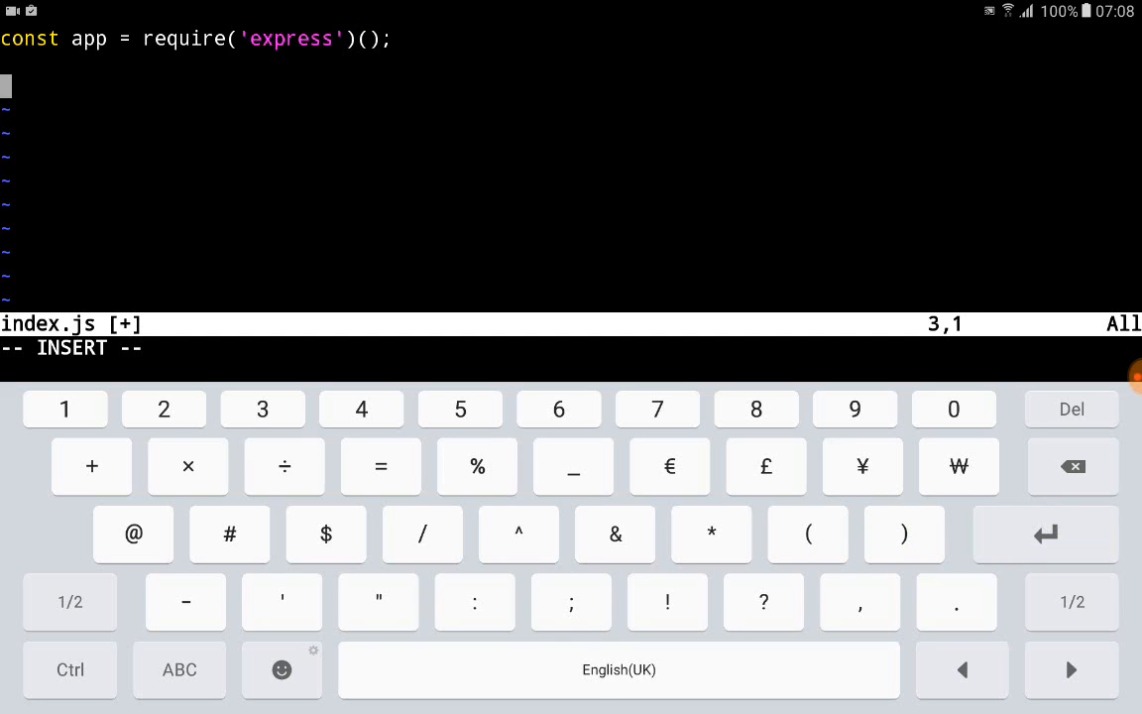
Step: Begin an app.get('/') route with a function(req, res) handler
click(179, 670)
text(app)
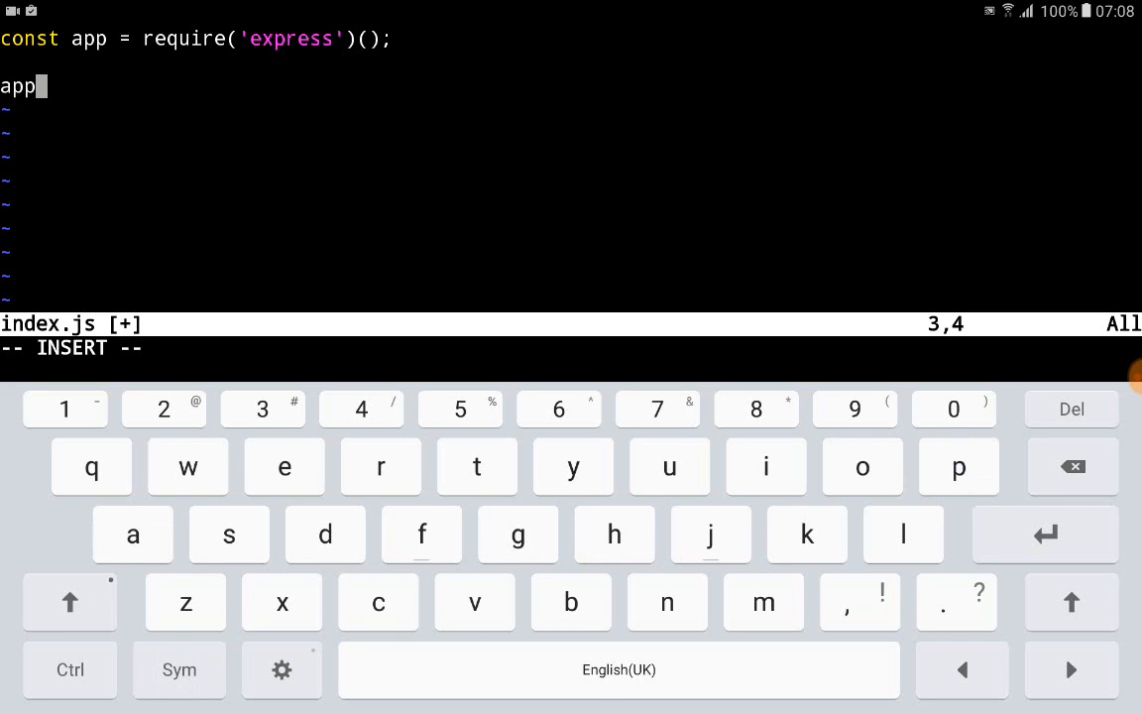
text(.)
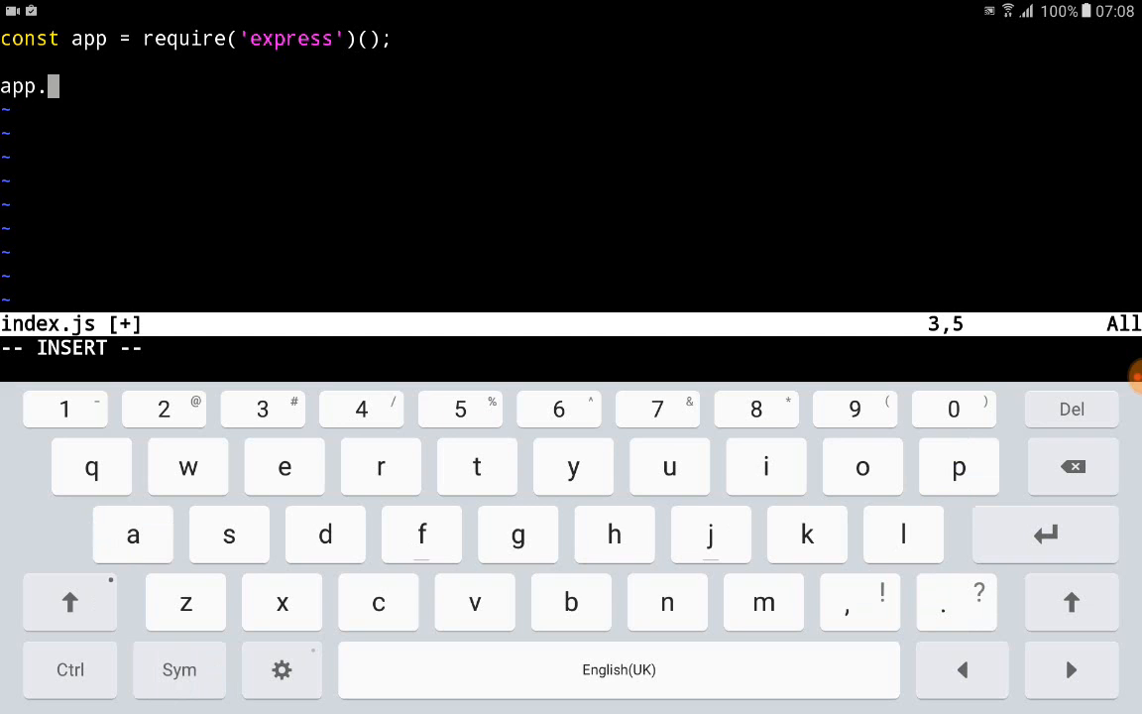
text(get('/', fu)
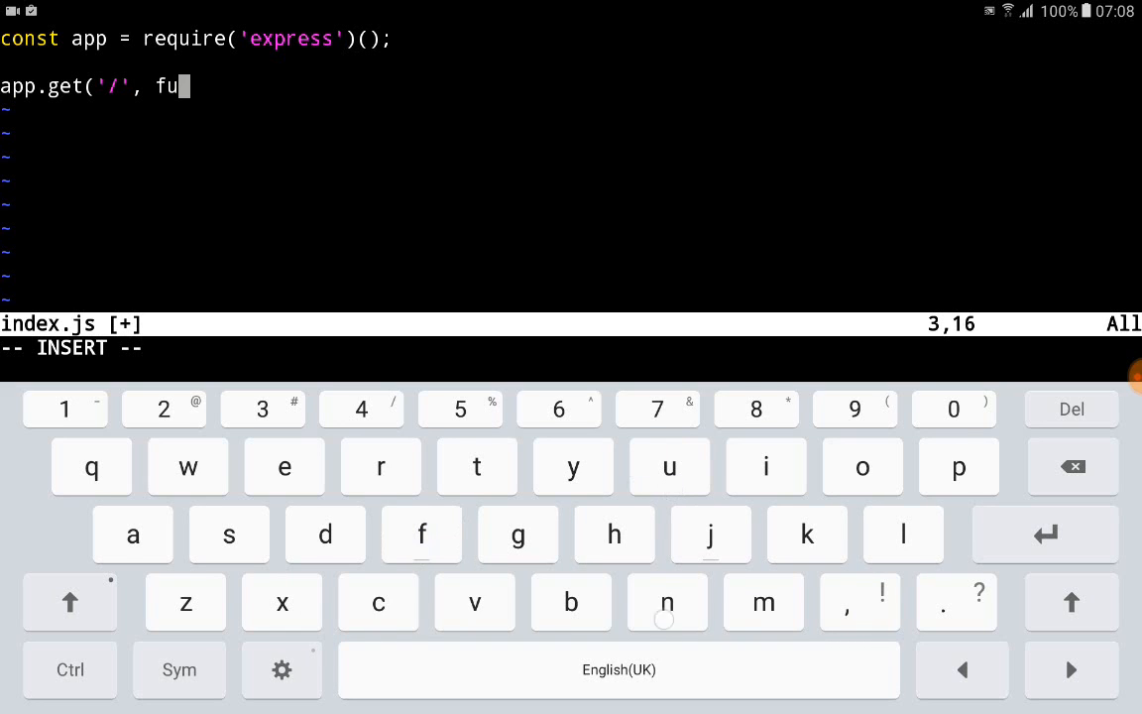
text(nction(re)
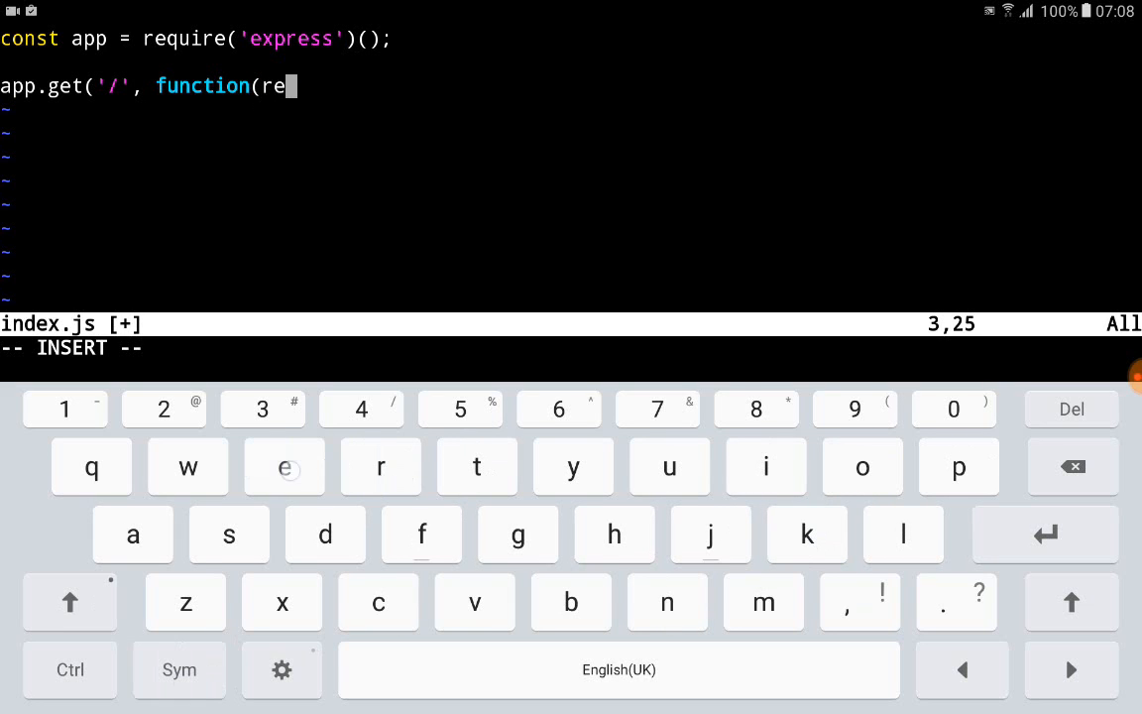
text(q, res) {)
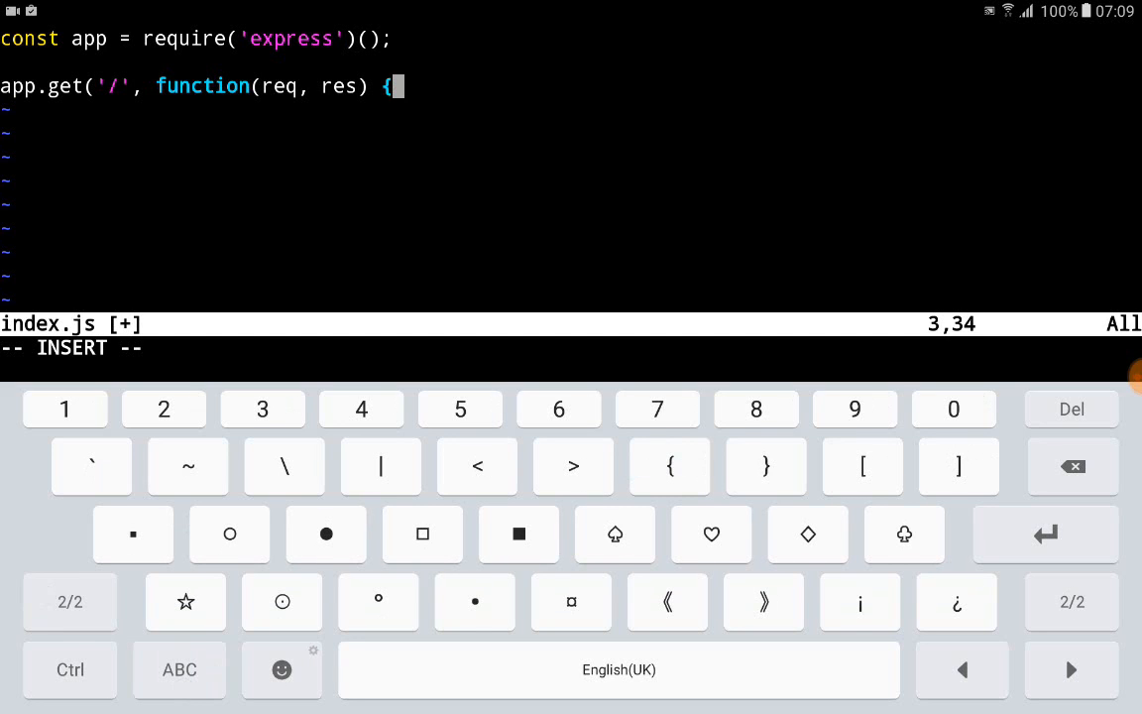
key(Enter)
text(res.s)
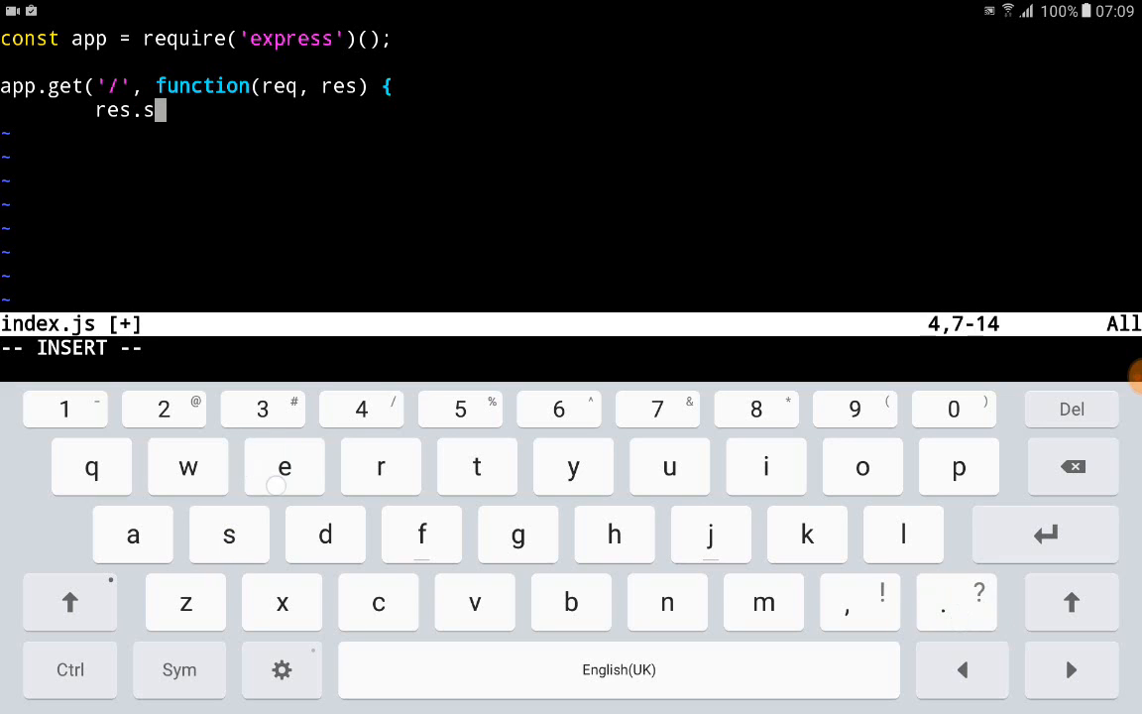
Step: Write res.send('Hello node js from android'); as the handler body
text(end()
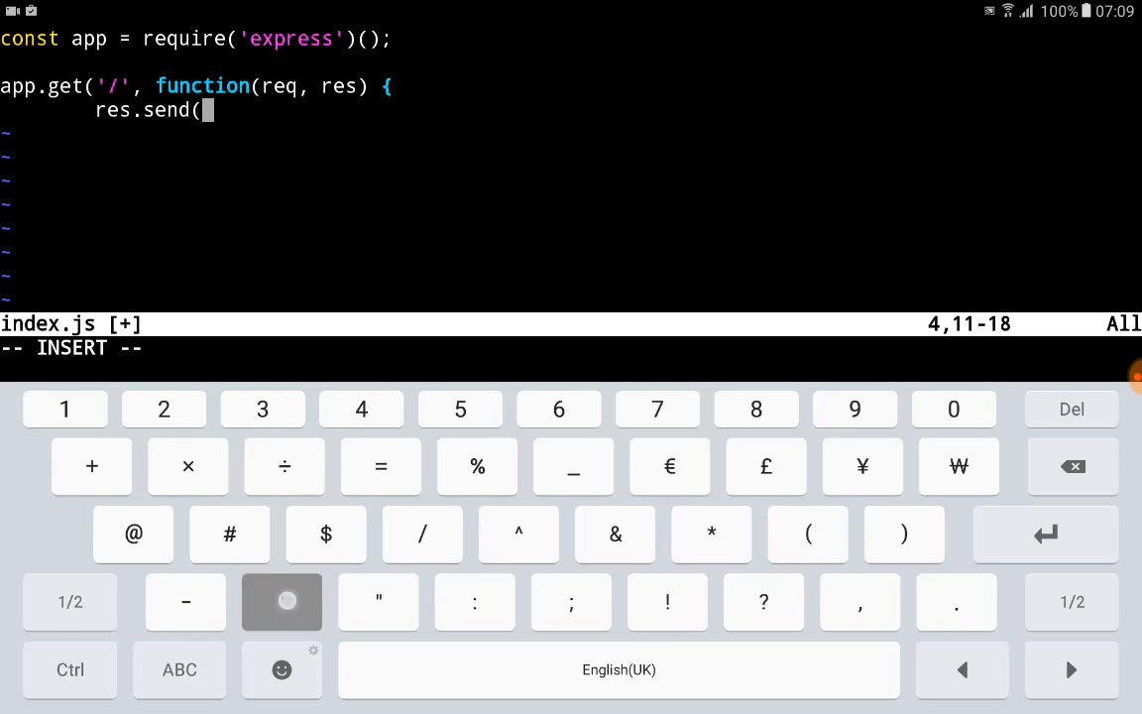
text(')
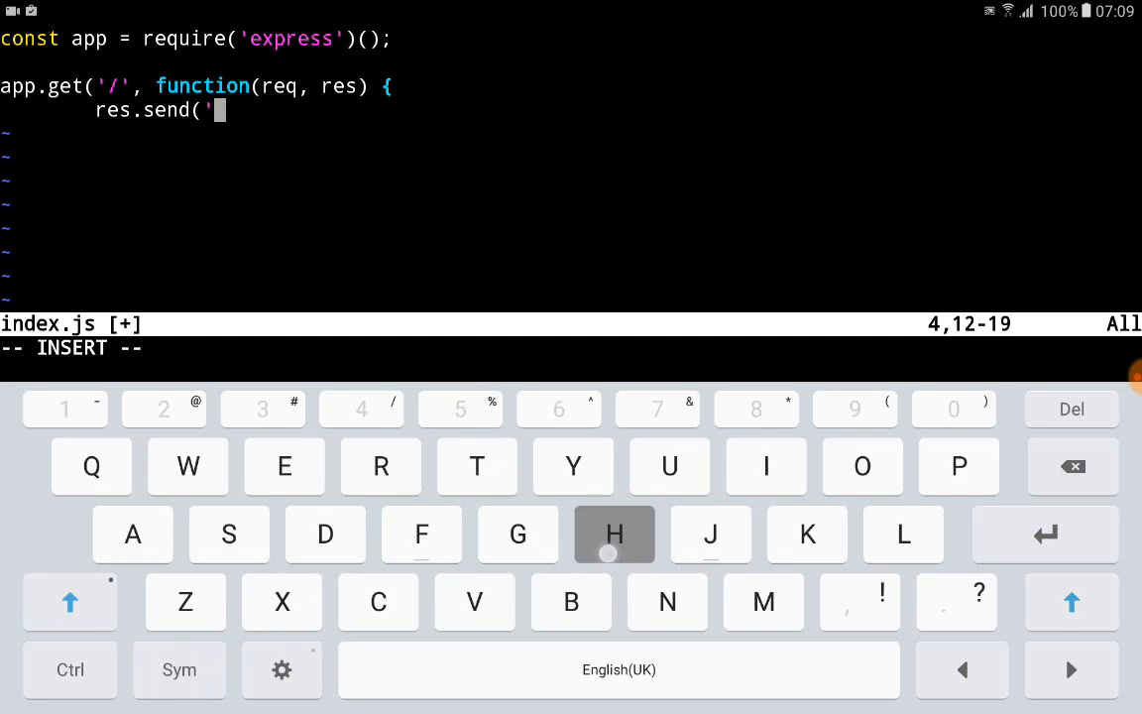
text(Helllo no)
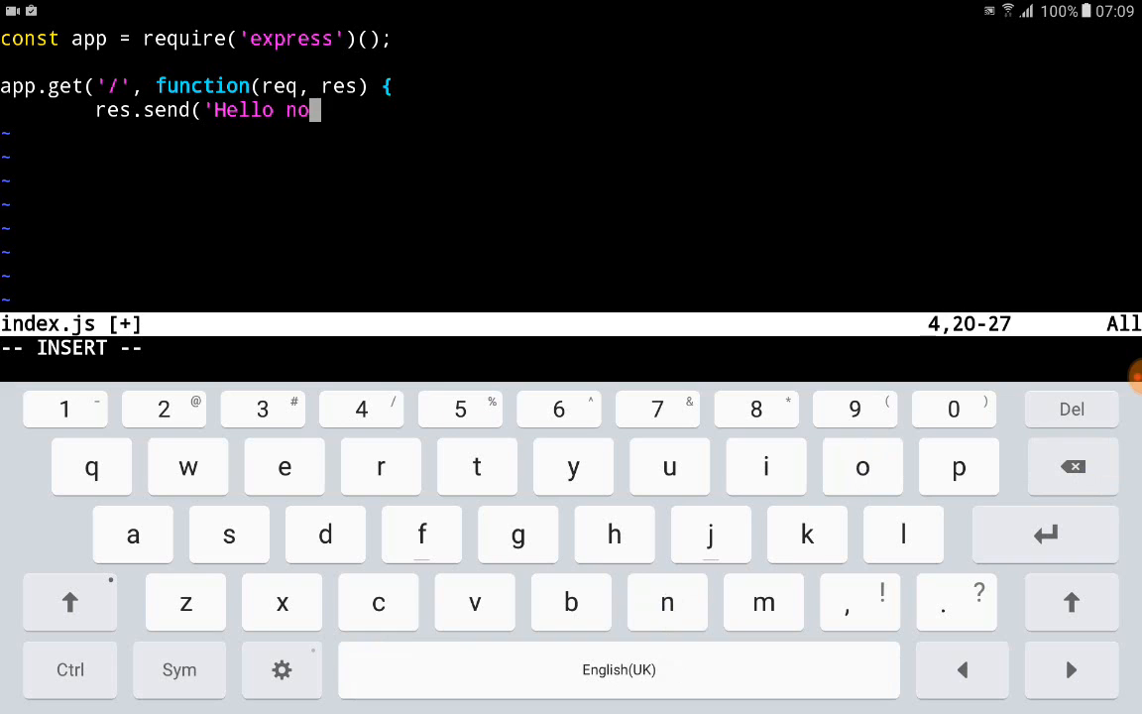
text(de js)
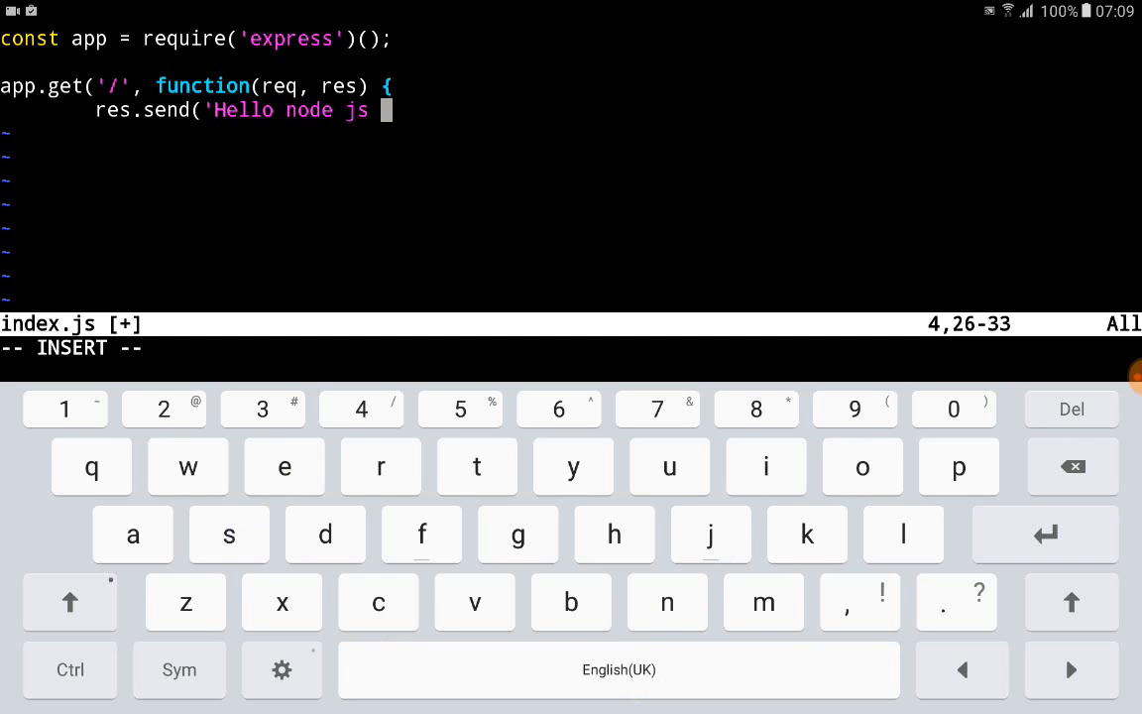
text(from)
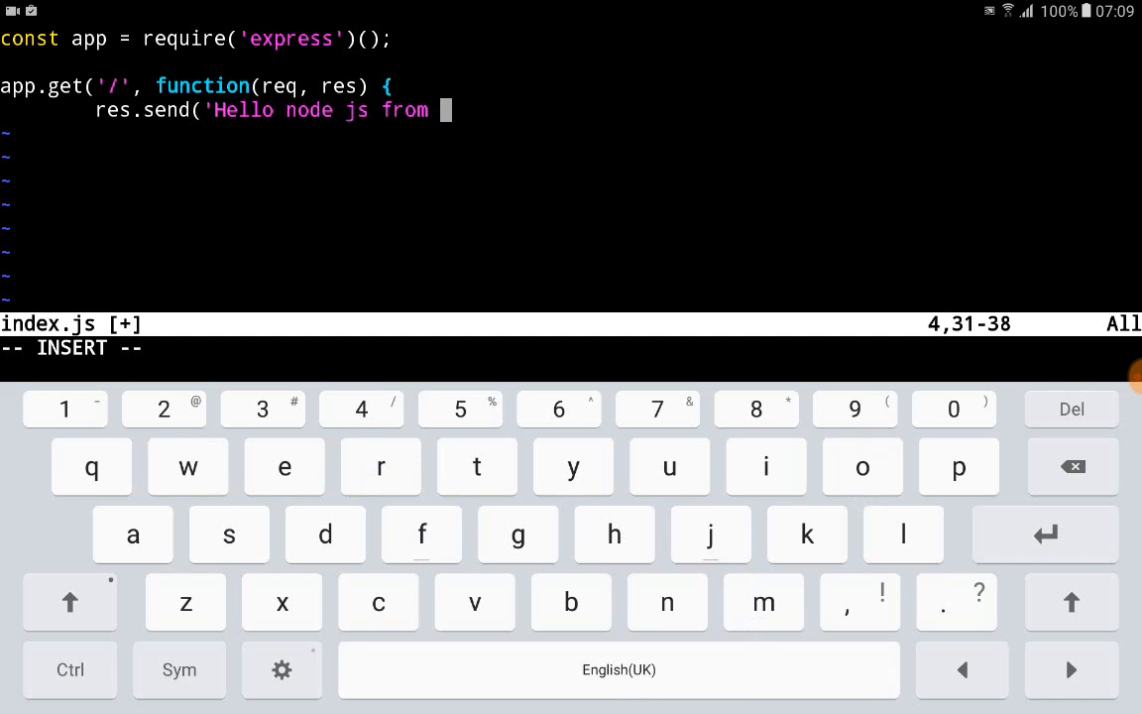
text(andr)
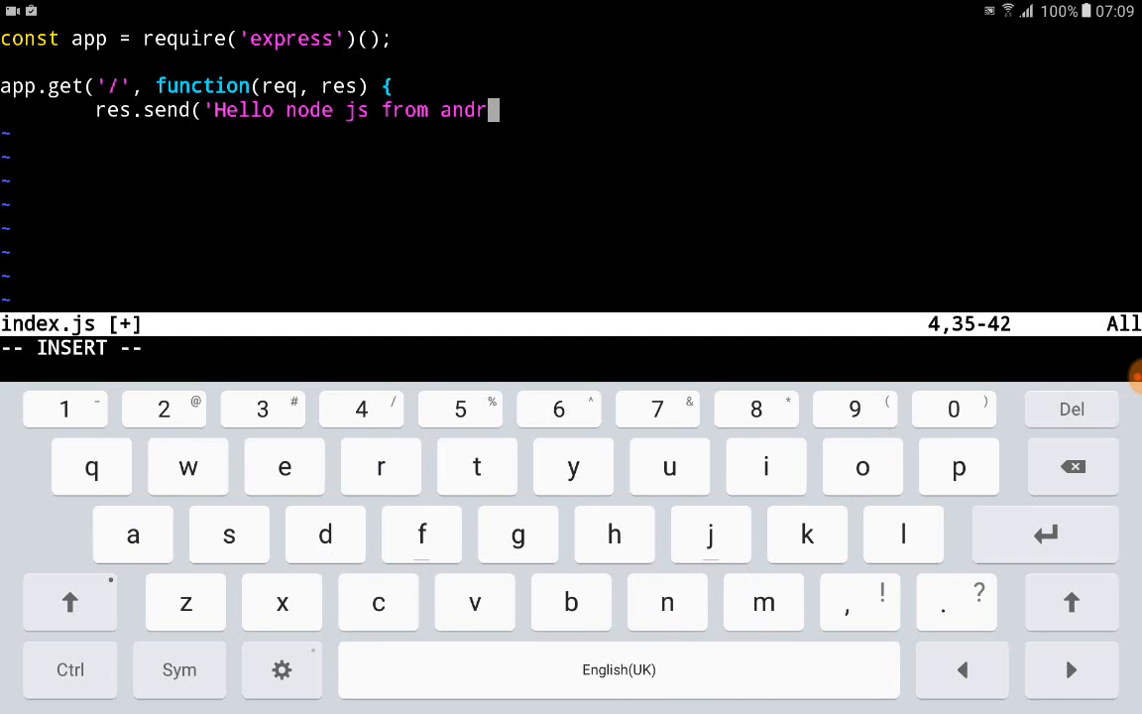
text(oid)
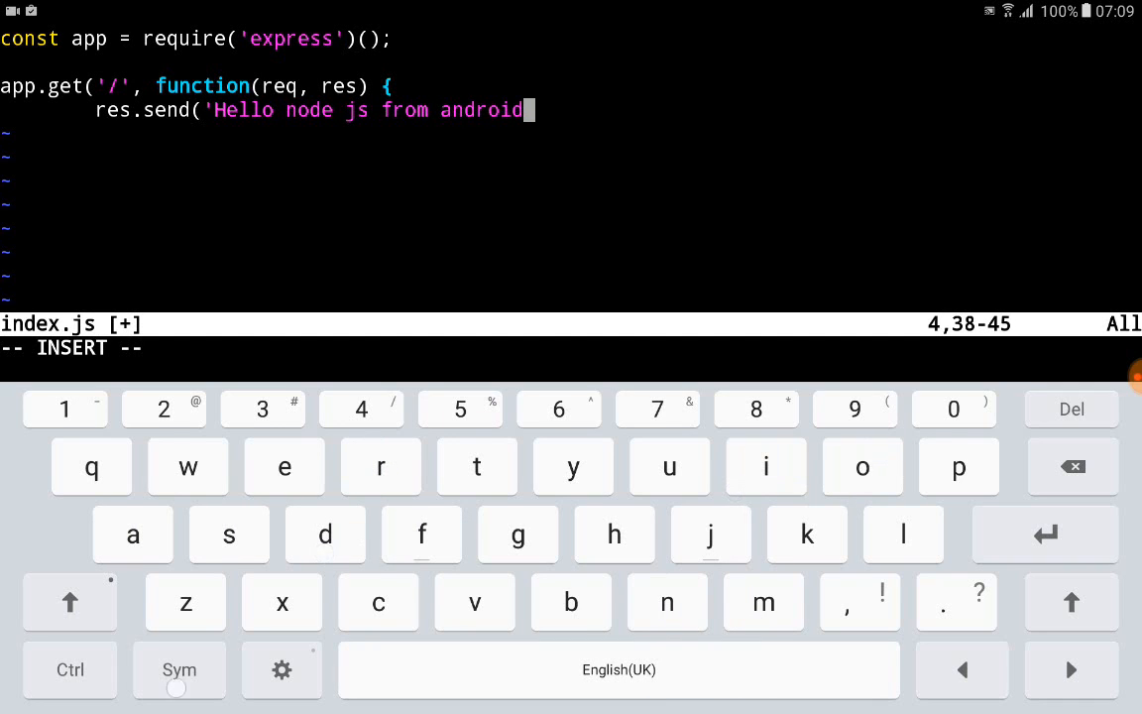
click(179, 670)
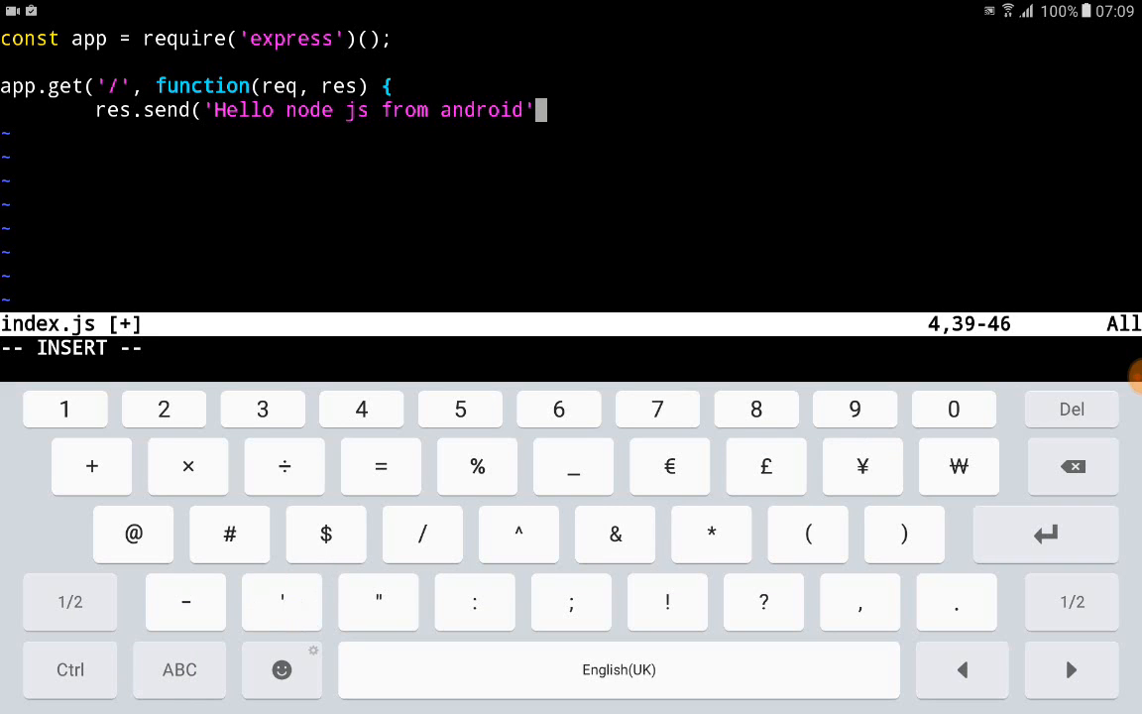
text())
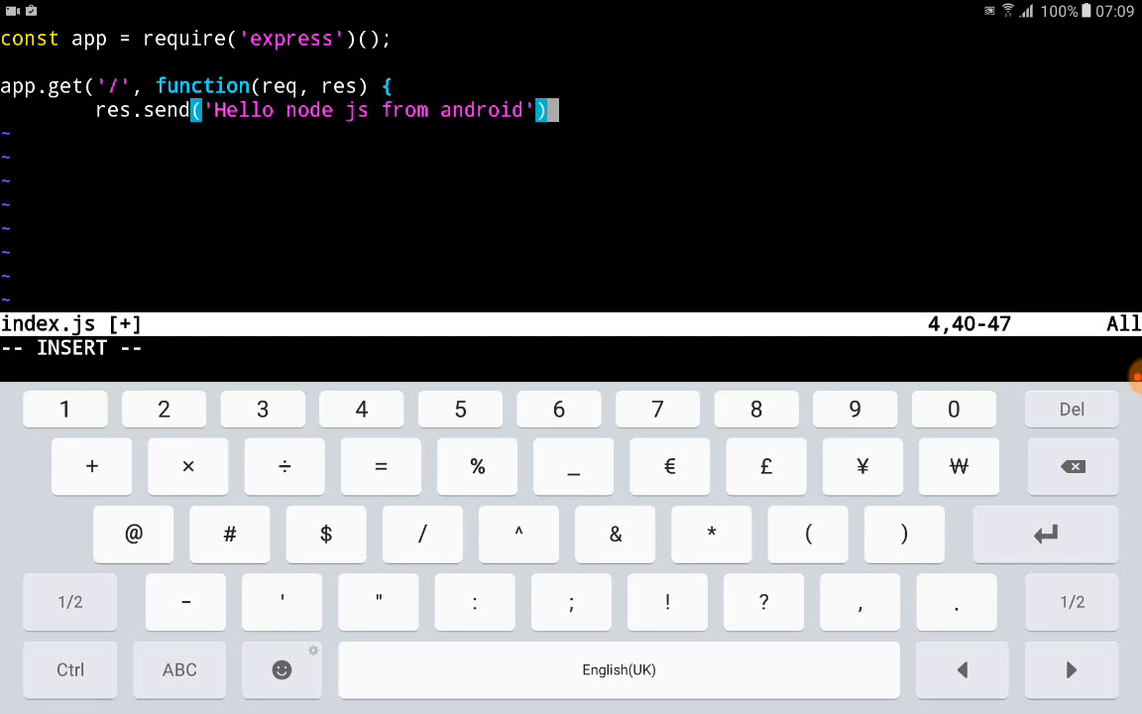
text(;)
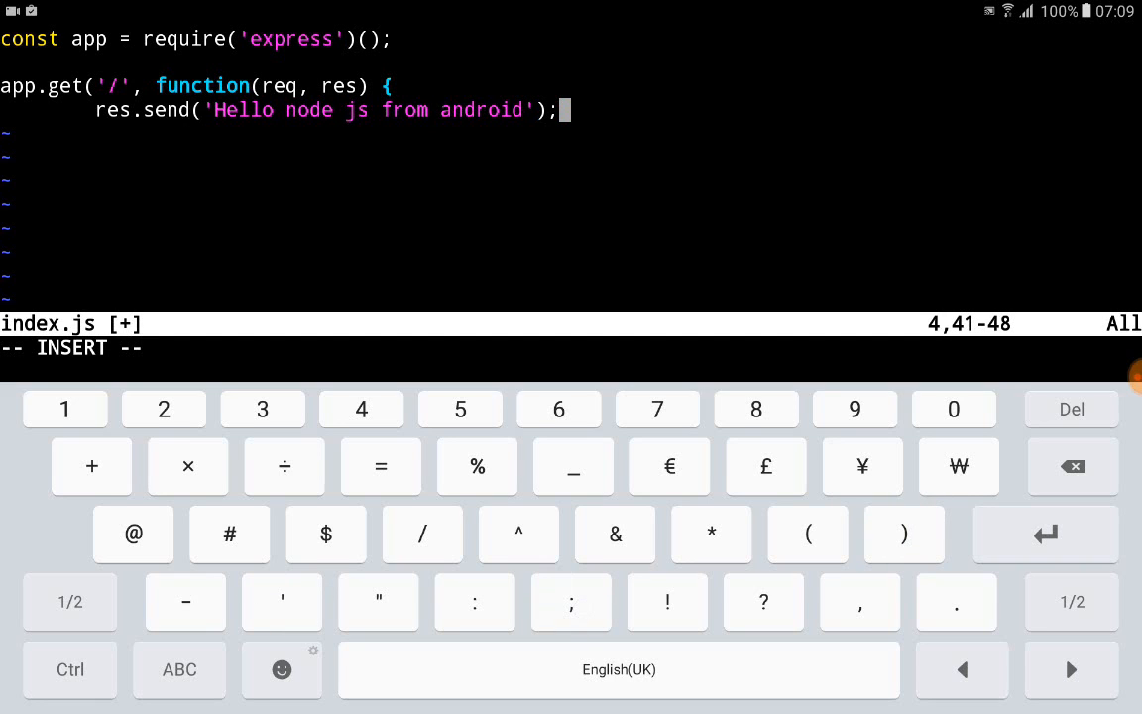
key(Enter)
text(})
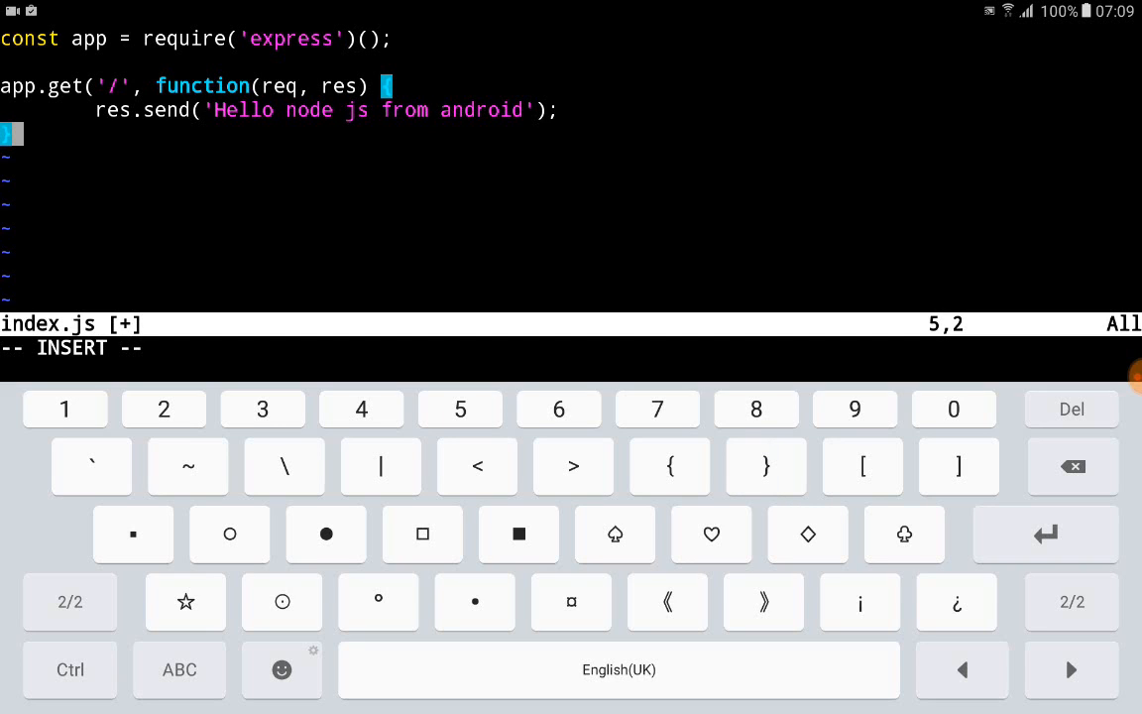
Step: Close the route handler function and leave a blank line after it
click(70, 603)
text();)
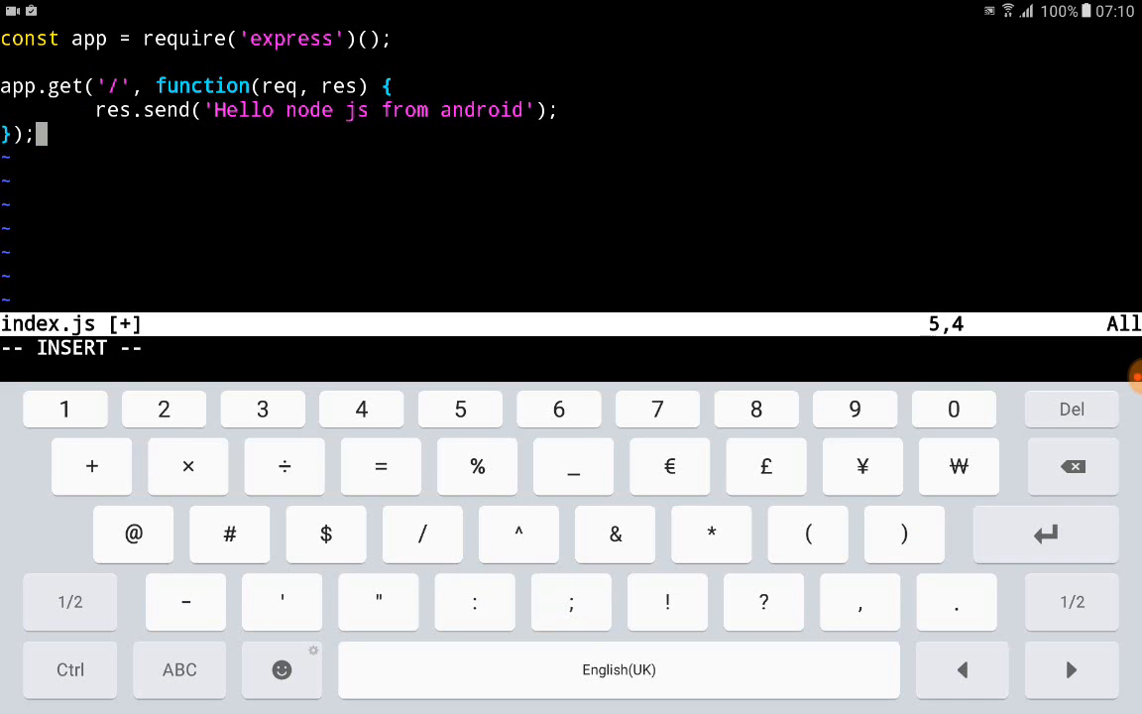
key(Enter)
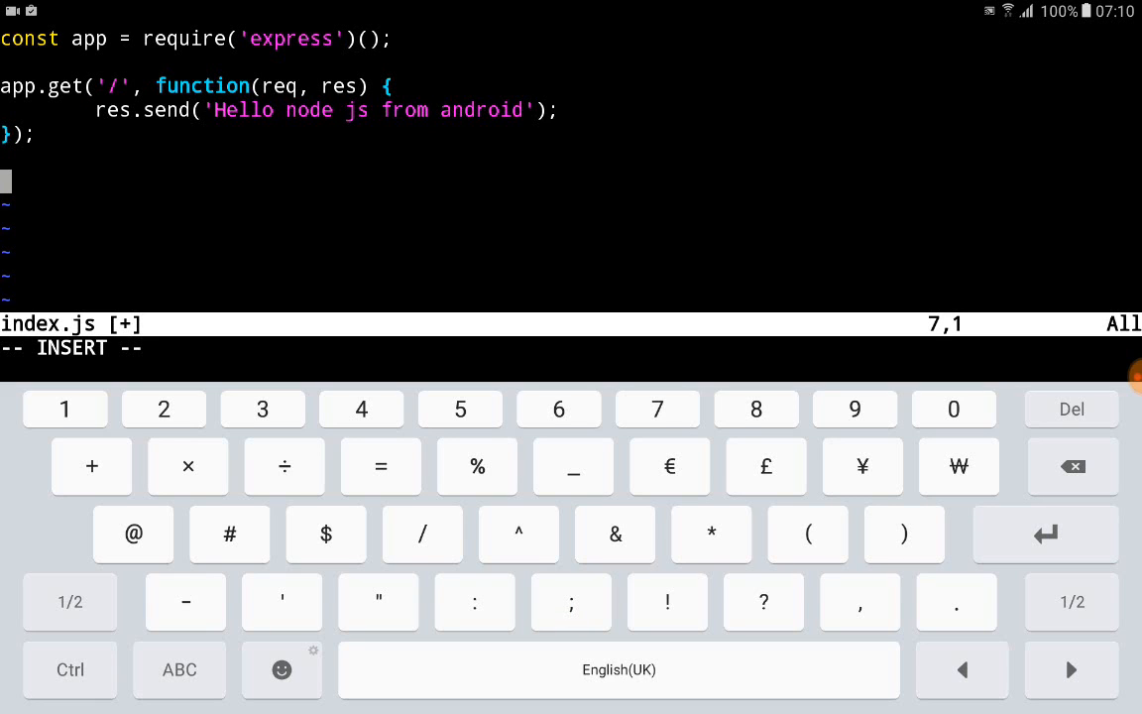
Step: Add app.listen(3000); as the final line and exit insert mode
text(app.)
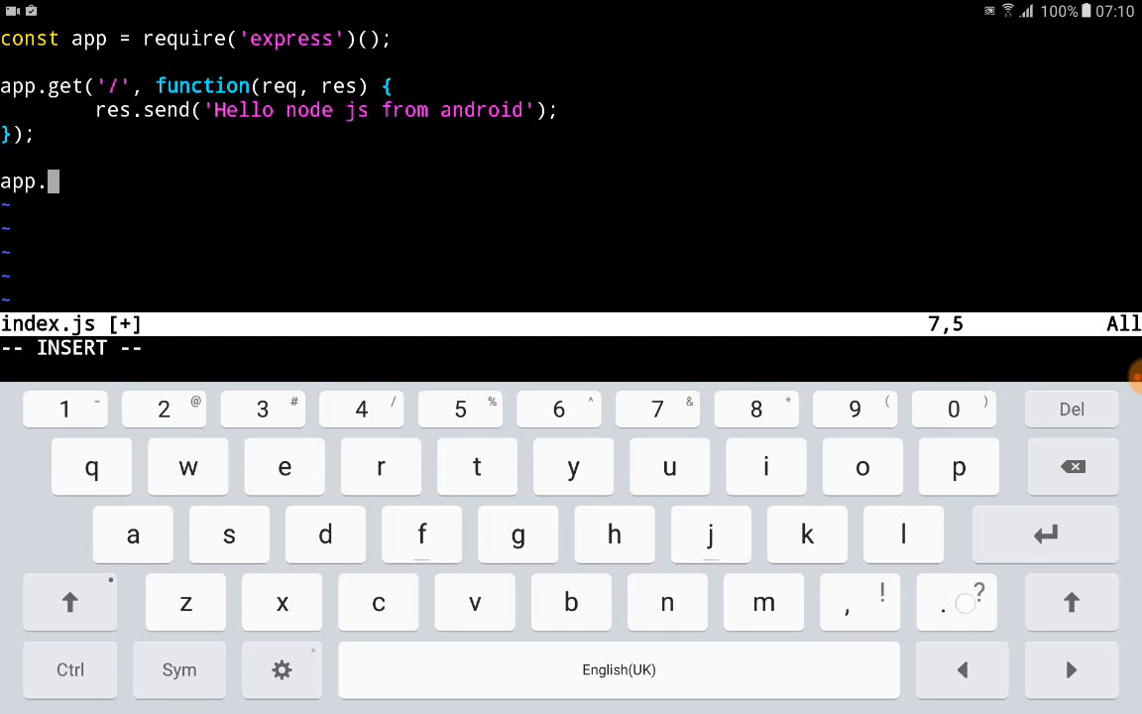
text(lis)
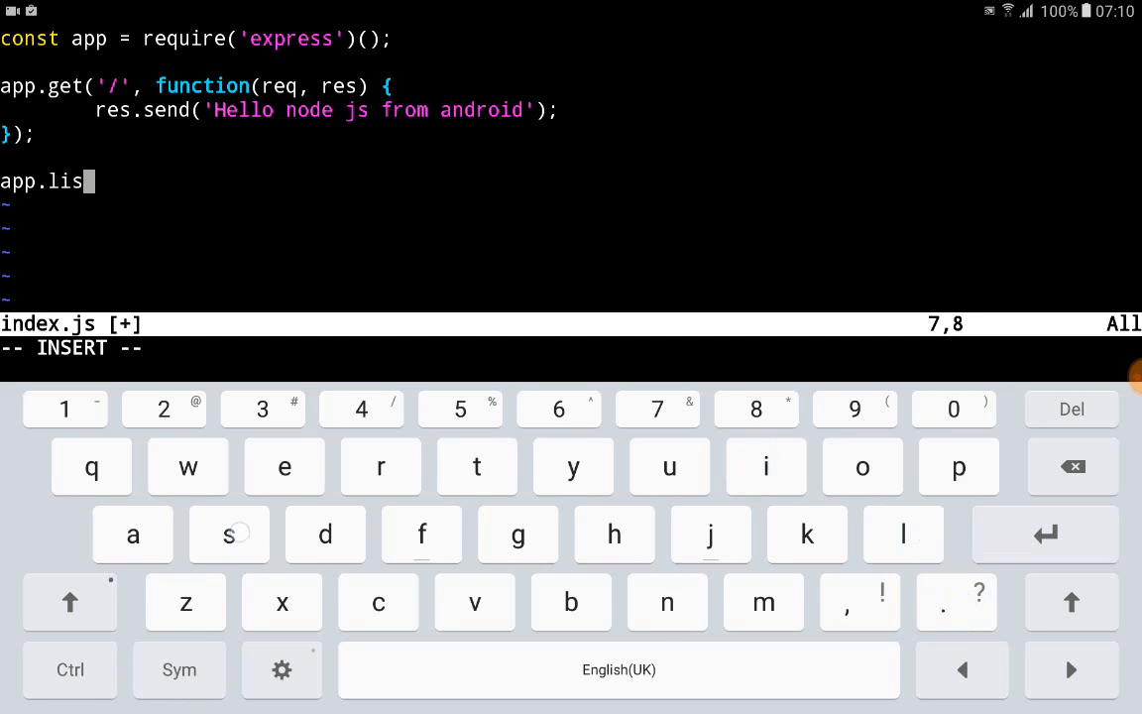
text(g)
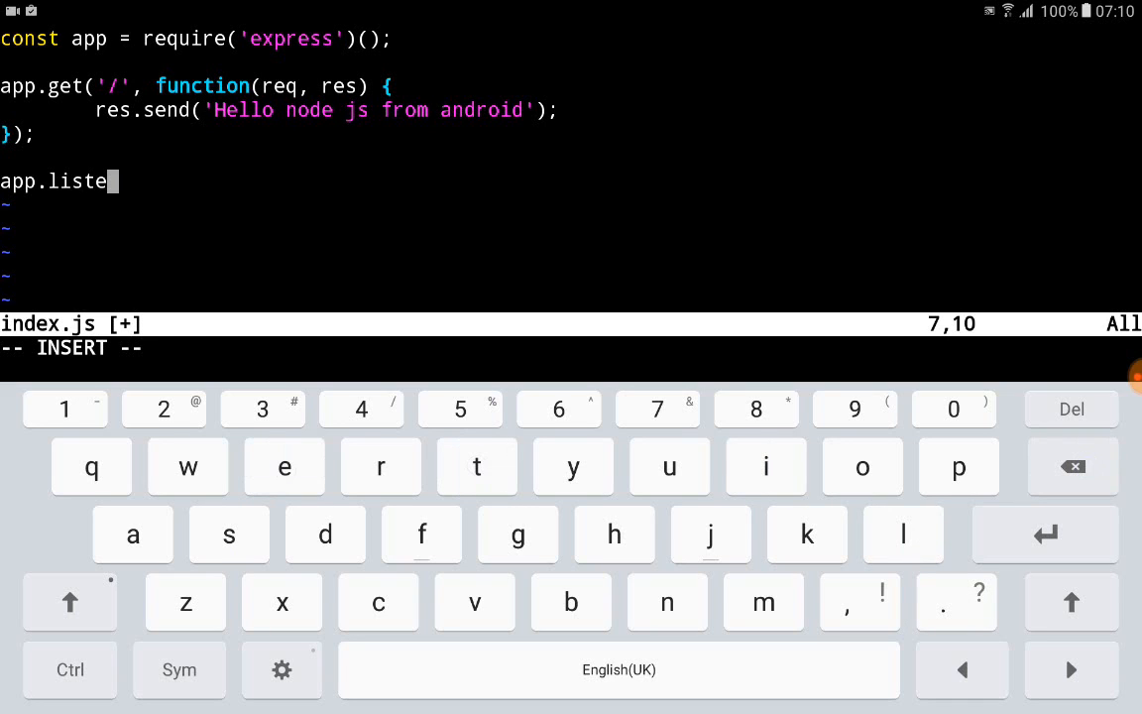
text(n)
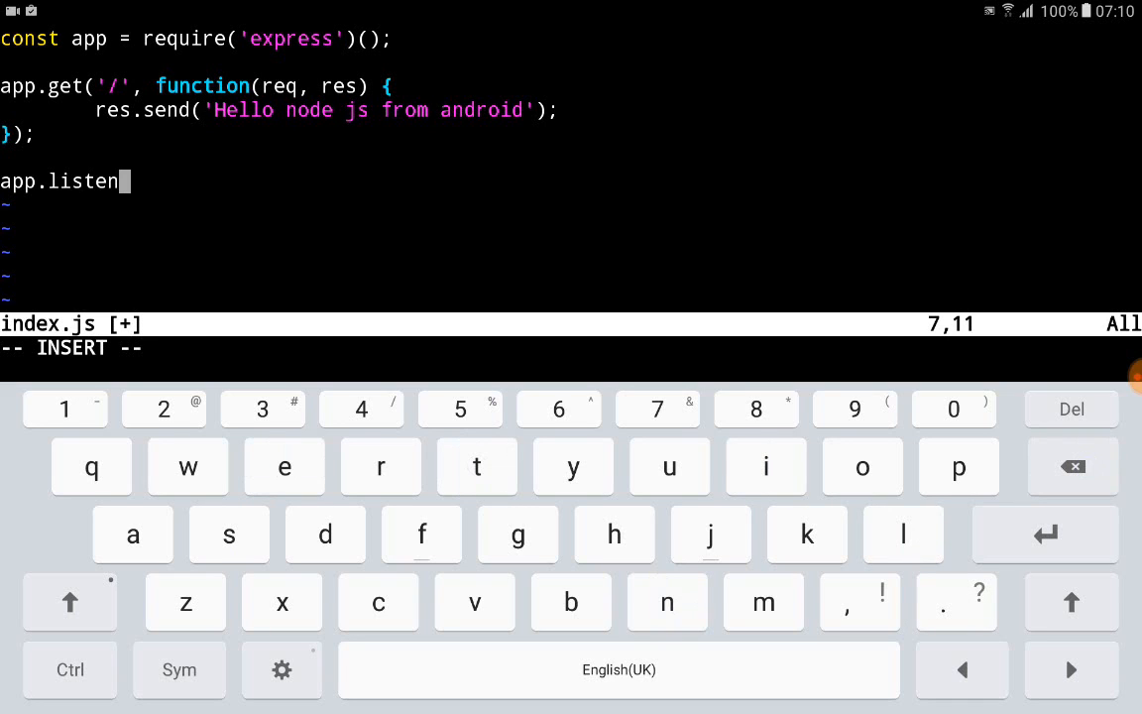
click(178, 670)
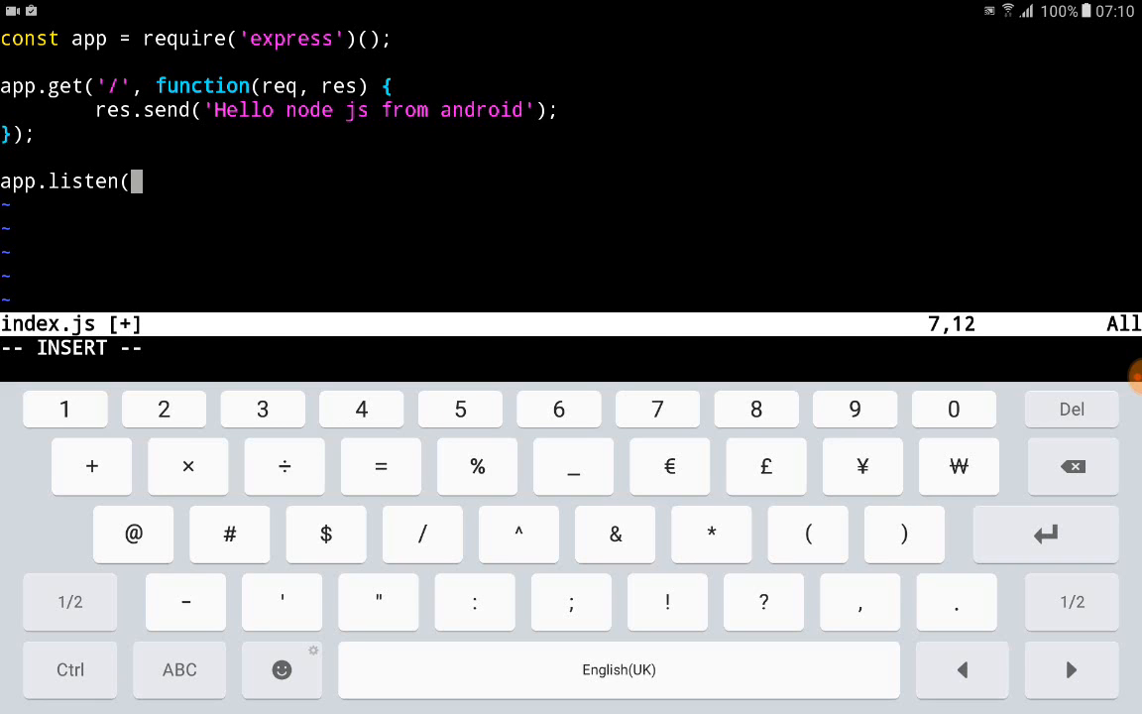
text(3000);)
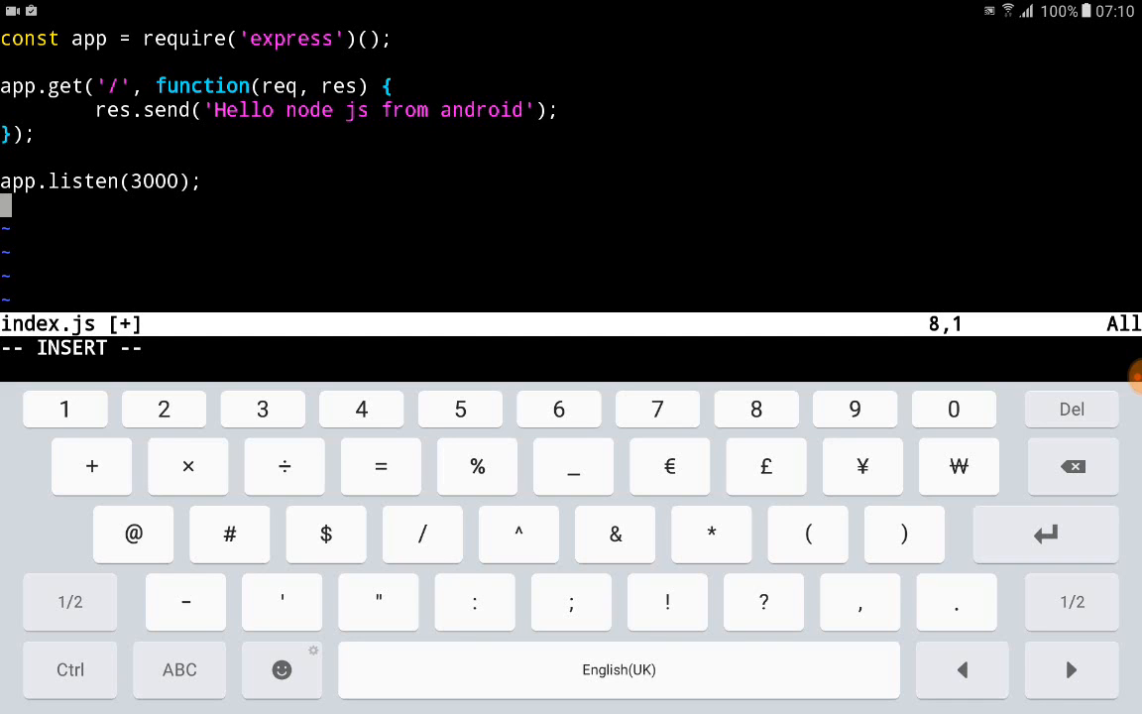
click(179, 670)
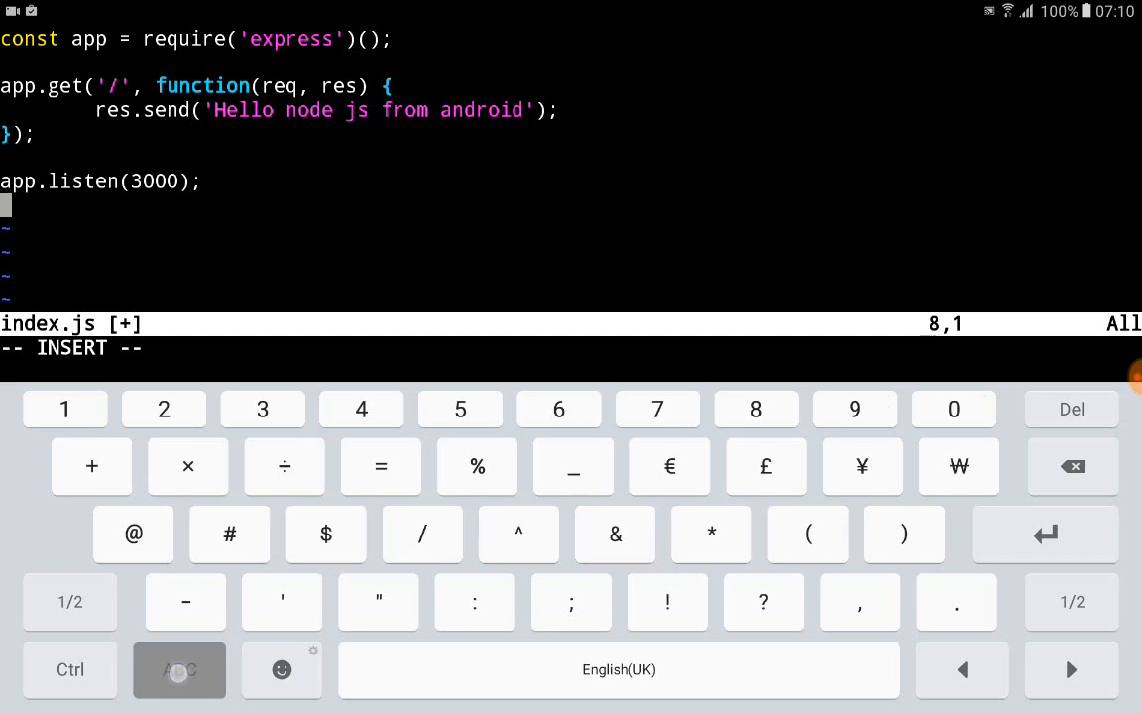
click(178, 670)
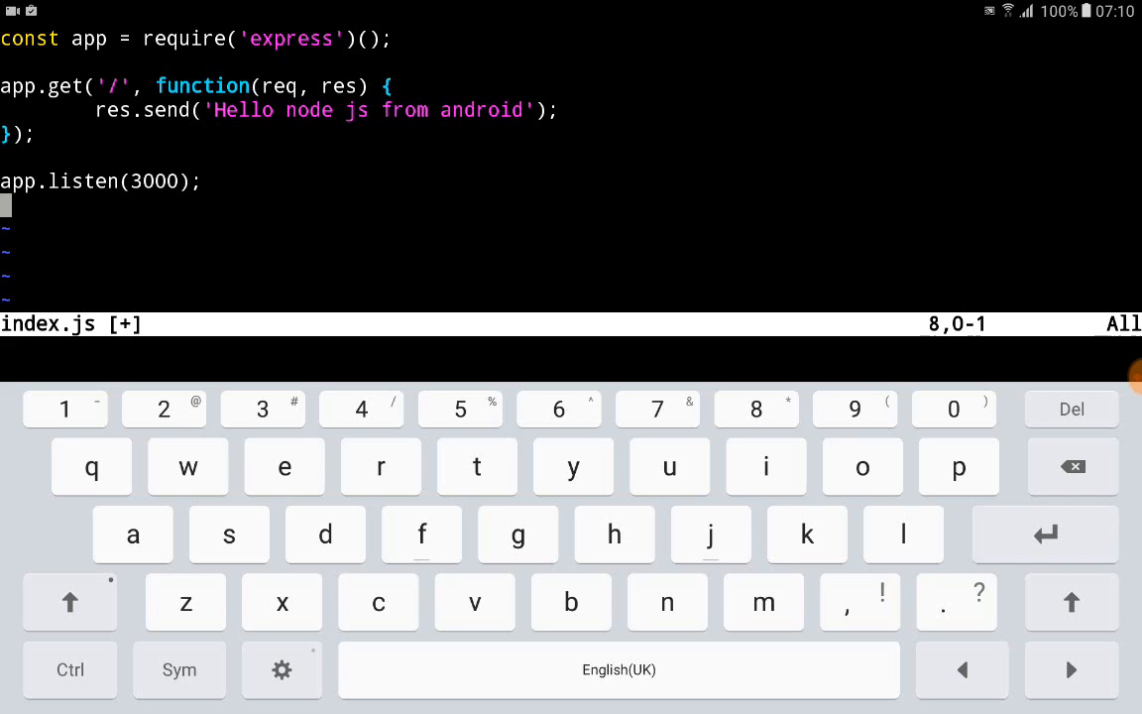
Step: Save index.js and quit vim with :wq, returning to the shell
click(178, 671)
text(:)
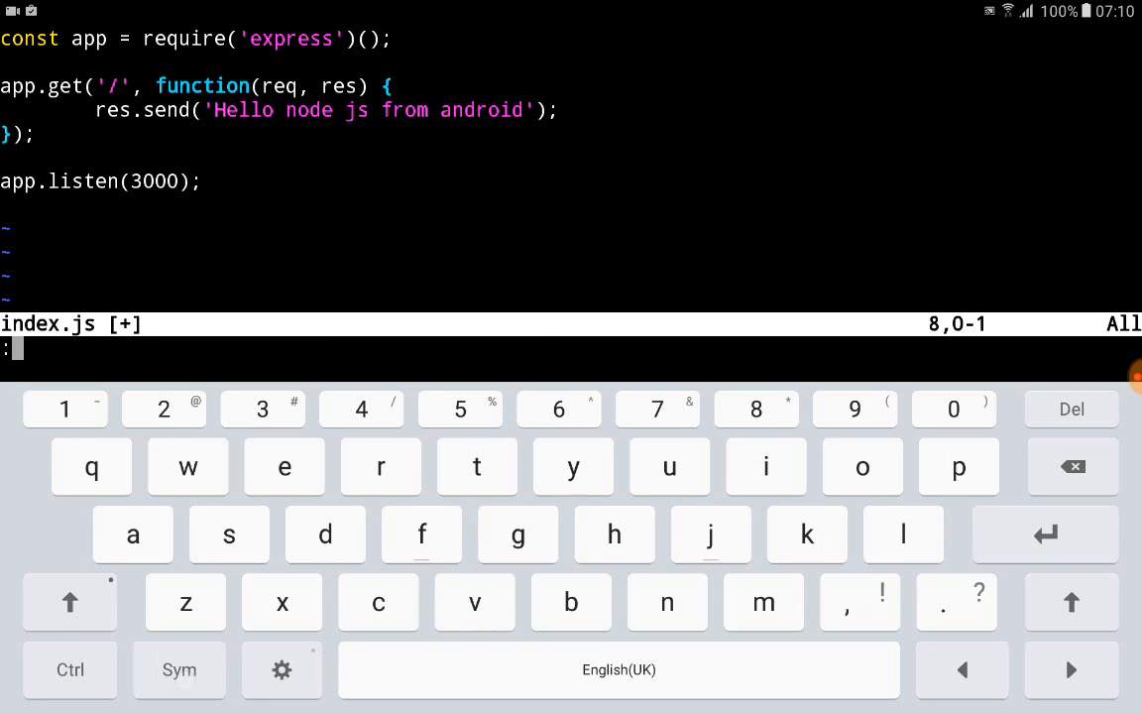
text(wq)
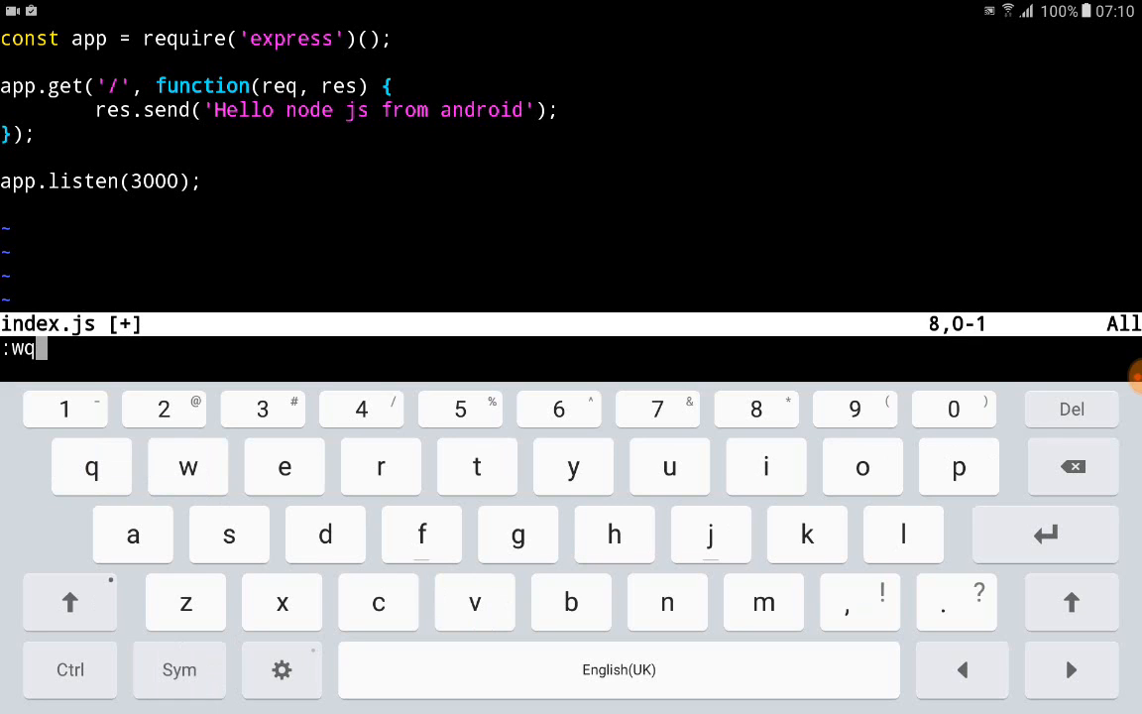
key(Enter)
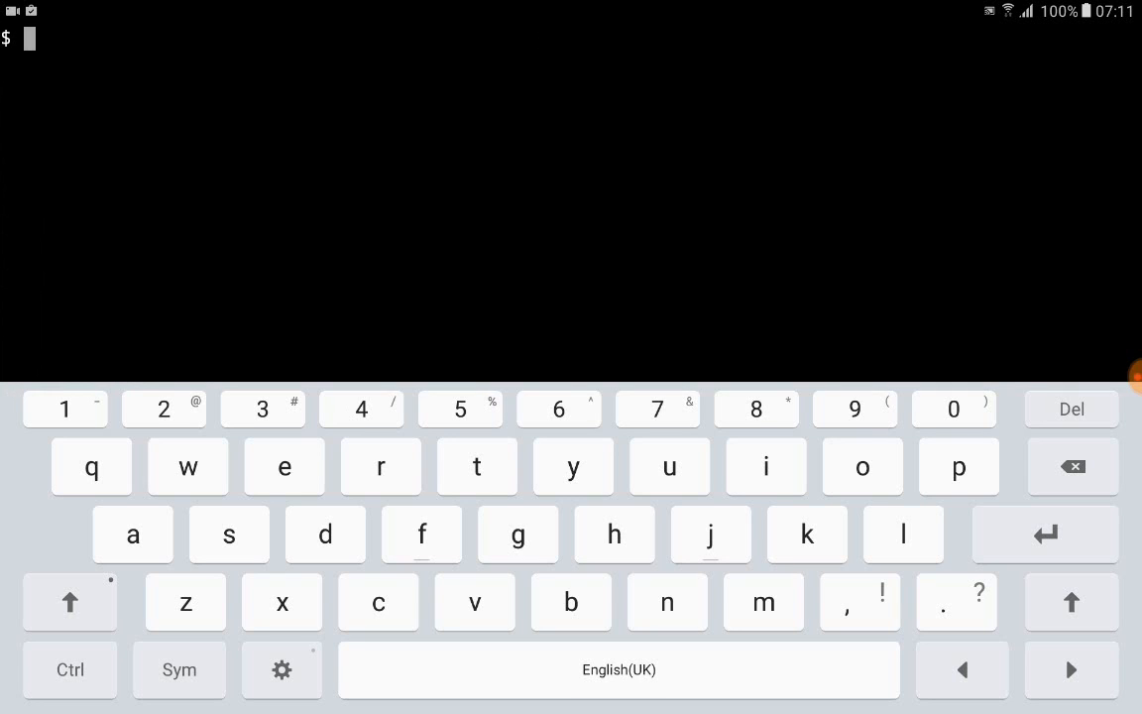
click(186, 468)
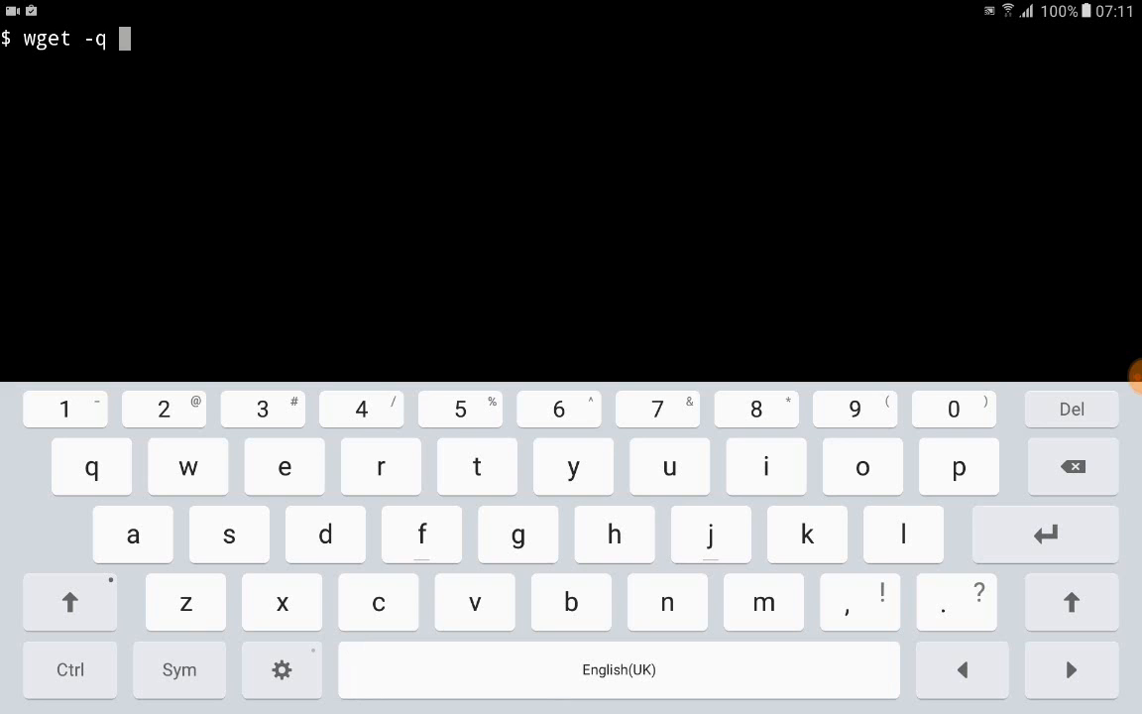
click(179, 670)
text( -O -)
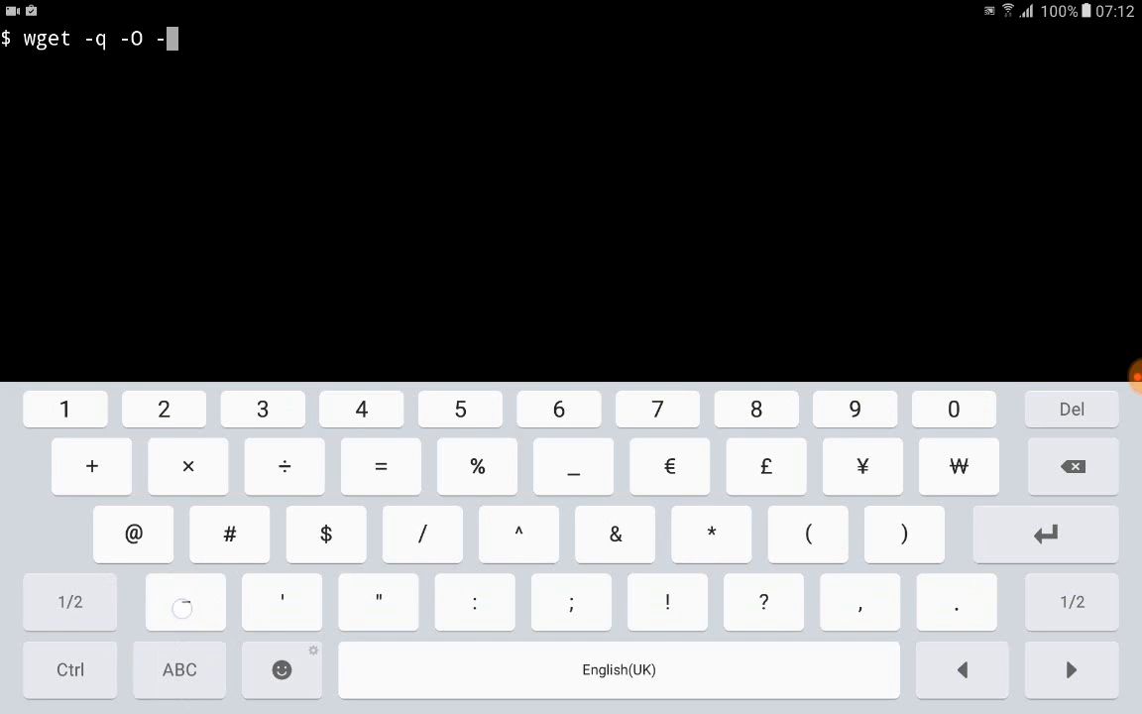
click(179, 670)
text( http://)
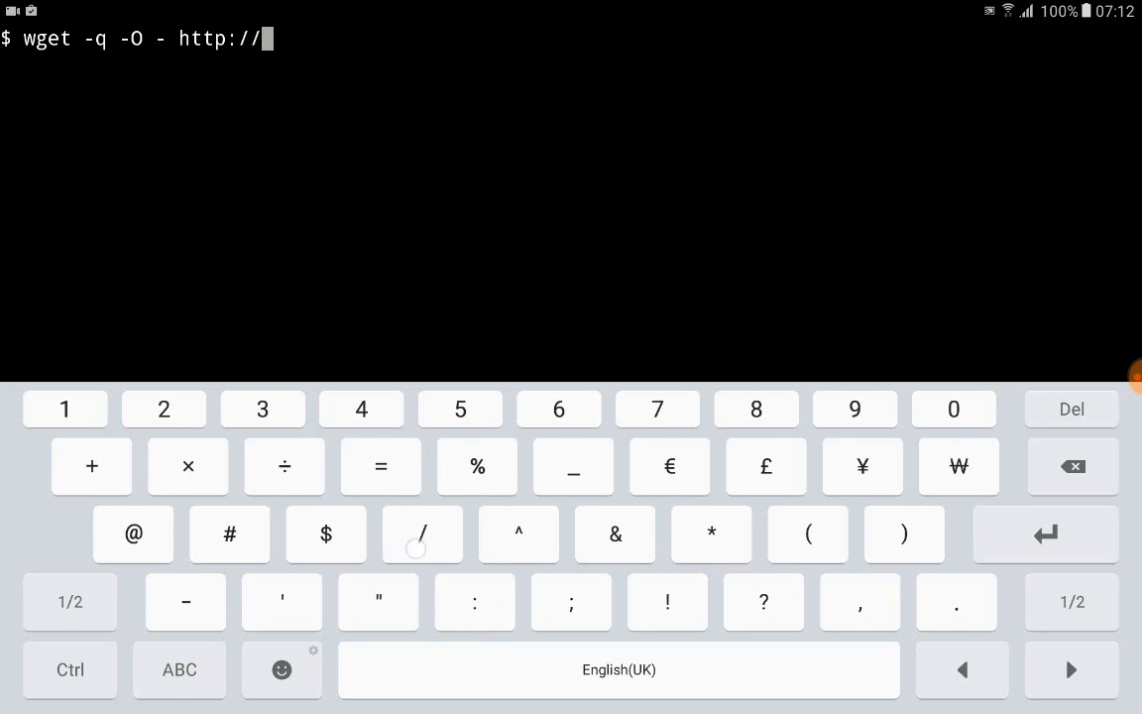
click(178, 670)
text(localhost)
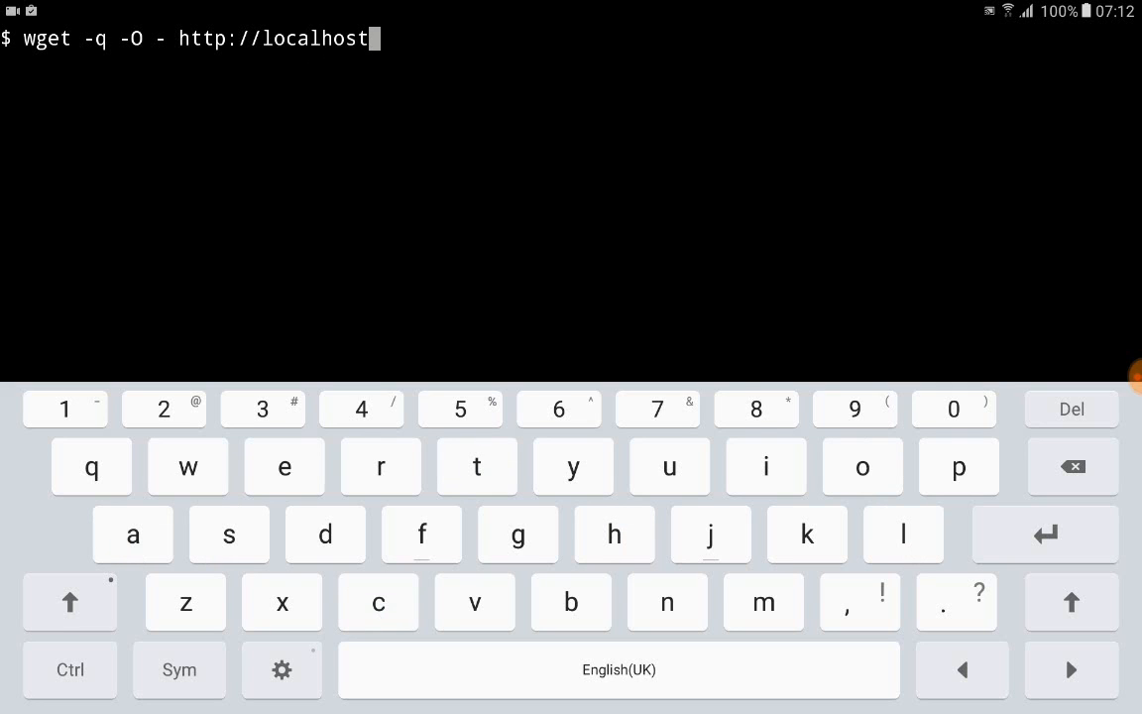
text(:300)
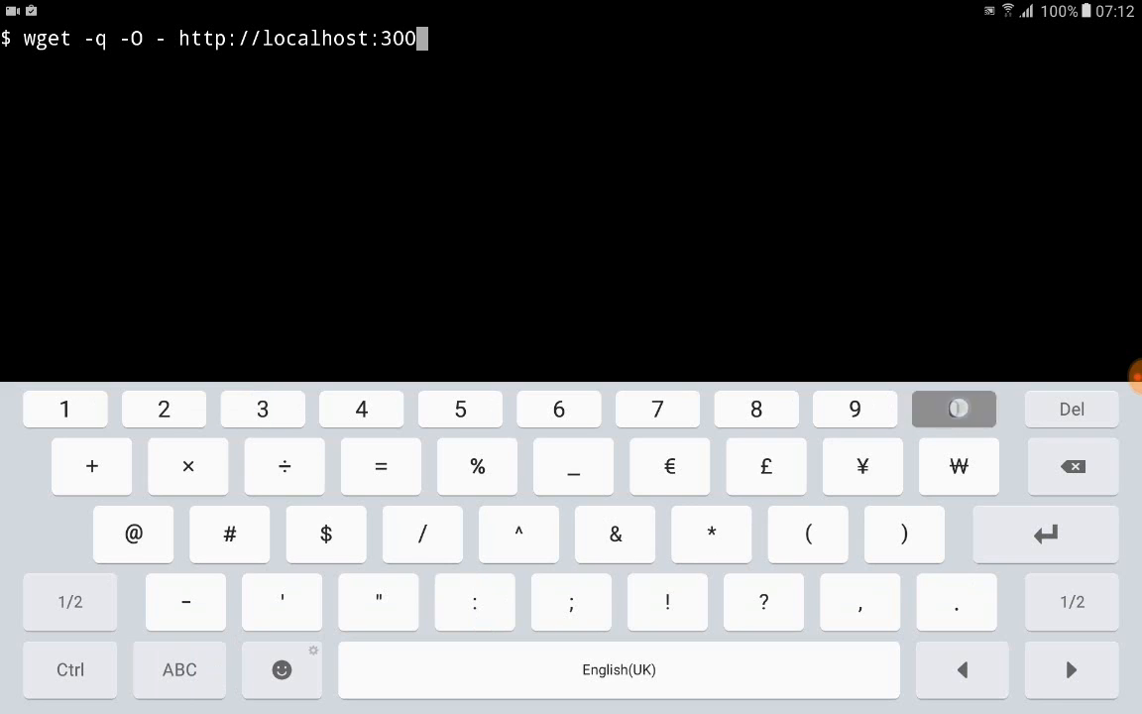
click(954, 408)
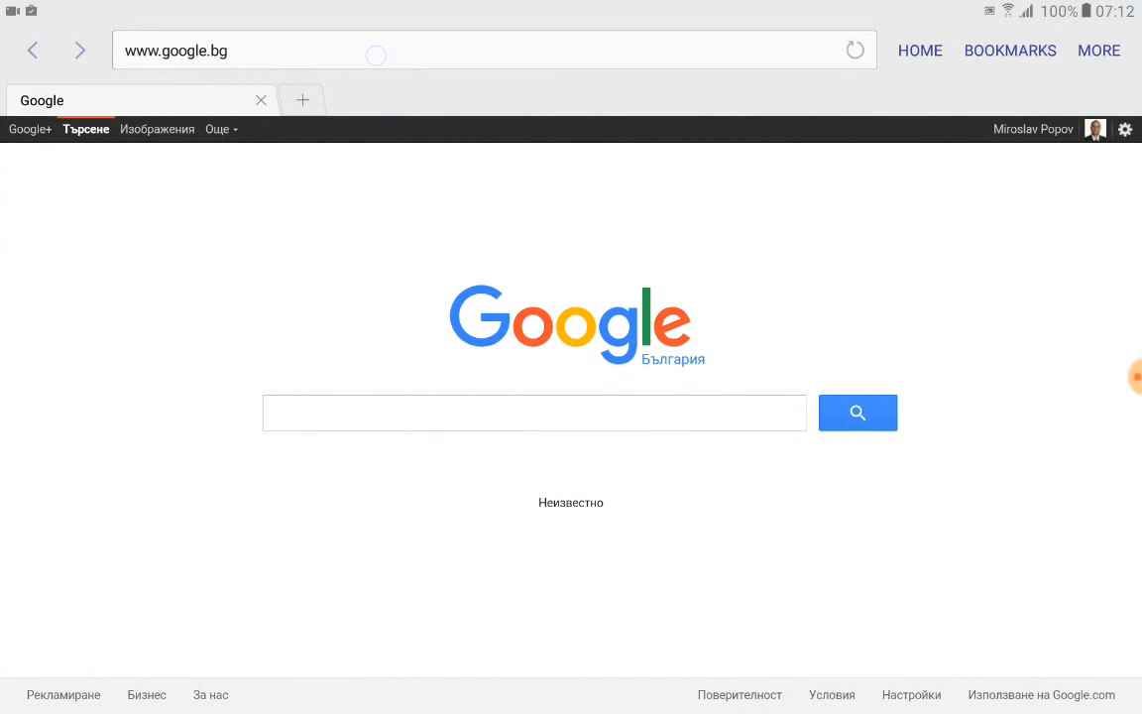
Step: Load localhost:3000 in the browser, showing 'Hello node js from android'
click(238, 51)
text(loca)
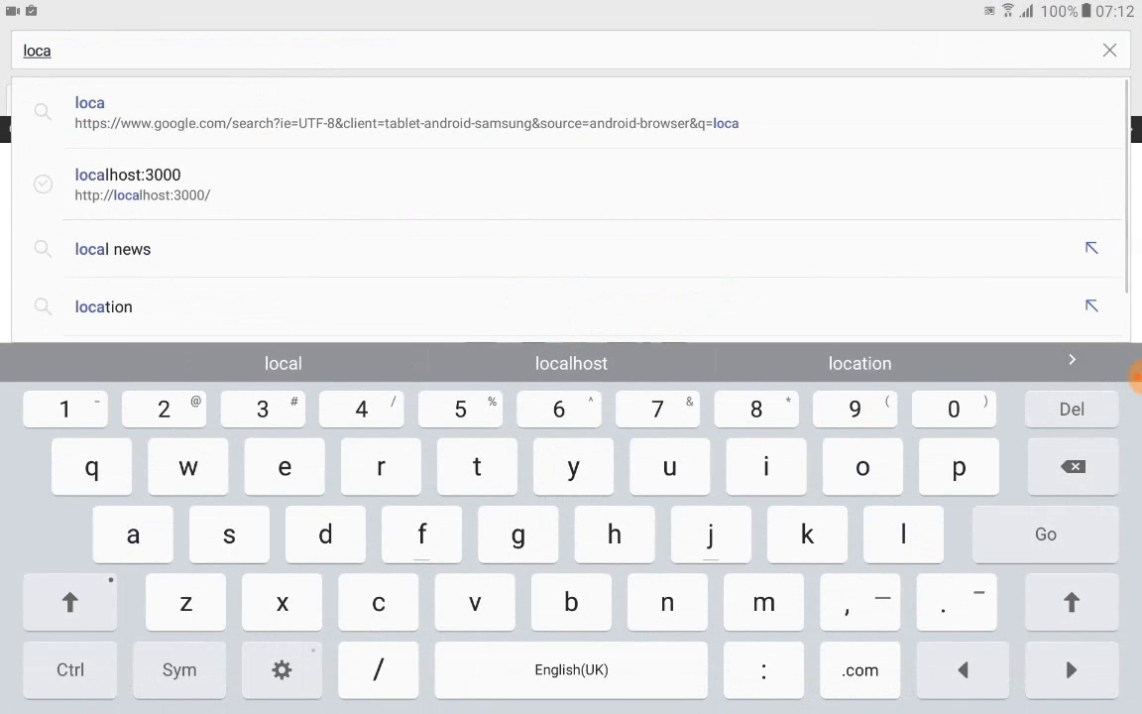
click(127, 182)
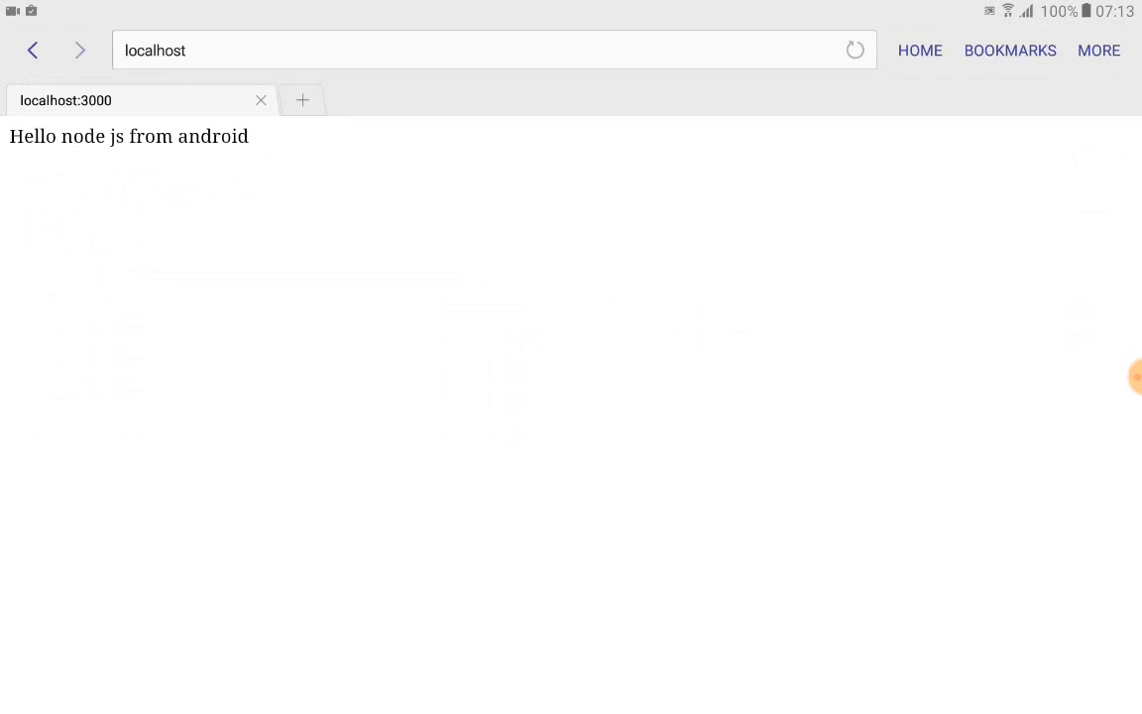